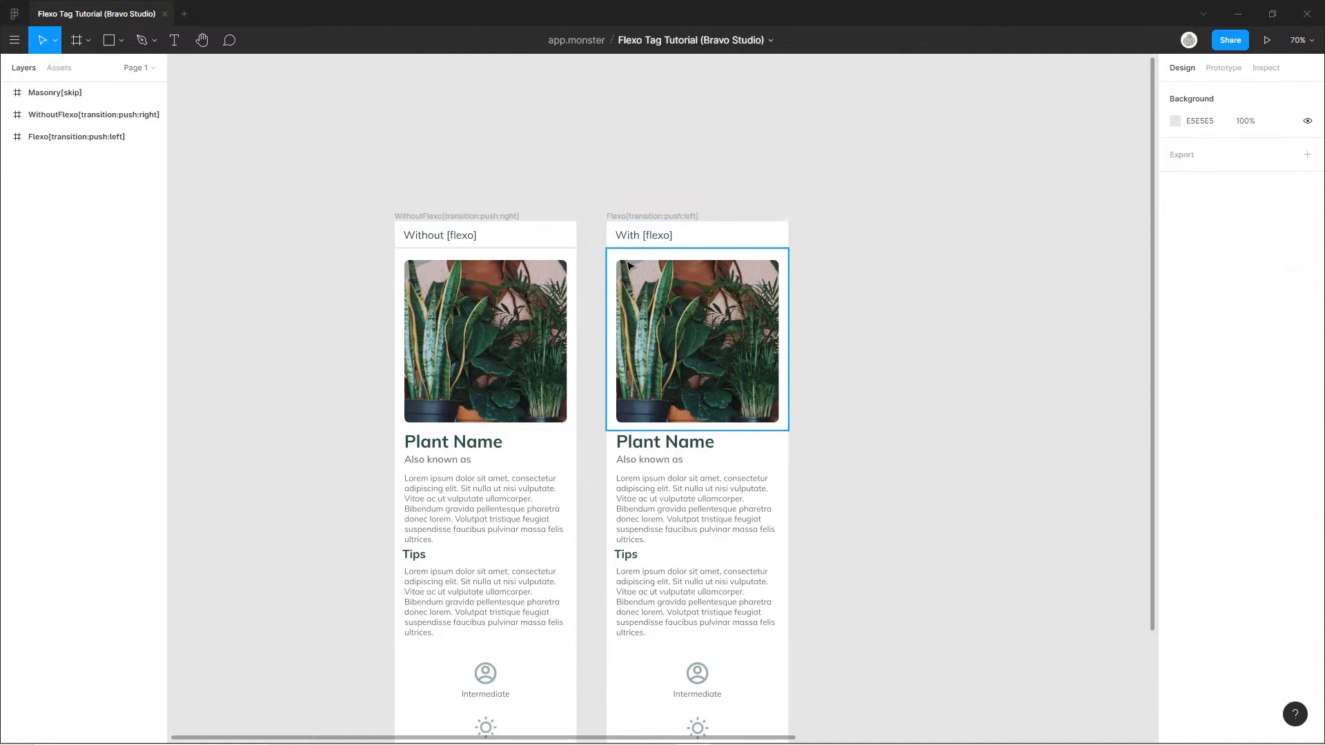
# Step: Expand the Flexo[transition:push:left] screen and Frame 1 to expose the plant name text layer
pyautogui.click(485, 340)
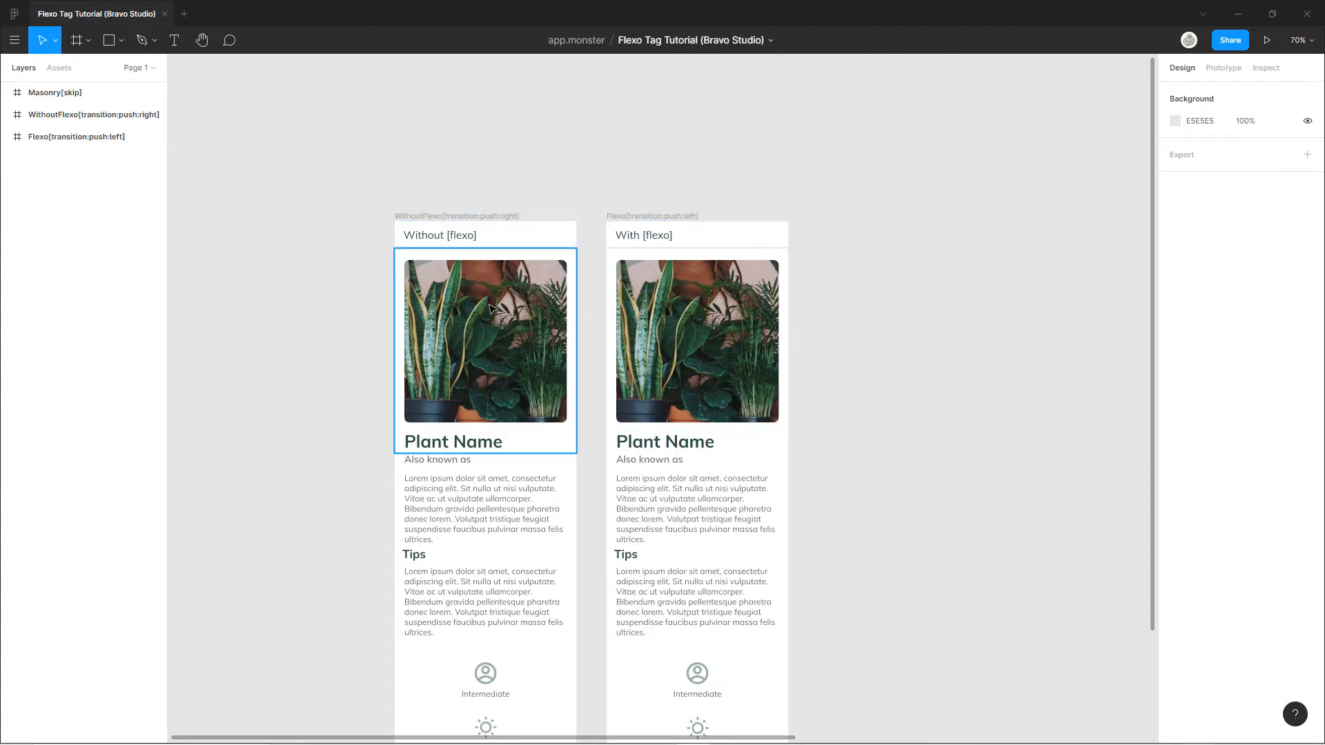
pyautogui.click(695, 342)
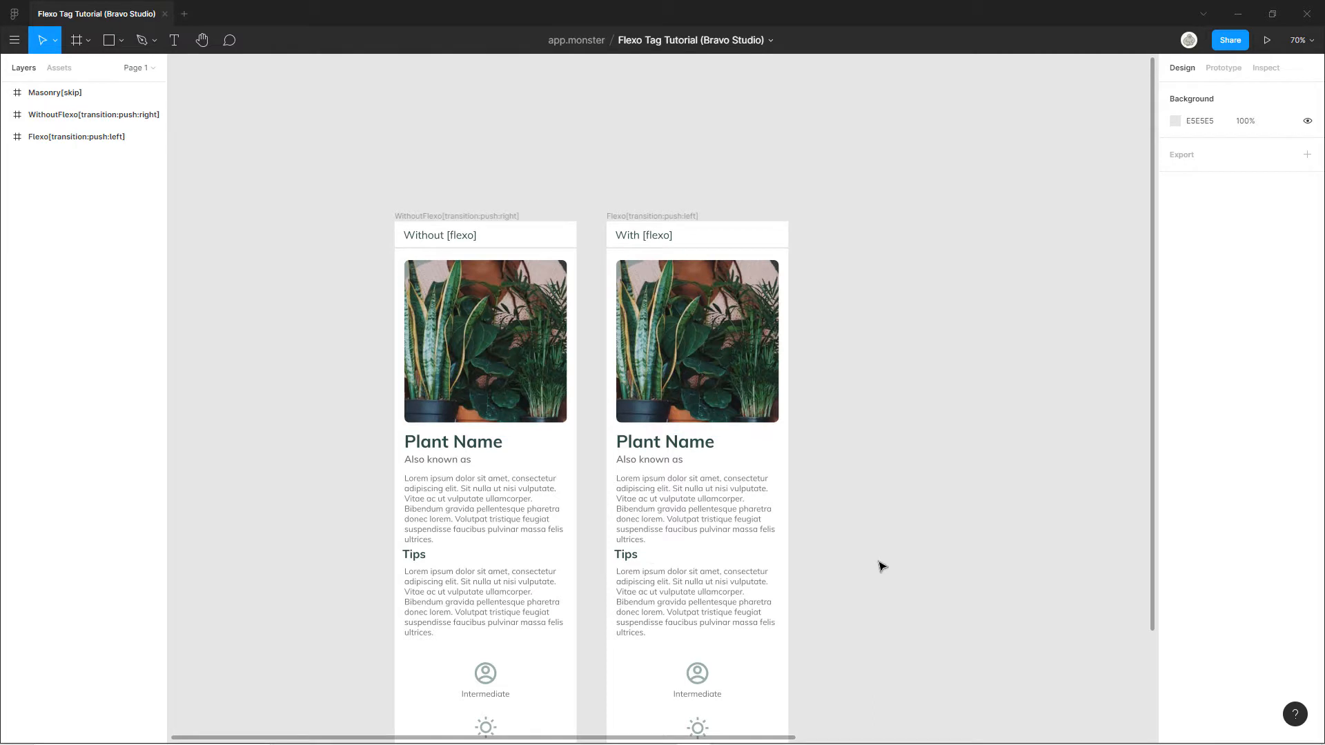
pyautogui.moveTo(588, 447)
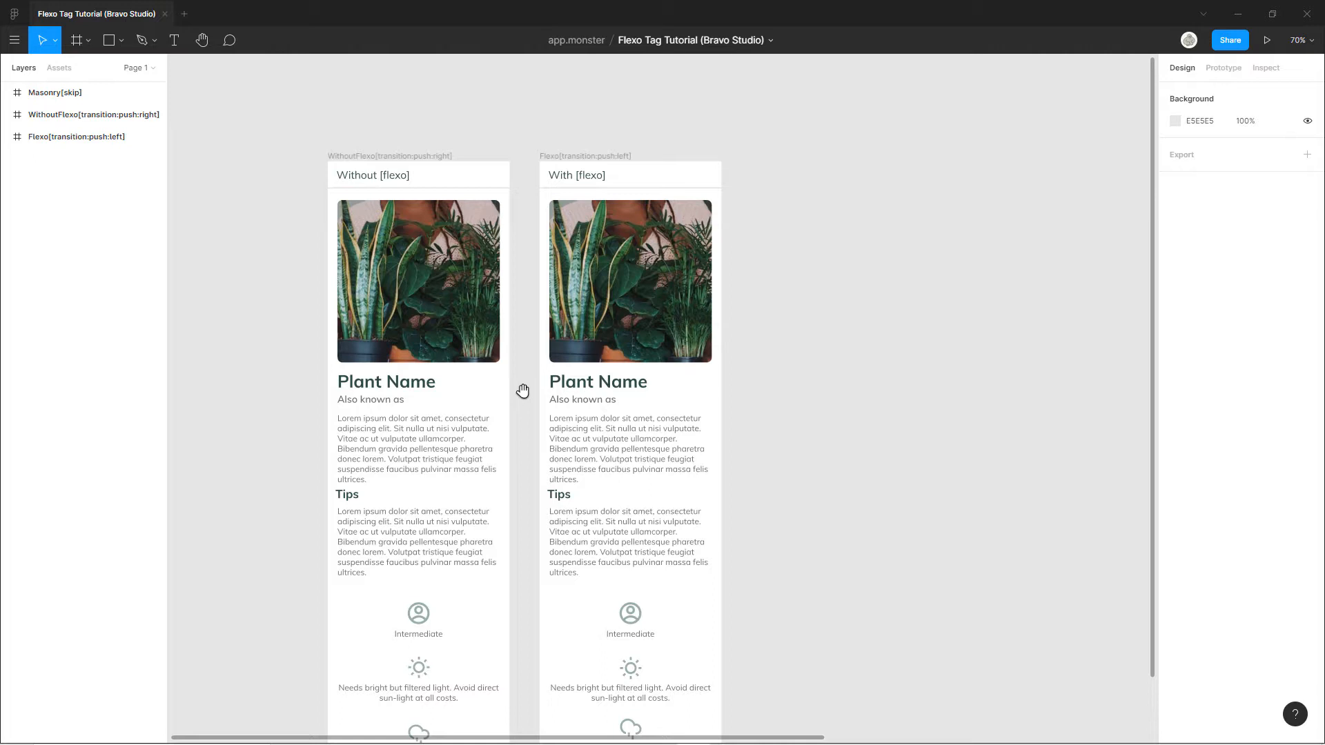
pyautogui.moveTo(844, 374)
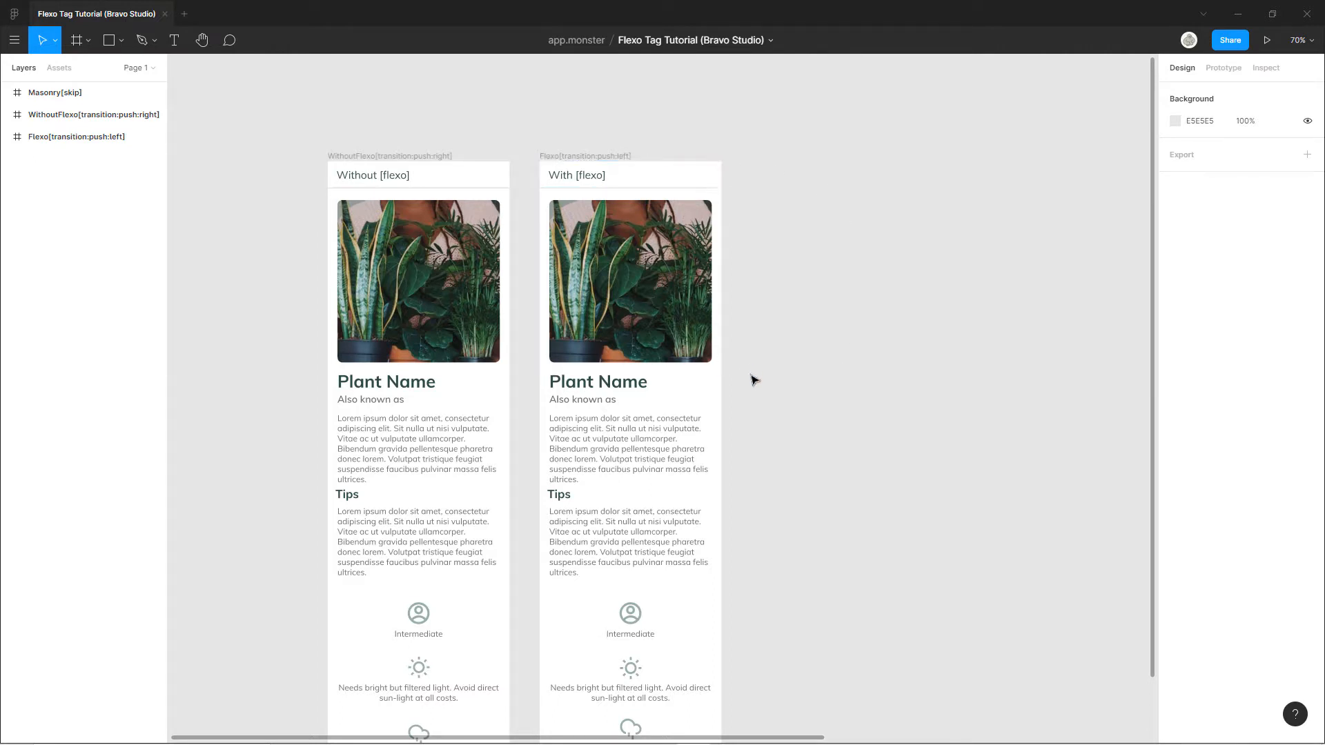
pyautogui.click(598, 380)
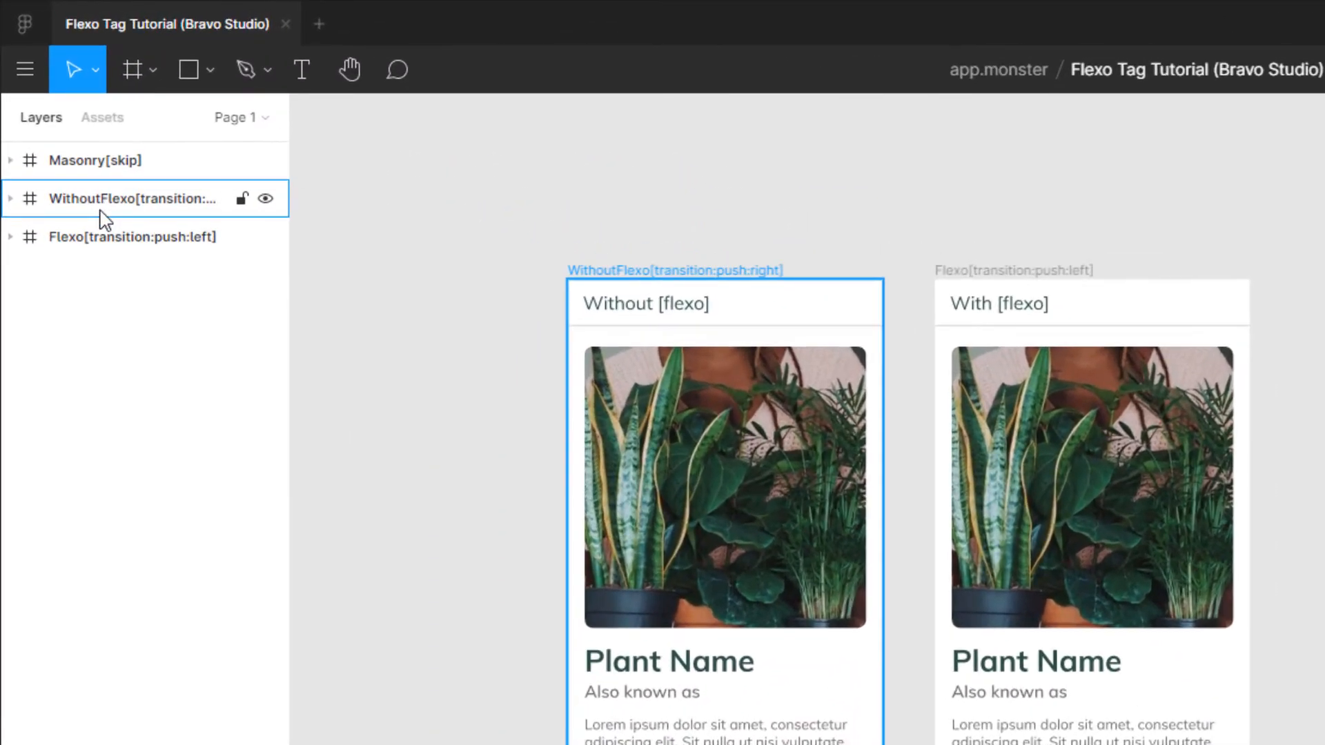
pyautogui.click(10, 236)
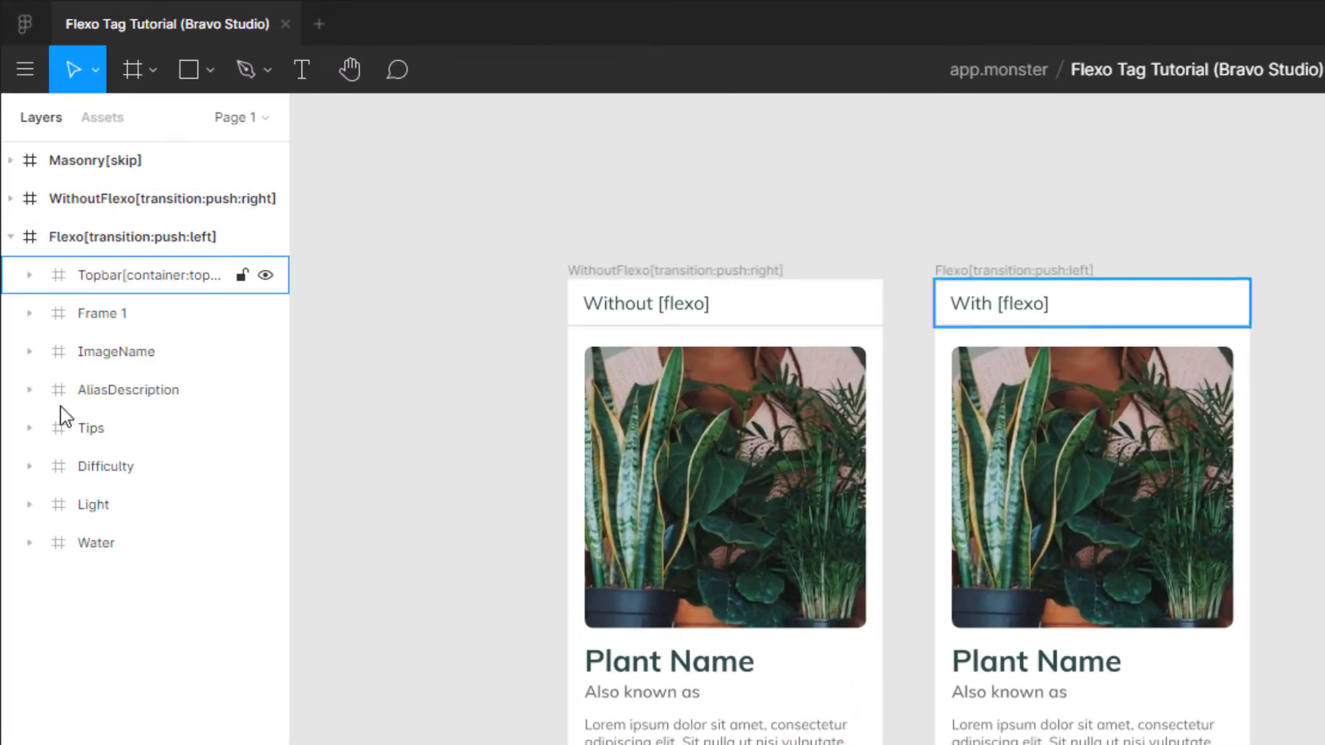
pyautogui.click(435, 474)
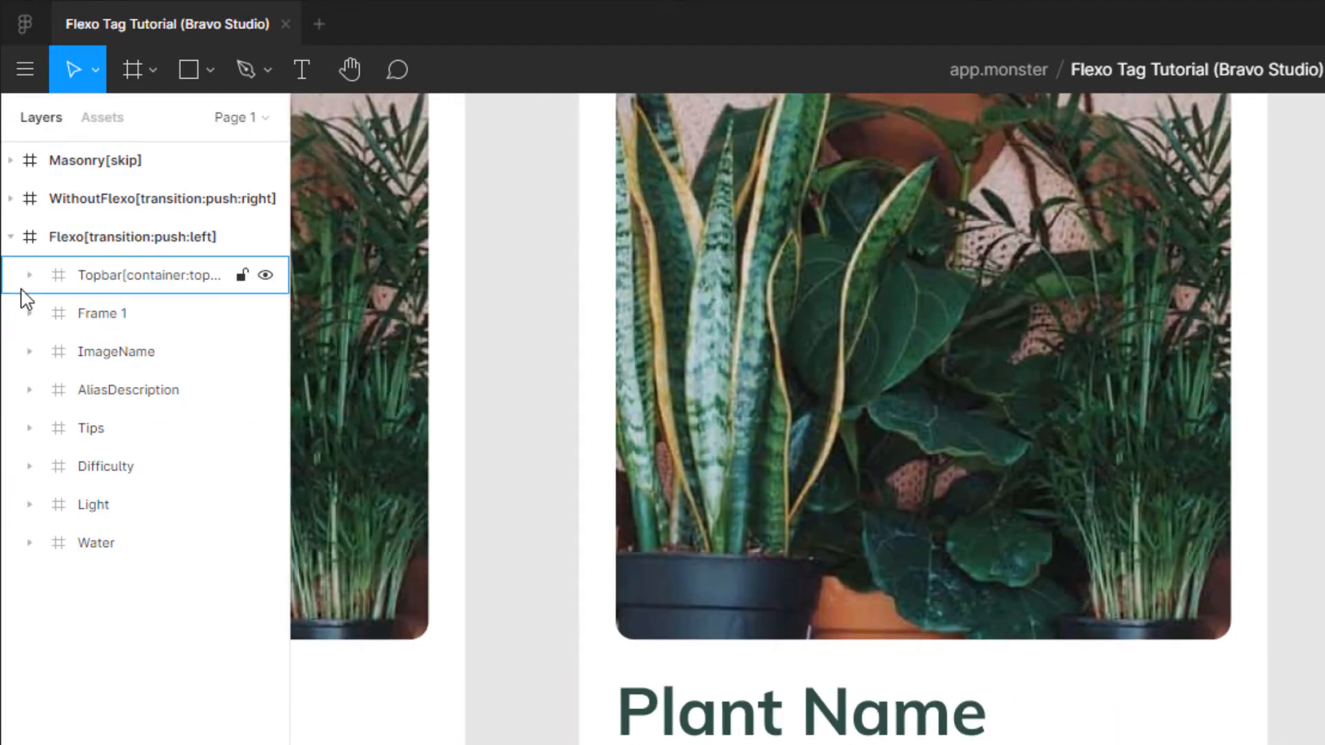
pyautogui.click(101, 313)
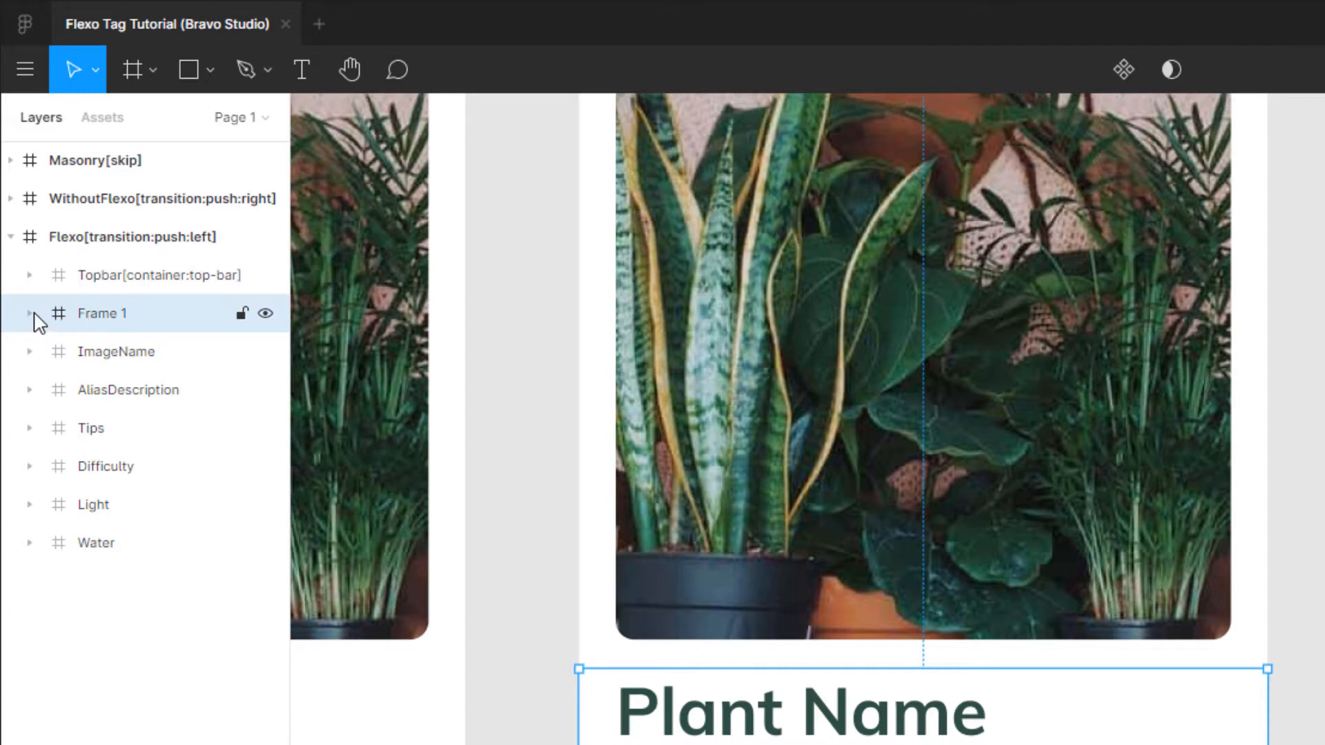
pyautogui.click(29, 313)
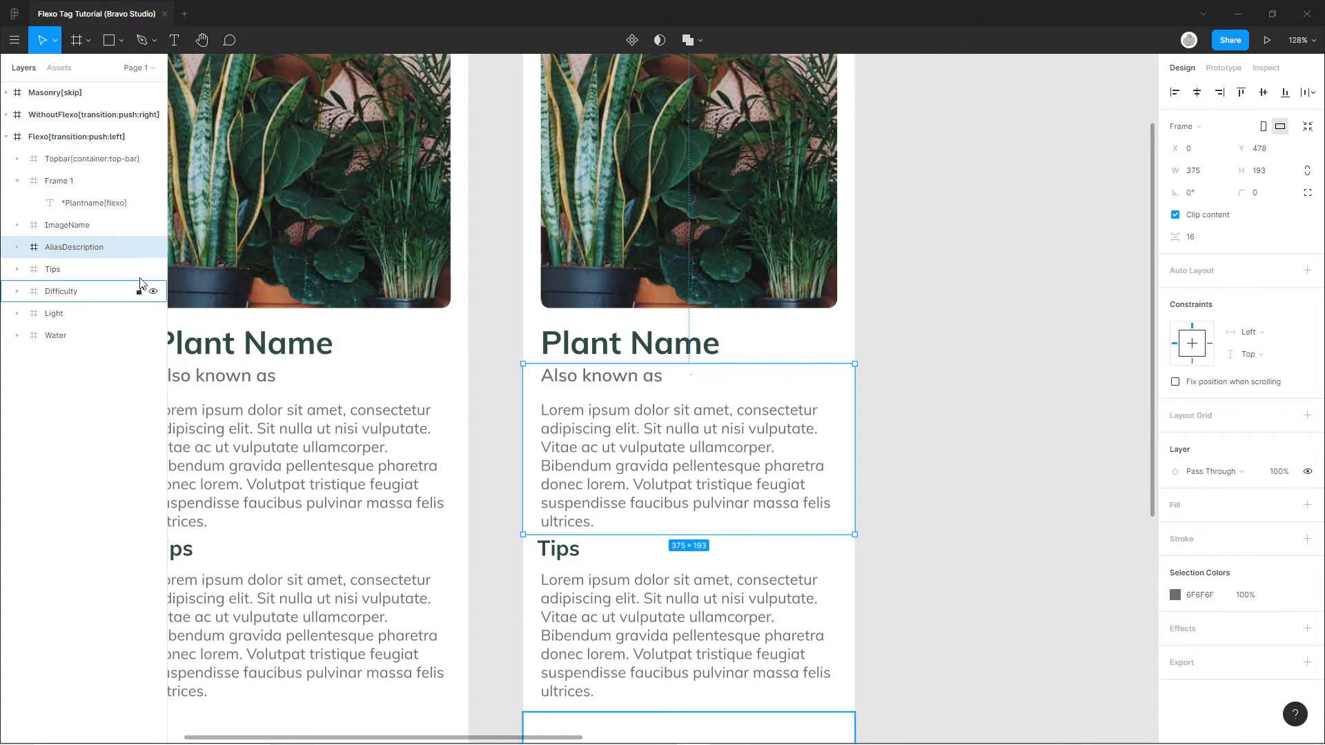
# Step: Expand AliasDescription and inspect its *Alias and flexo-tagged *Description[flexo] text layers
pyautogui.click(17, 247)
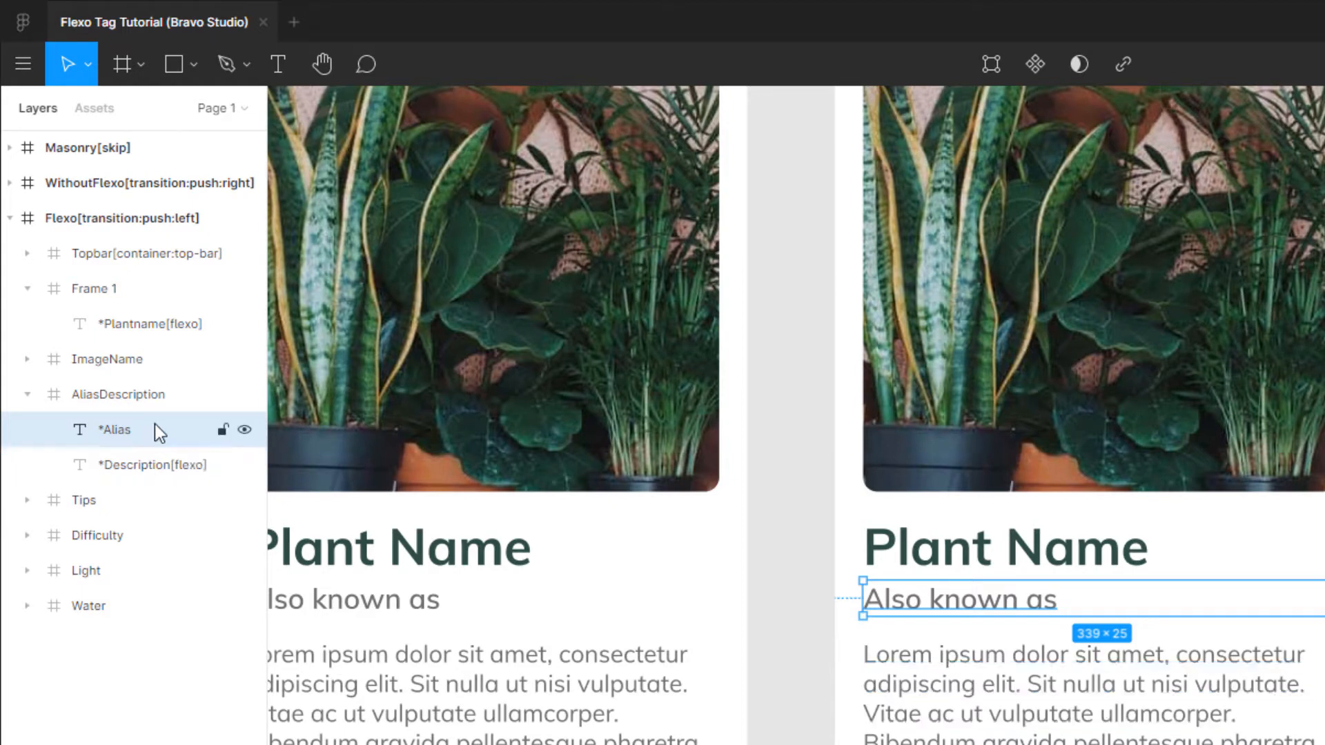
pyautogui.click(152, 465)
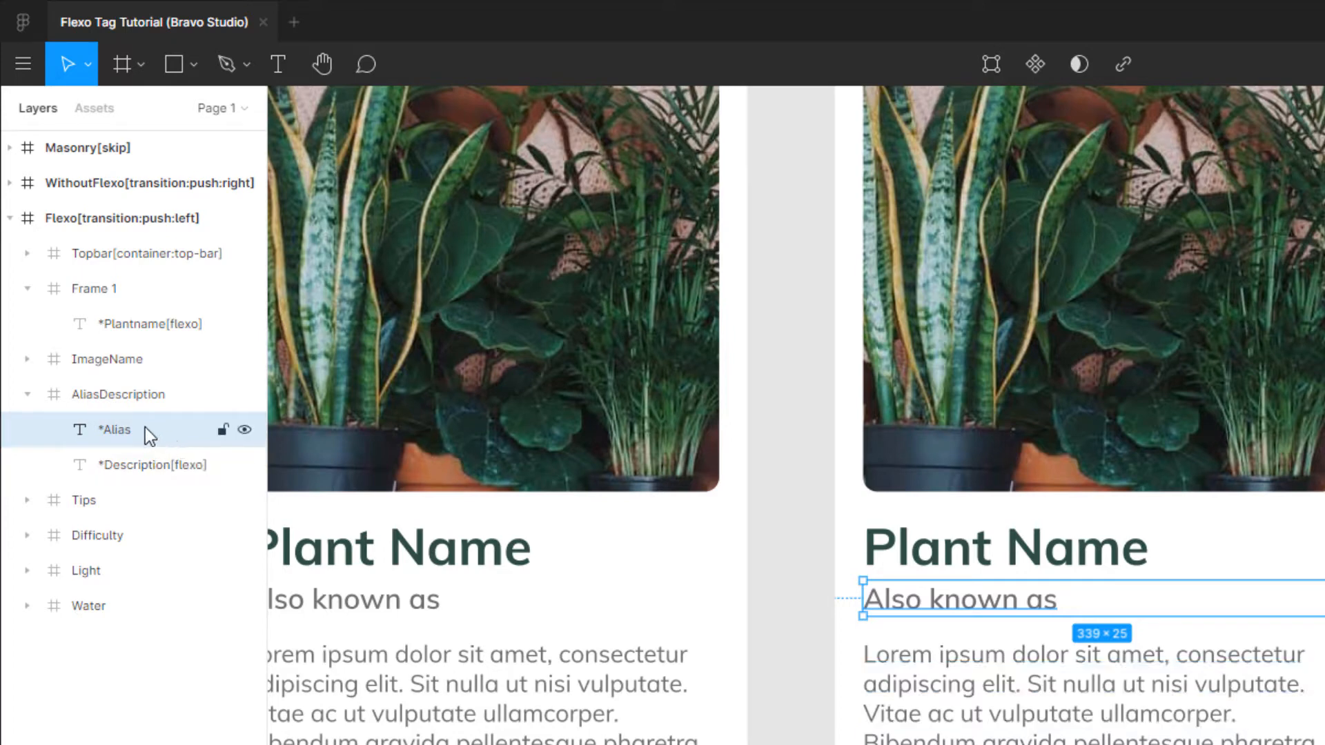
pyautogui.click(119, 395)
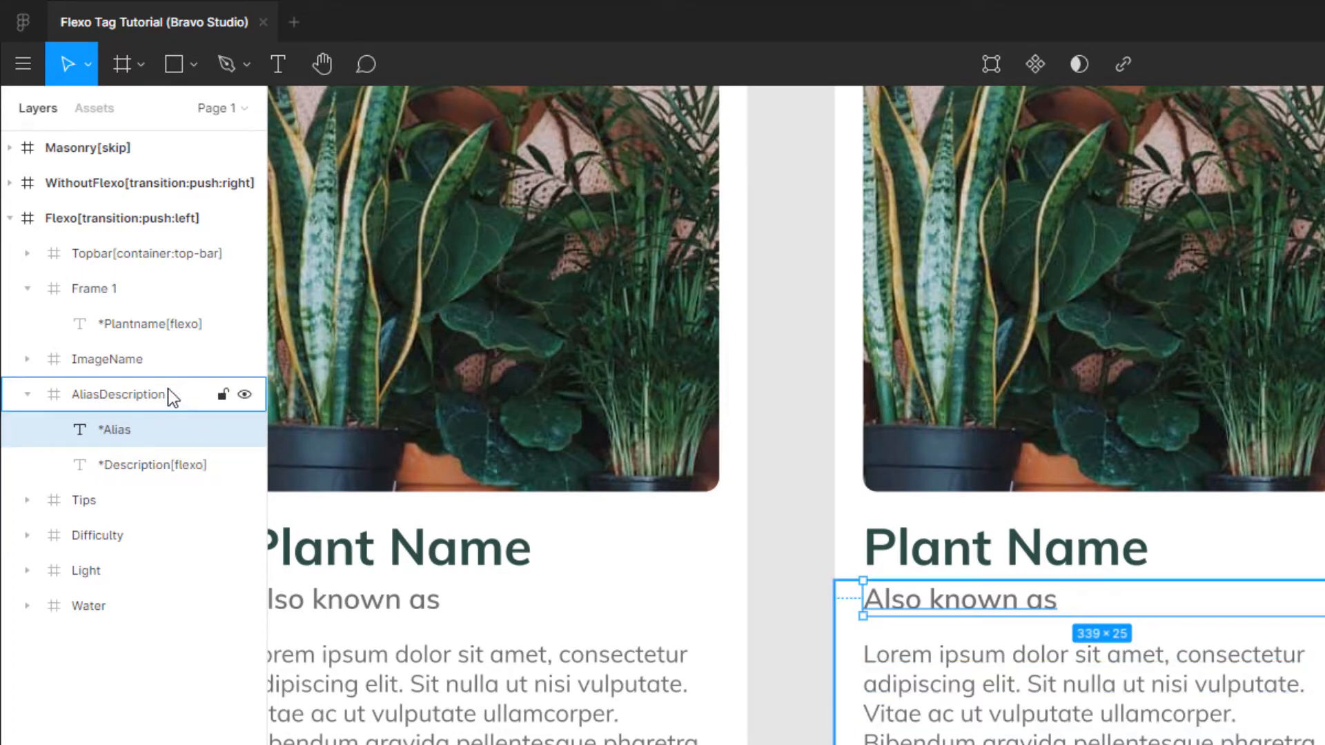
pyautogui.click(154, 465)
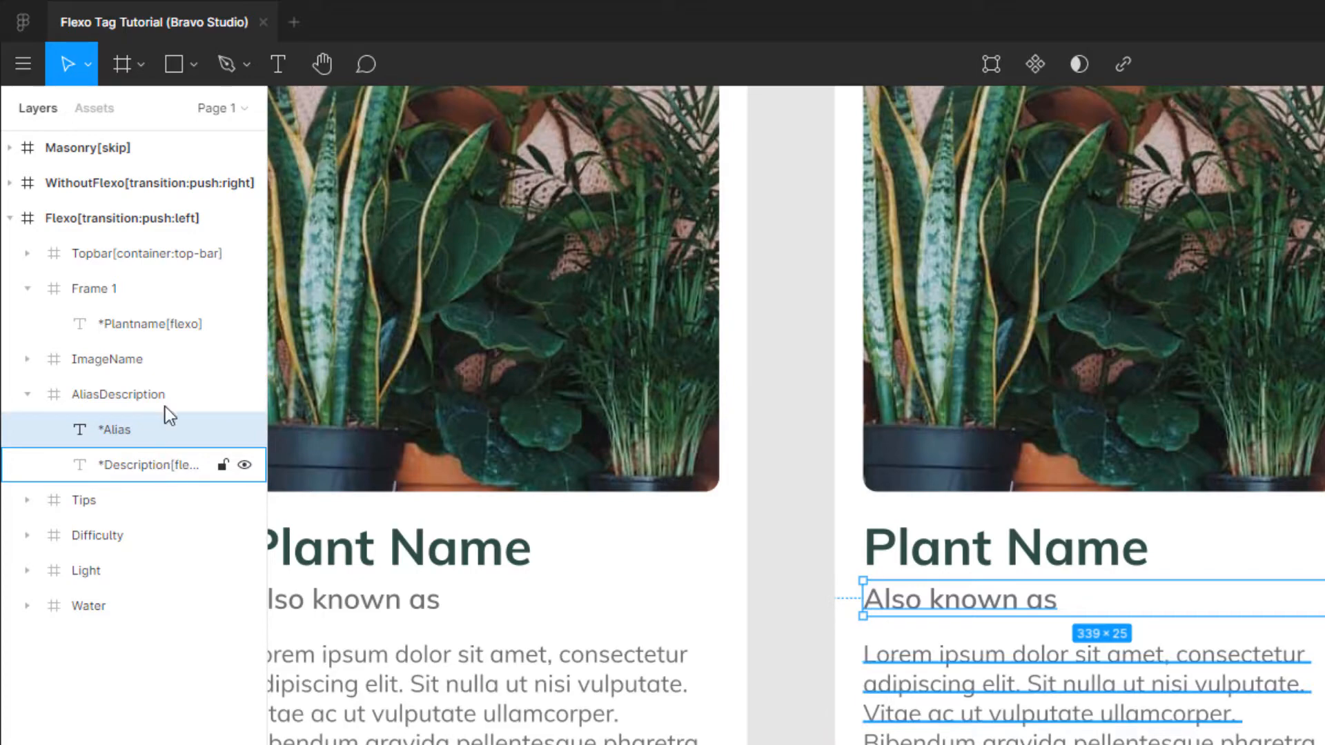
pyautogui.click(115, 429)
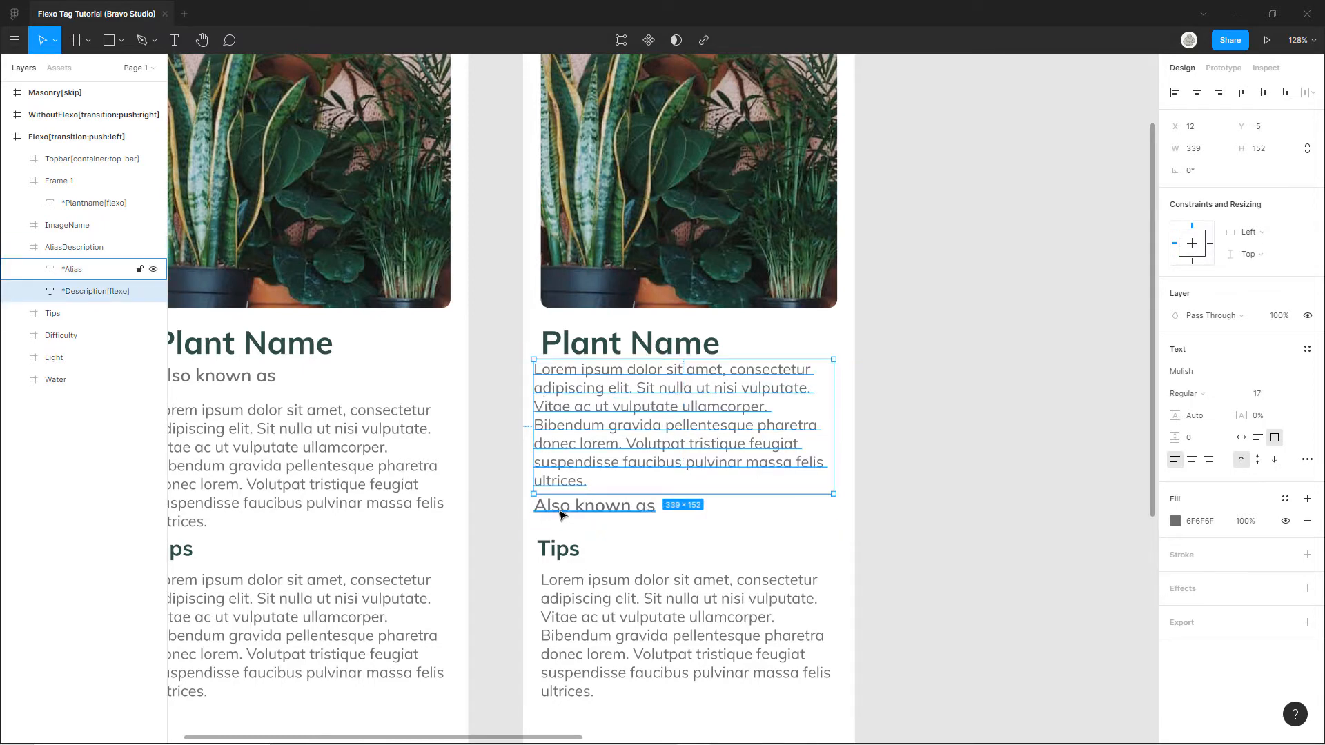
pyautogui.click(96, 291)
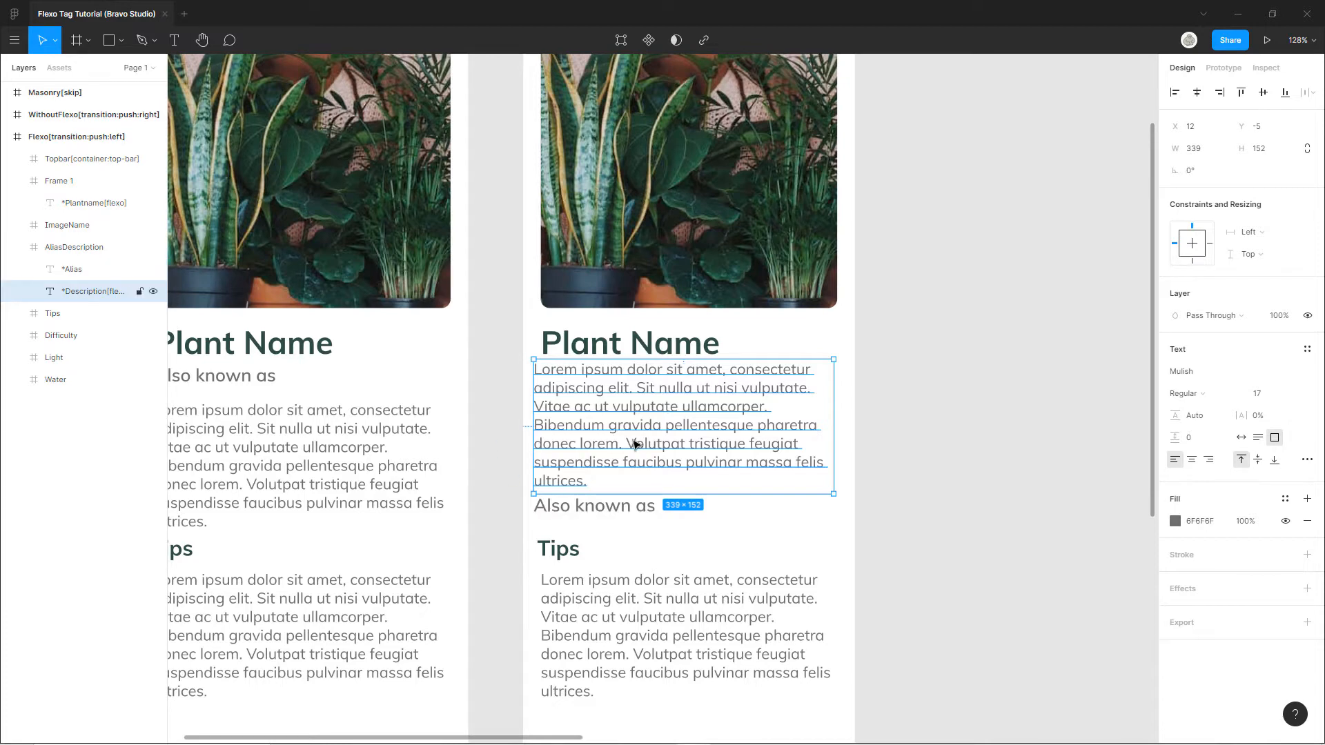
pyautogui.click(71, 269)
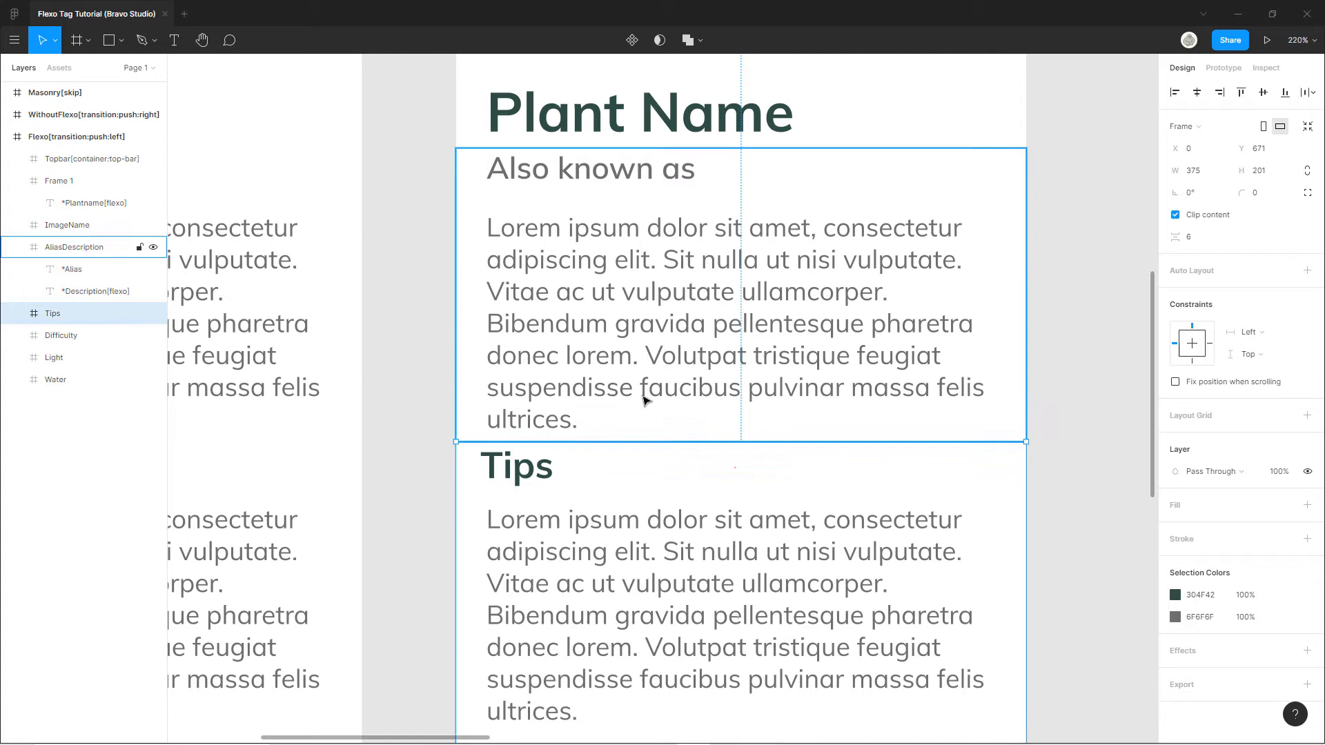
# Step: Expand the Tips group and inspect its flexo-tagged *Tips[flexo] text layer
pyautogui.click(53, 313)
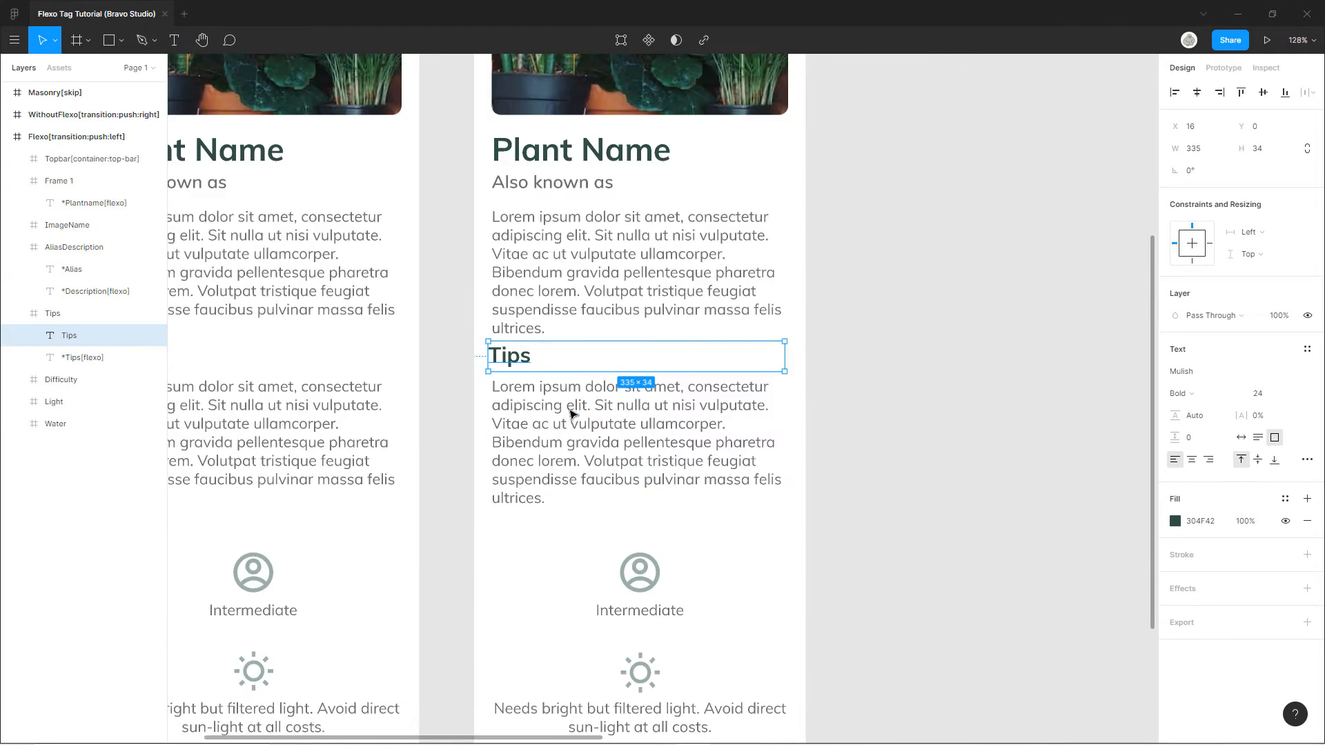
pyautogui.click(53, 313)
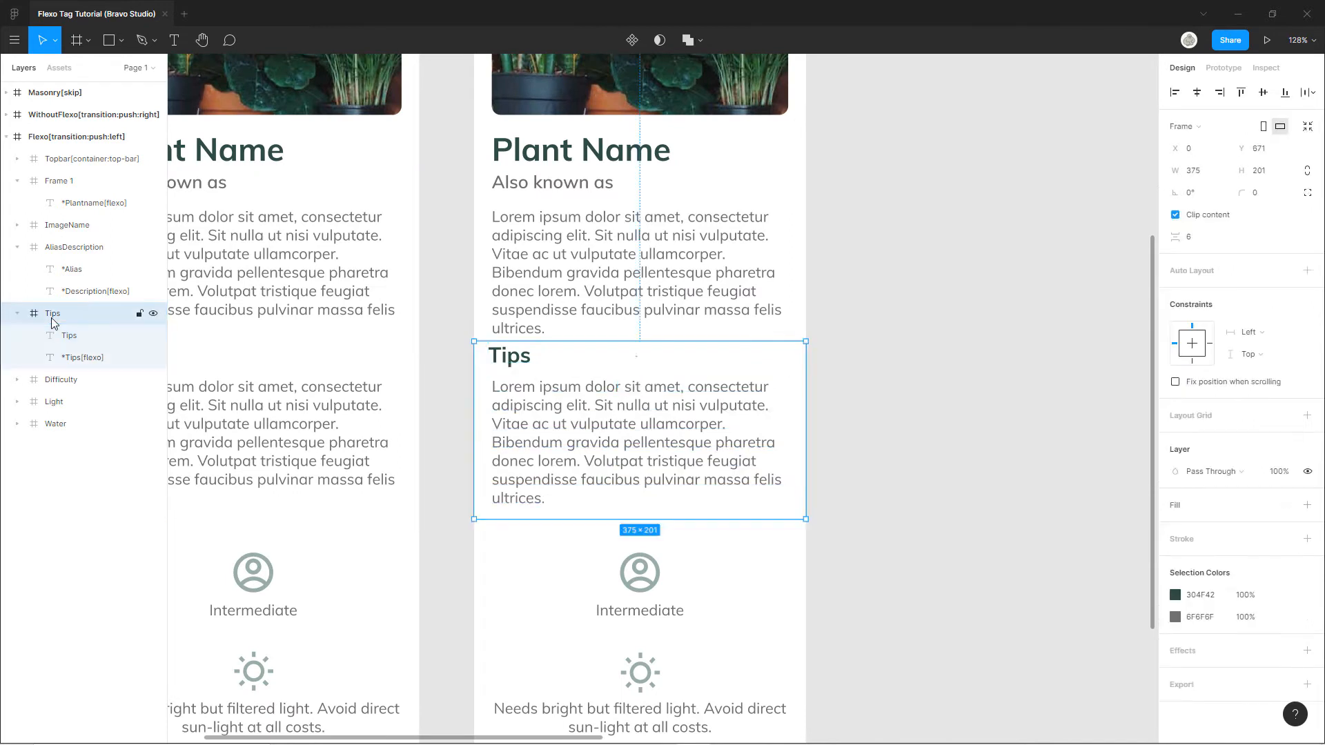
pyautogui.click(73, 247)
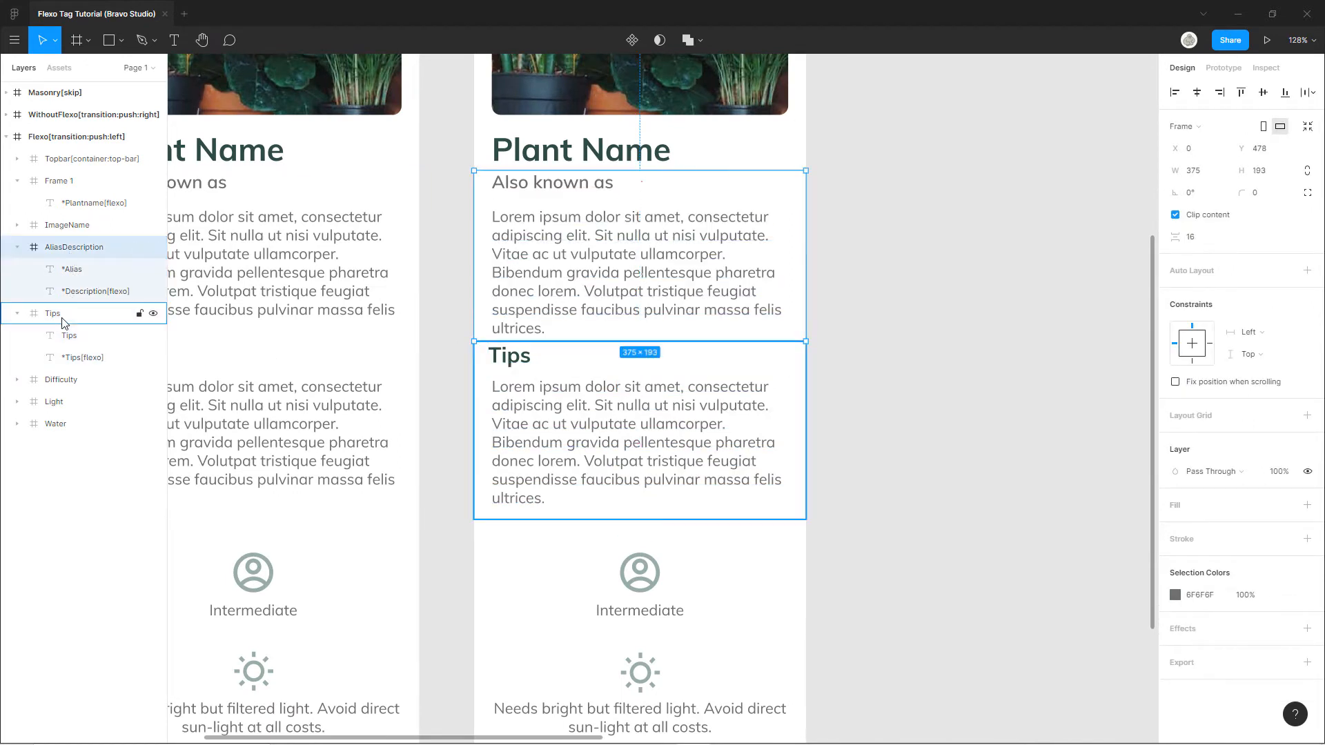
pyautogui.click(73, 247)
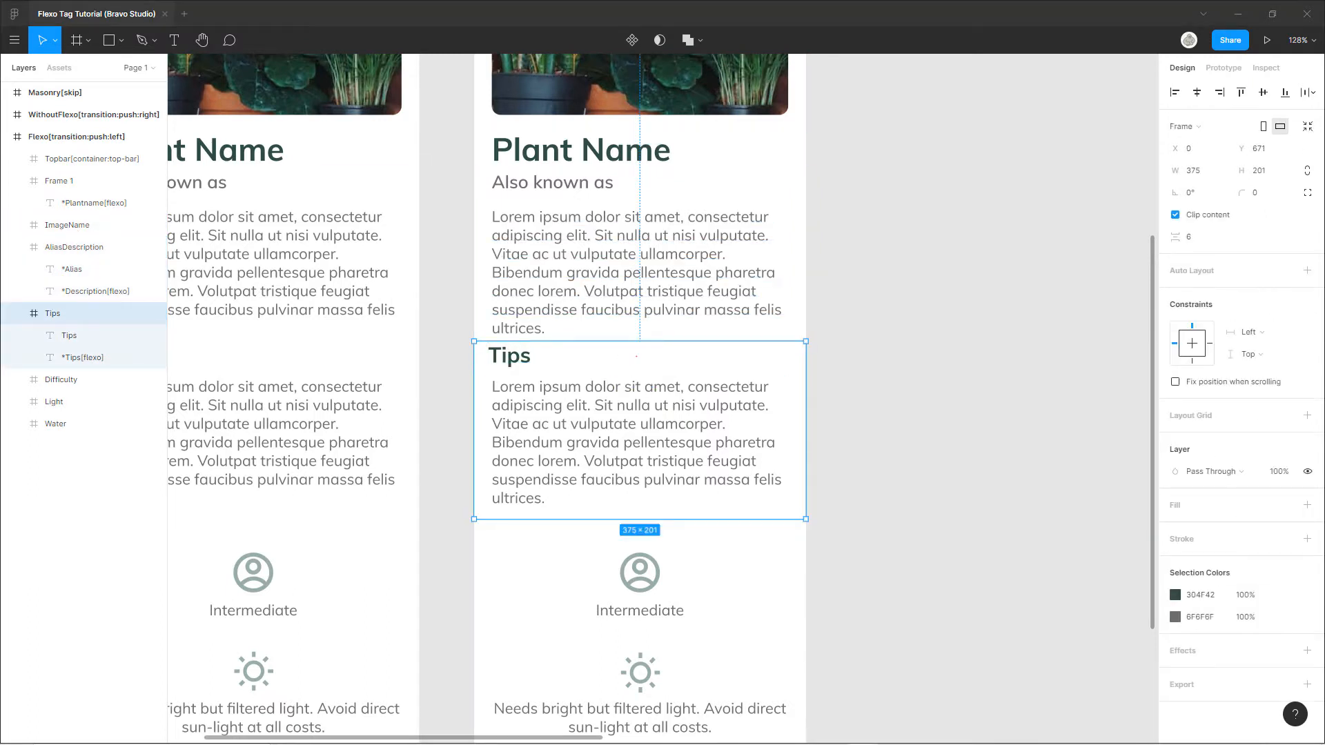
pyautogui.click(81, 357)
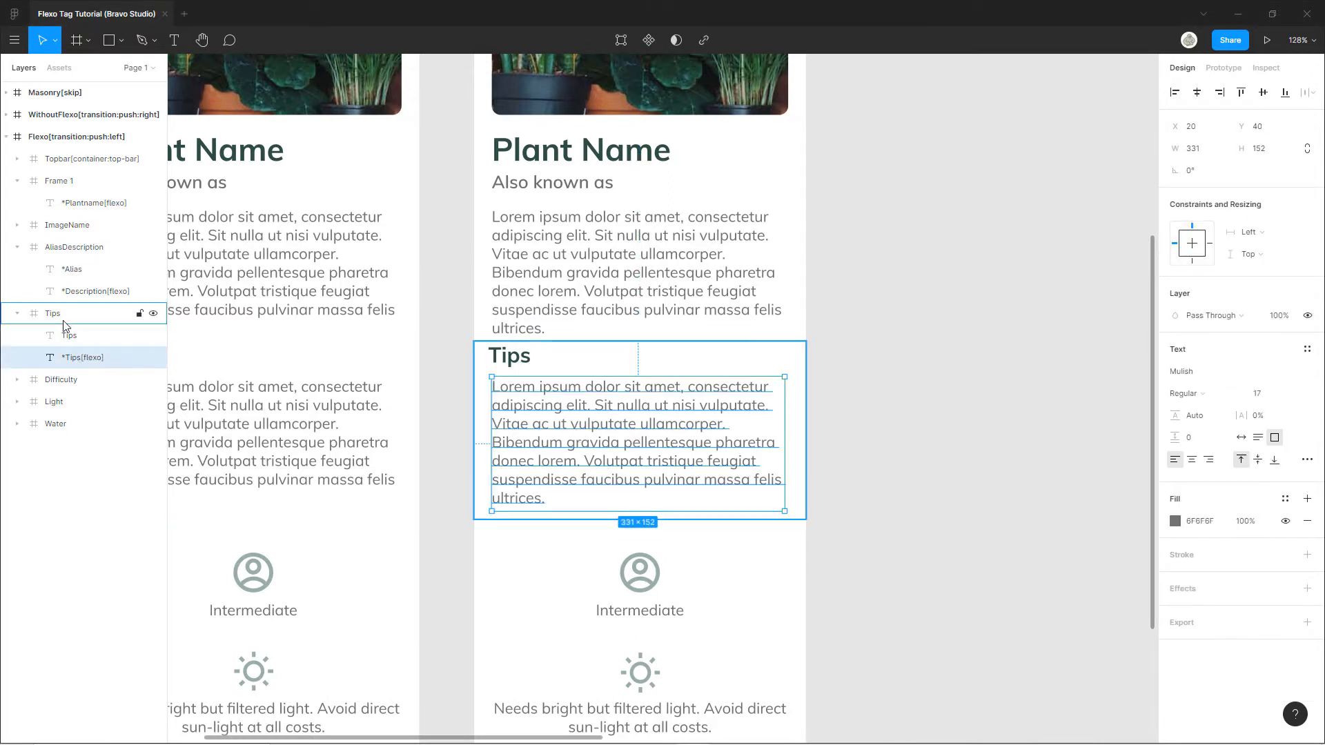
pyautogui.click(83, 357)
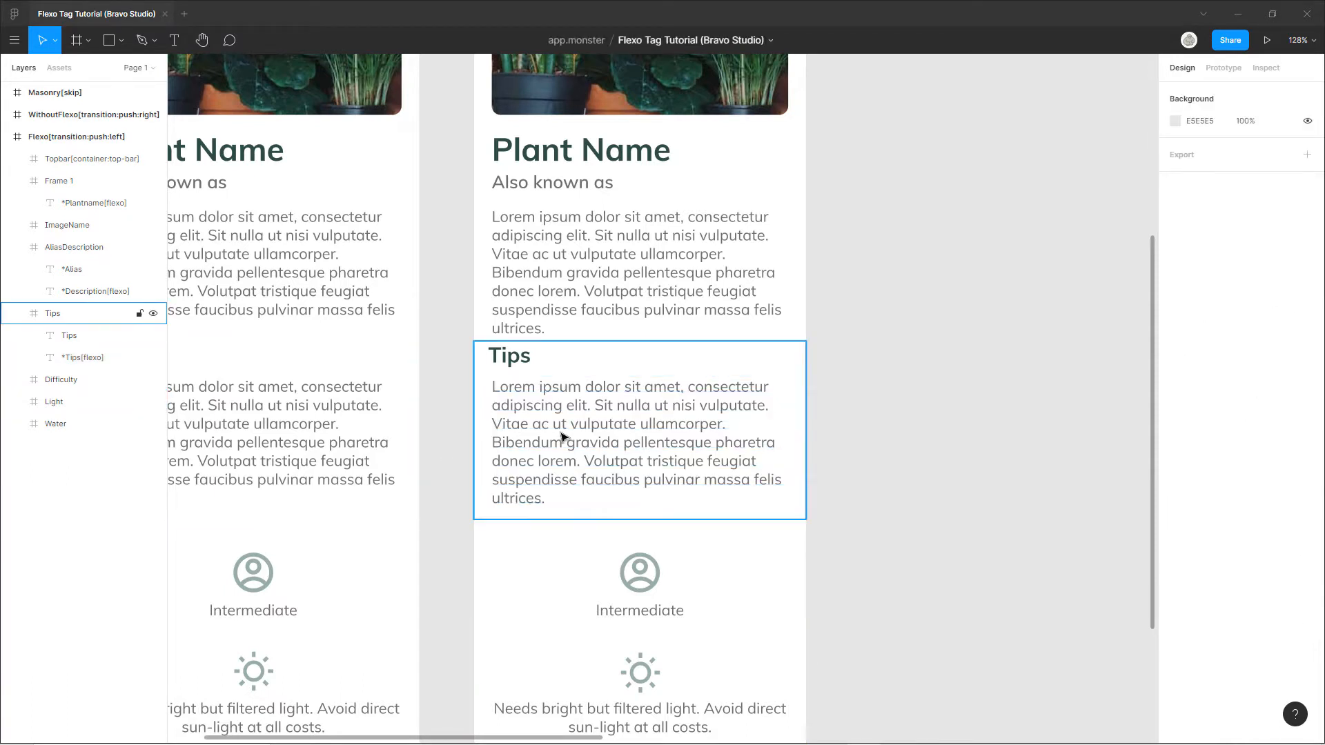
# Step: Inspect the Tips heading text on the canvas, briefly entering and leaving edit mode
pyautogui.click(635, 442)
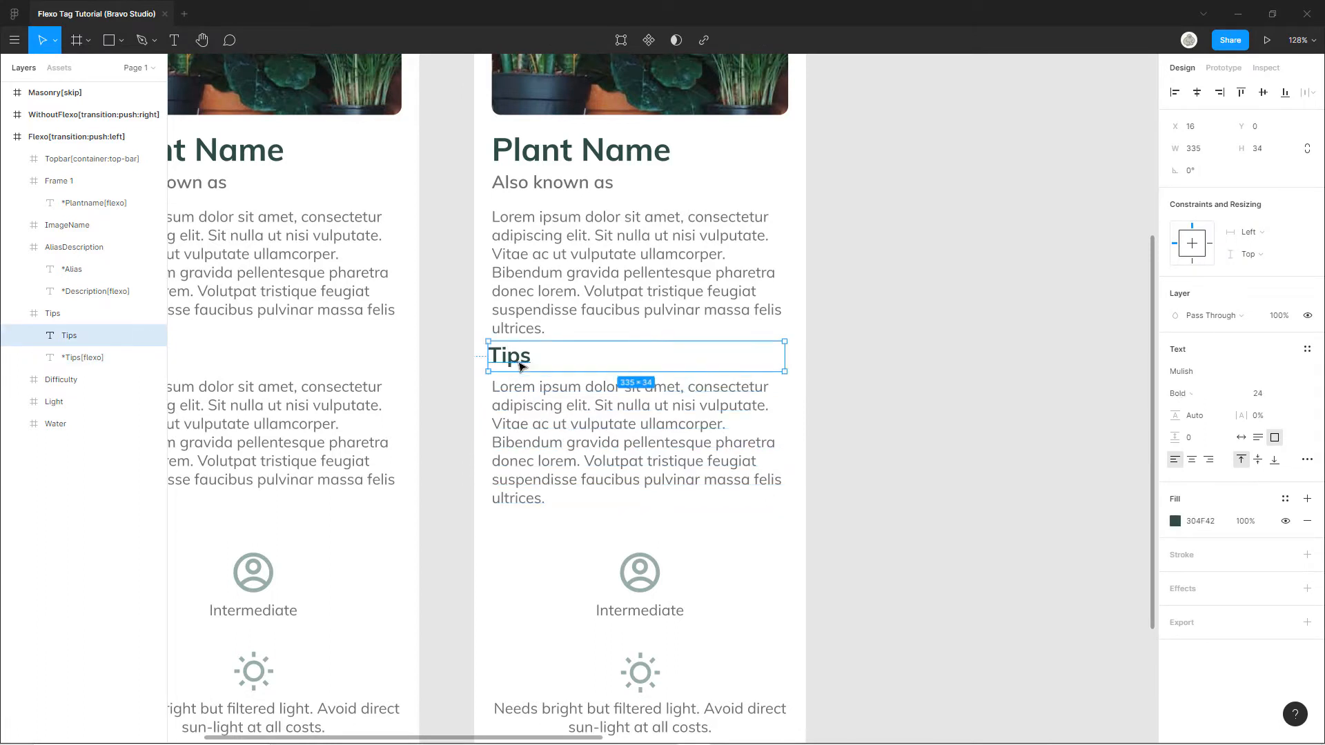
pyautogui.doubleClick(509, 356)
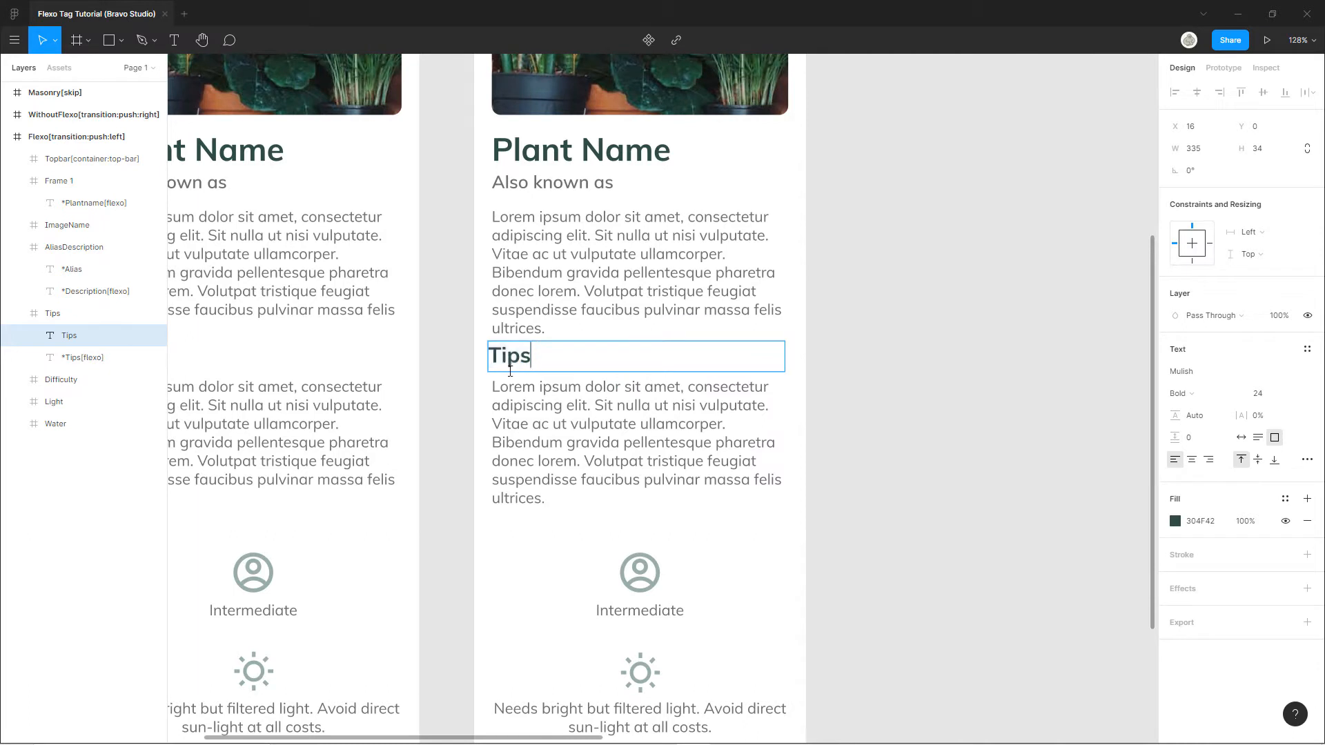
pyautogui.click(509, 355)
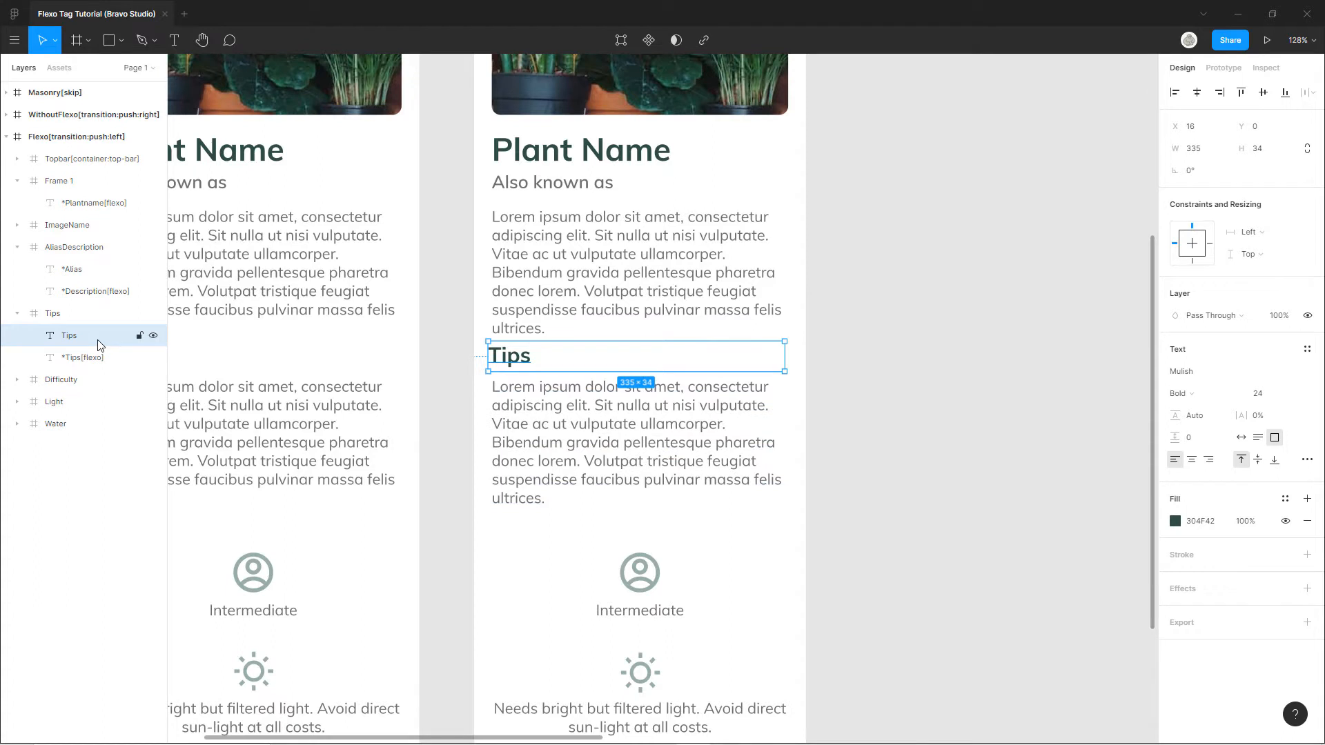
pyautogui.click(82, 357)
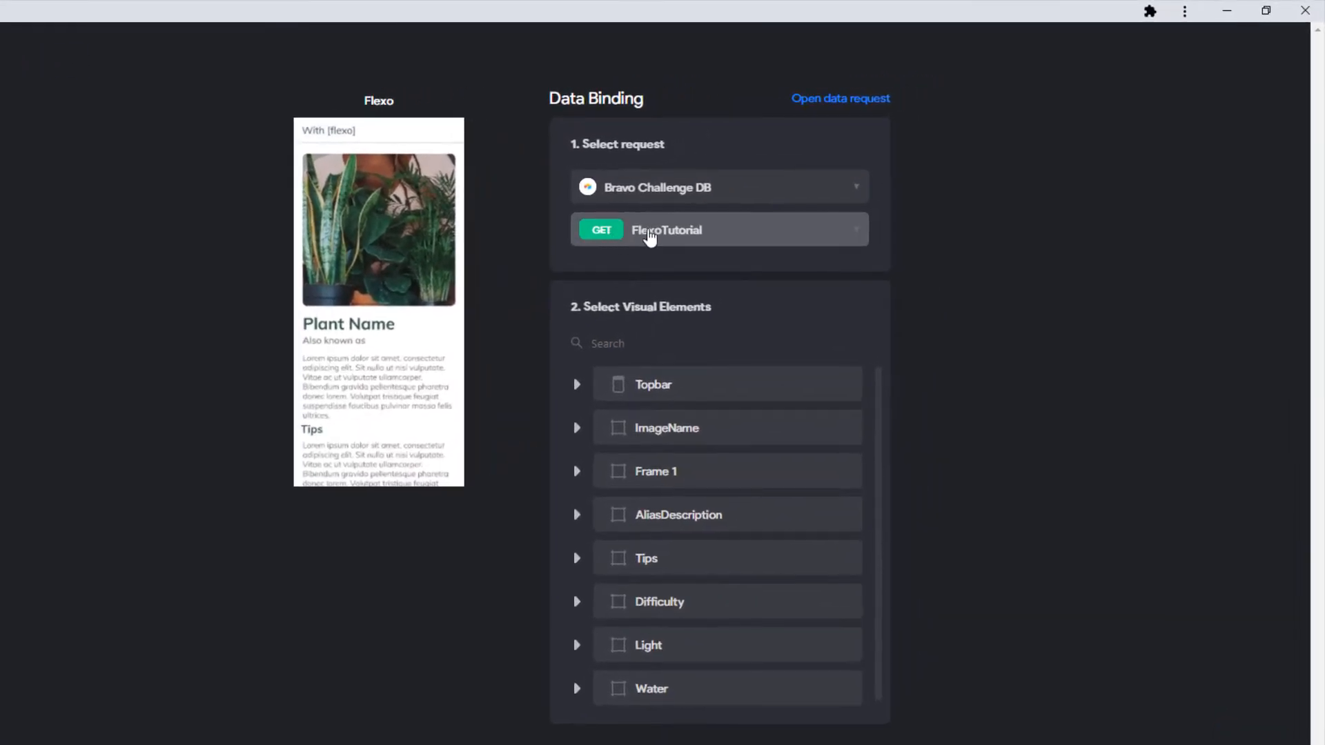
pyautogui.moveTo(649, 240)
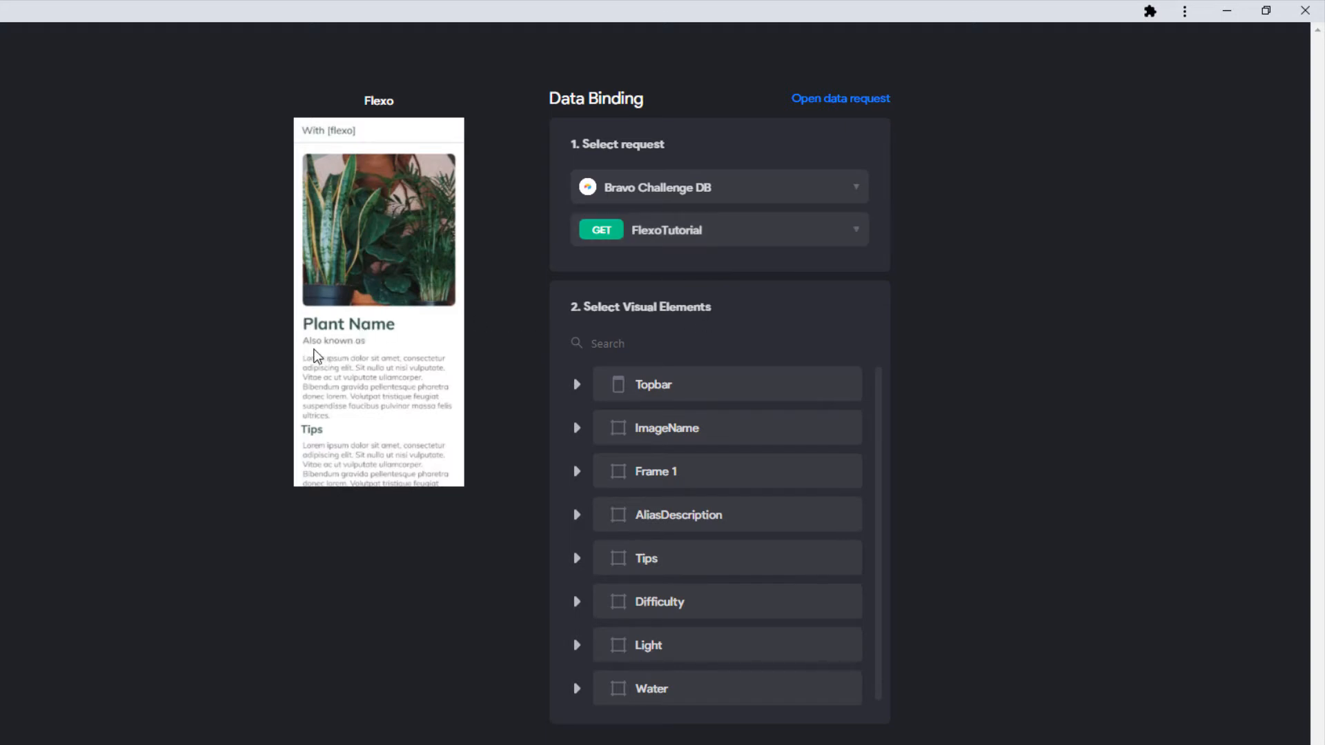
pyautogui.moveTo(421, 447)
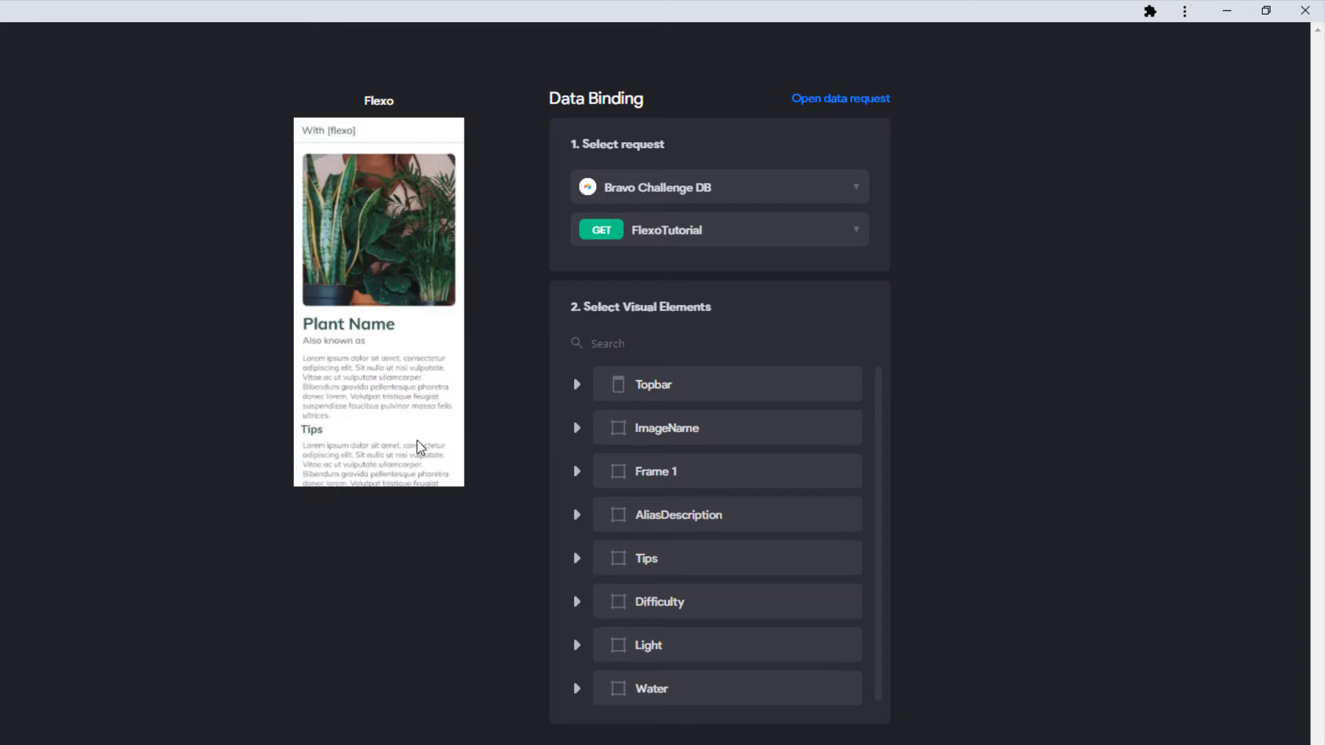
pyautogui.moveTo(389, 404)
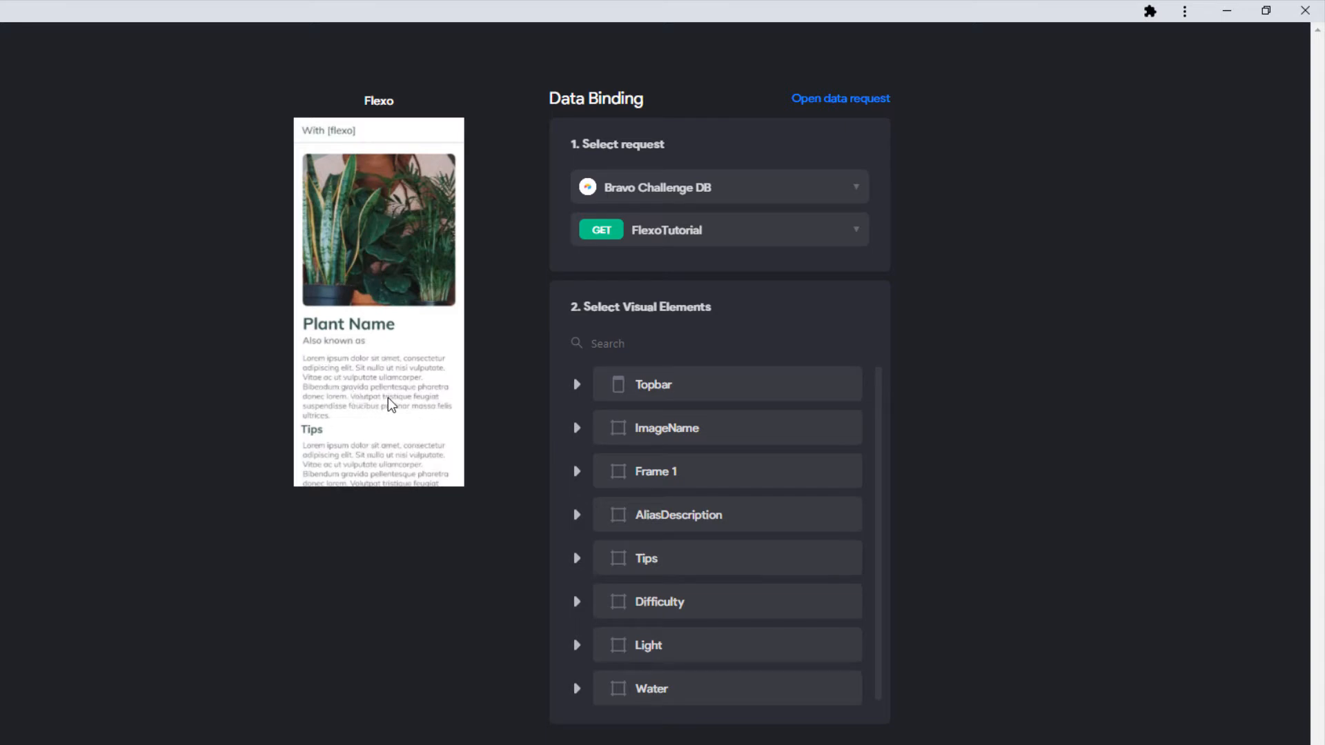
pyautogui.moveTo(718, 520)
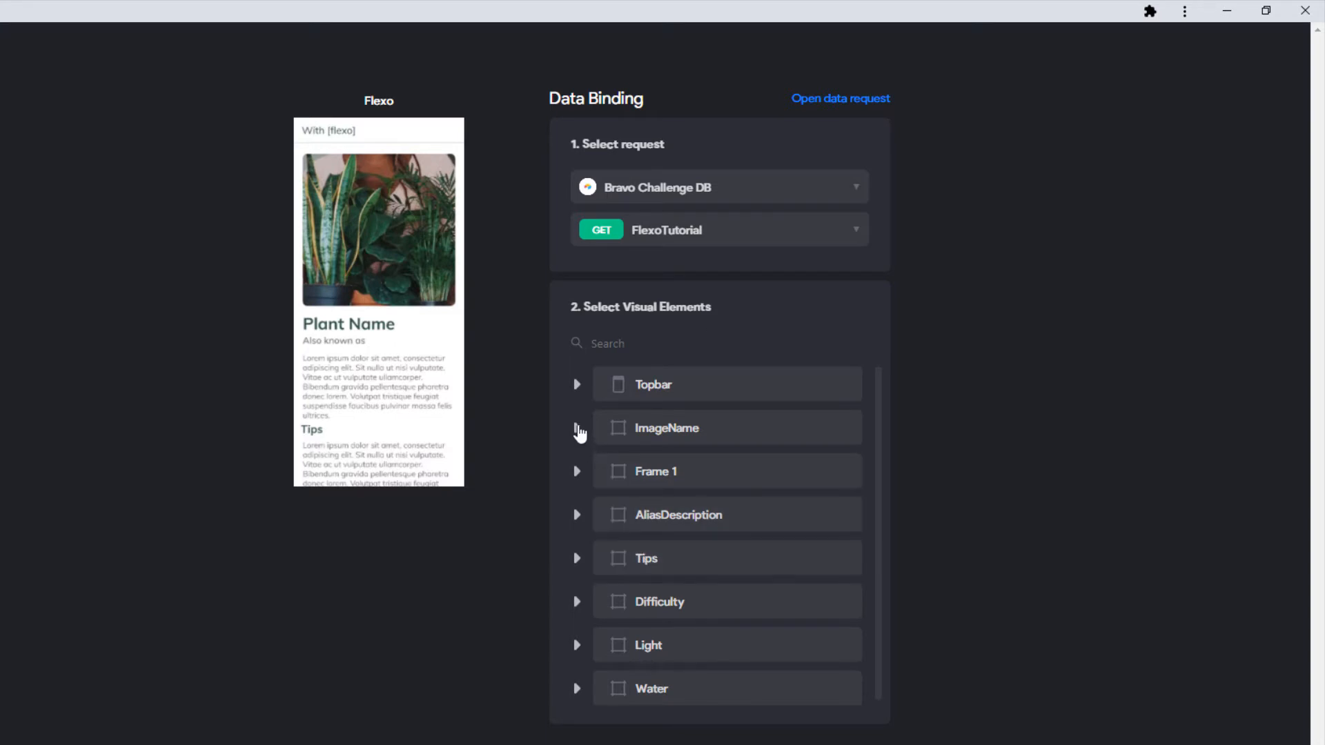
# Step: Bind *Plantname to Records[8] Fields Plant, then move on to the next text to bind
pyautogui.click(576, 427)
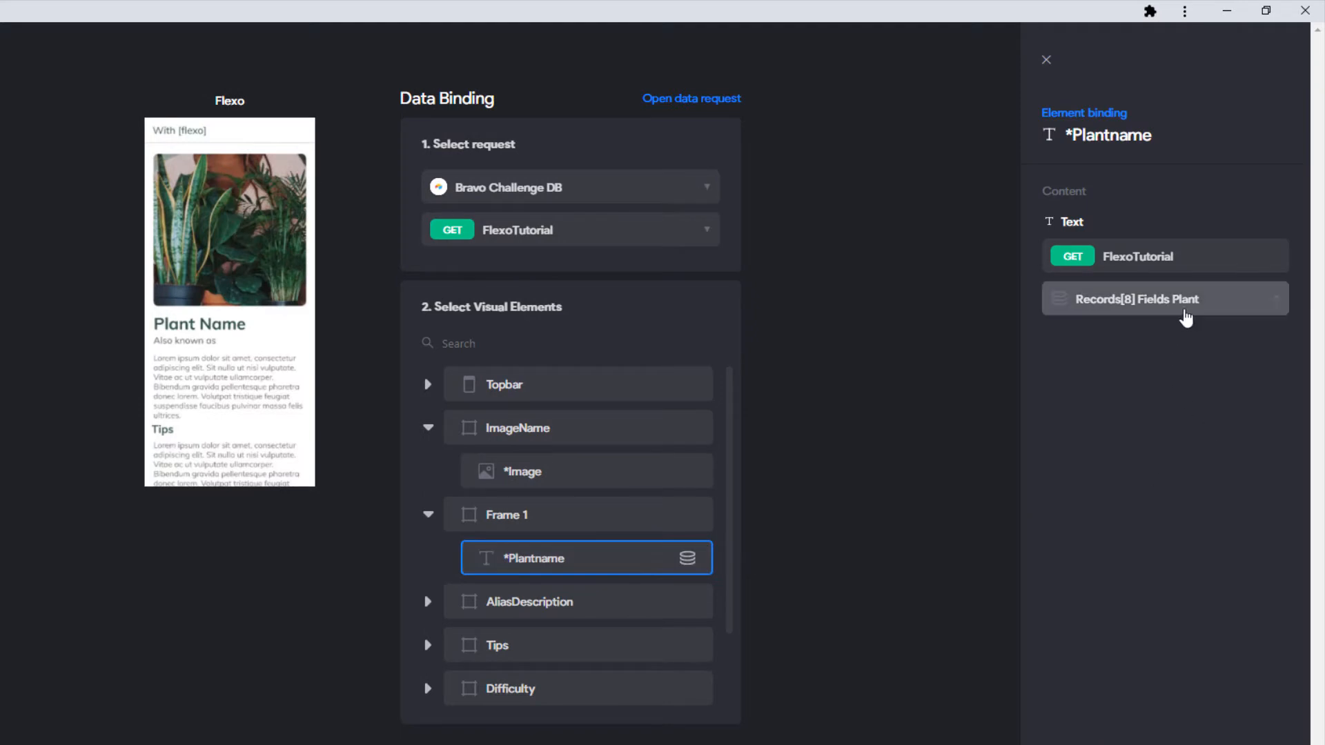
pyautogui.click(1164, 298)
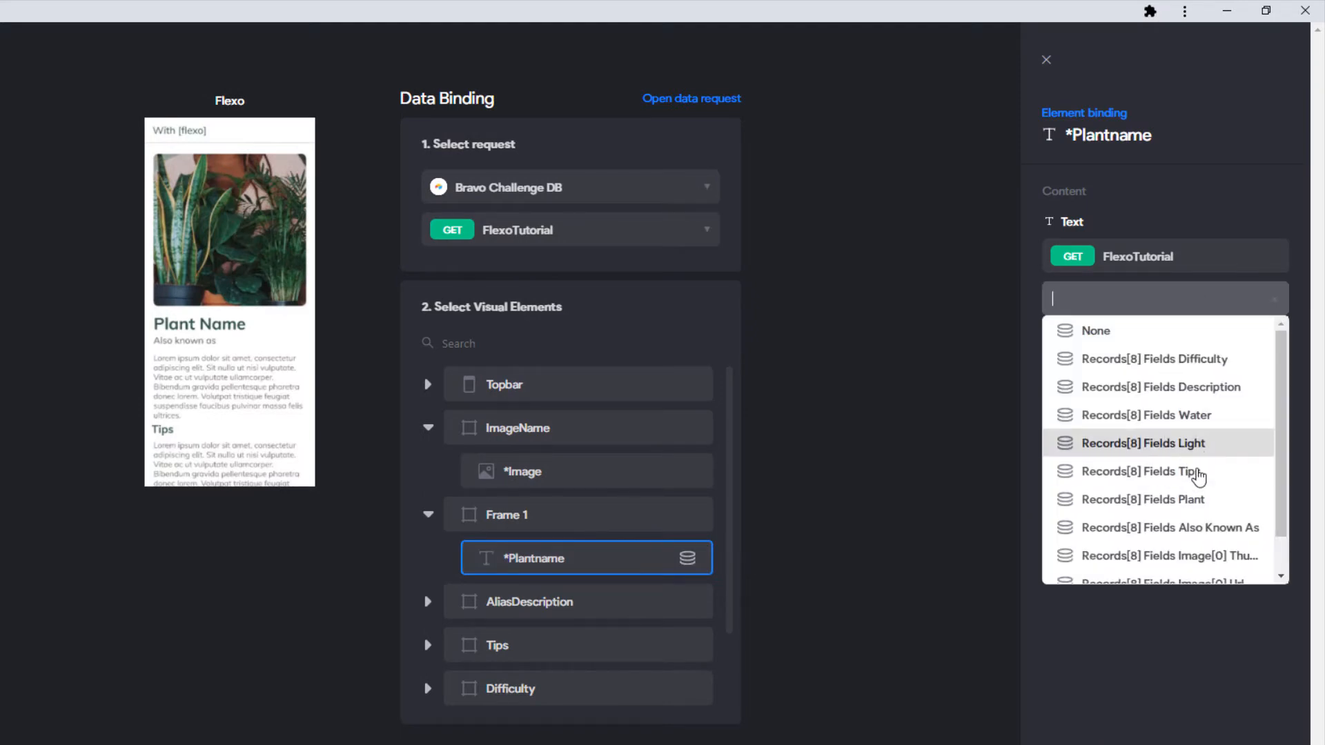
pyautogui.click(1142, 500)
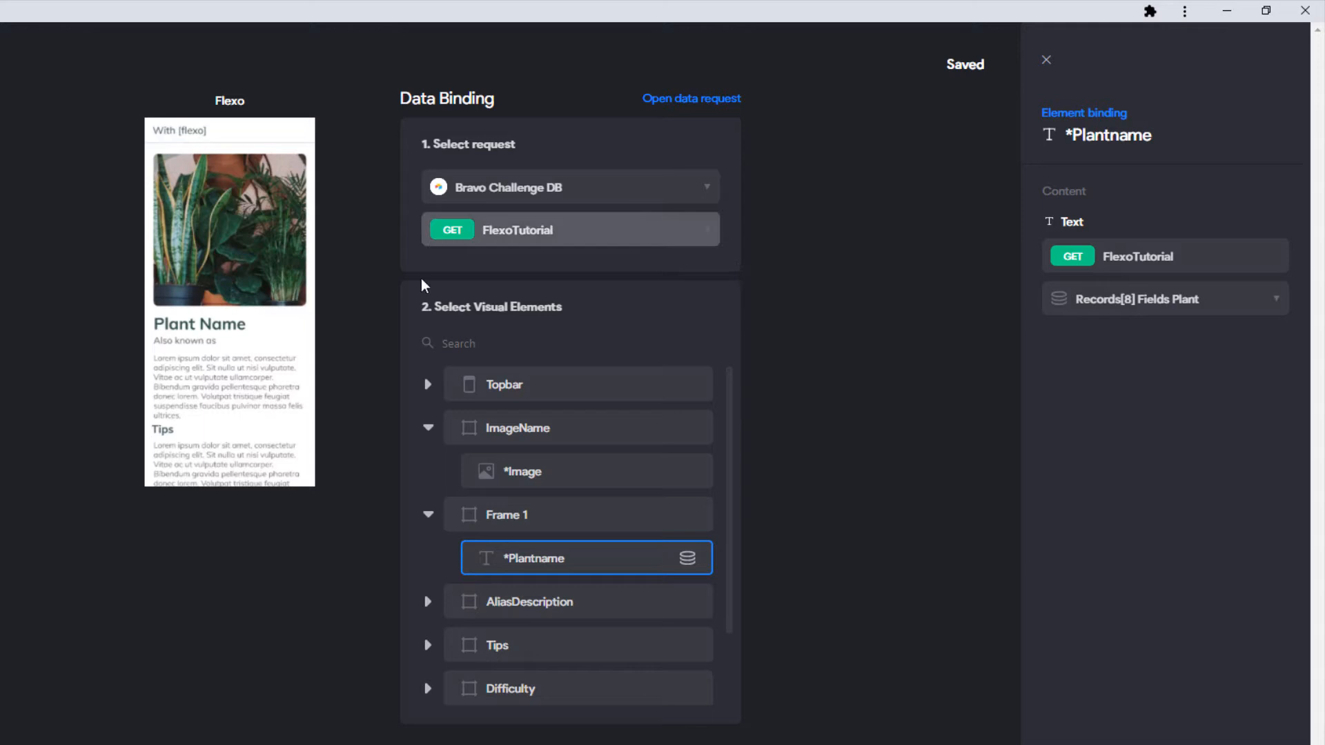
pyautogui.moveTo(486, 330)
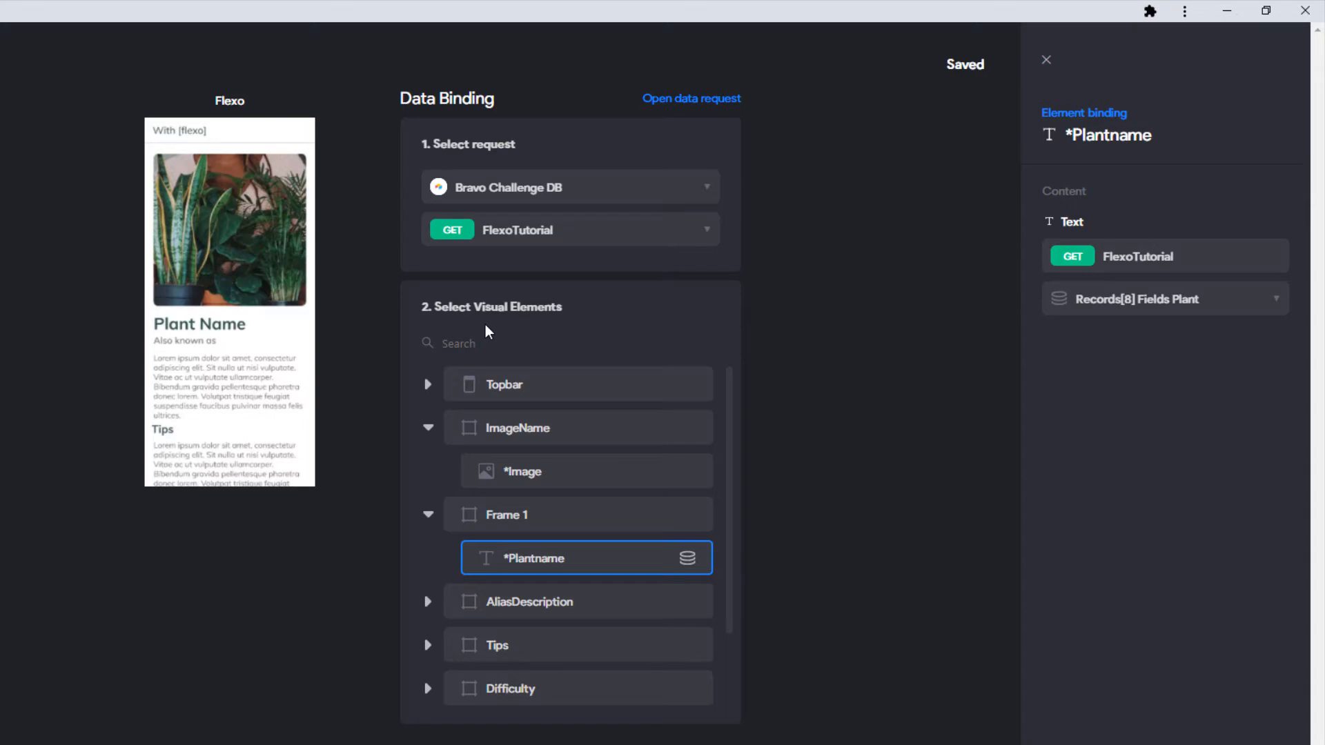
pyautogui.moveTo(314, 309)
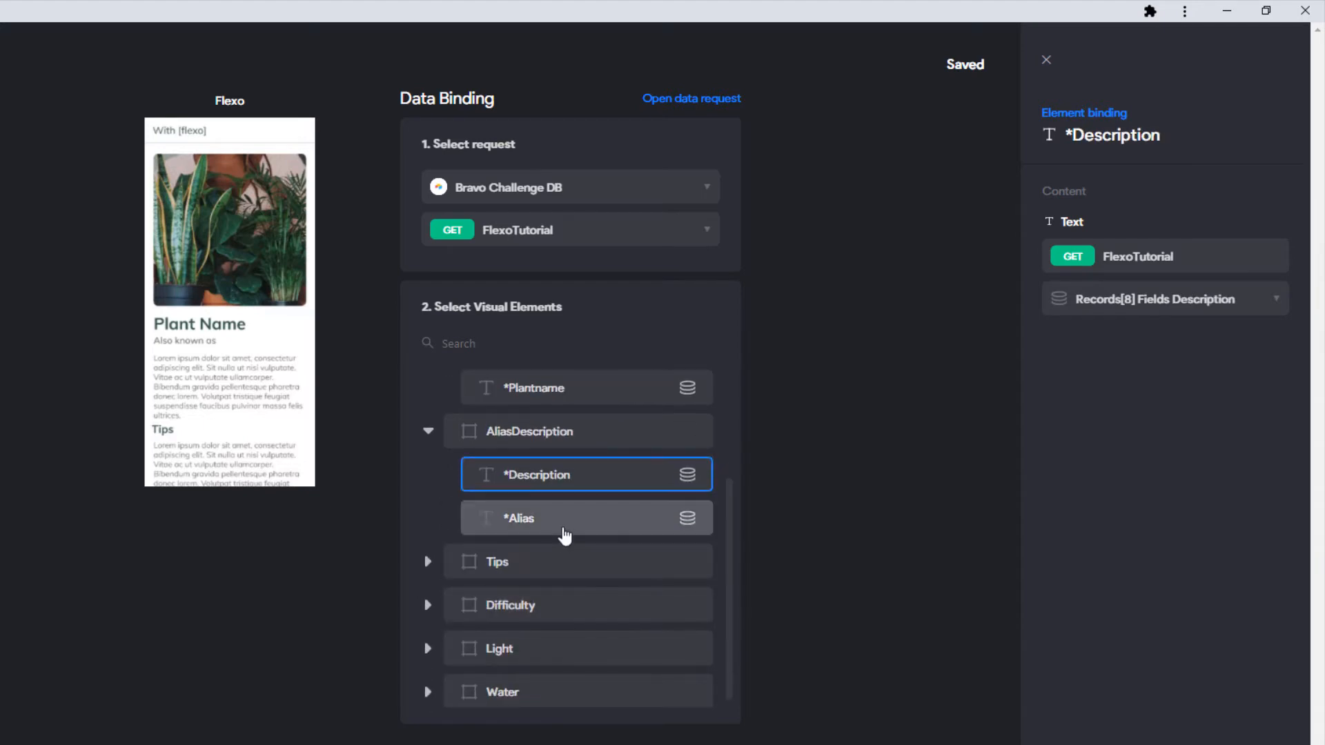
pyautogui.click(585, 518)
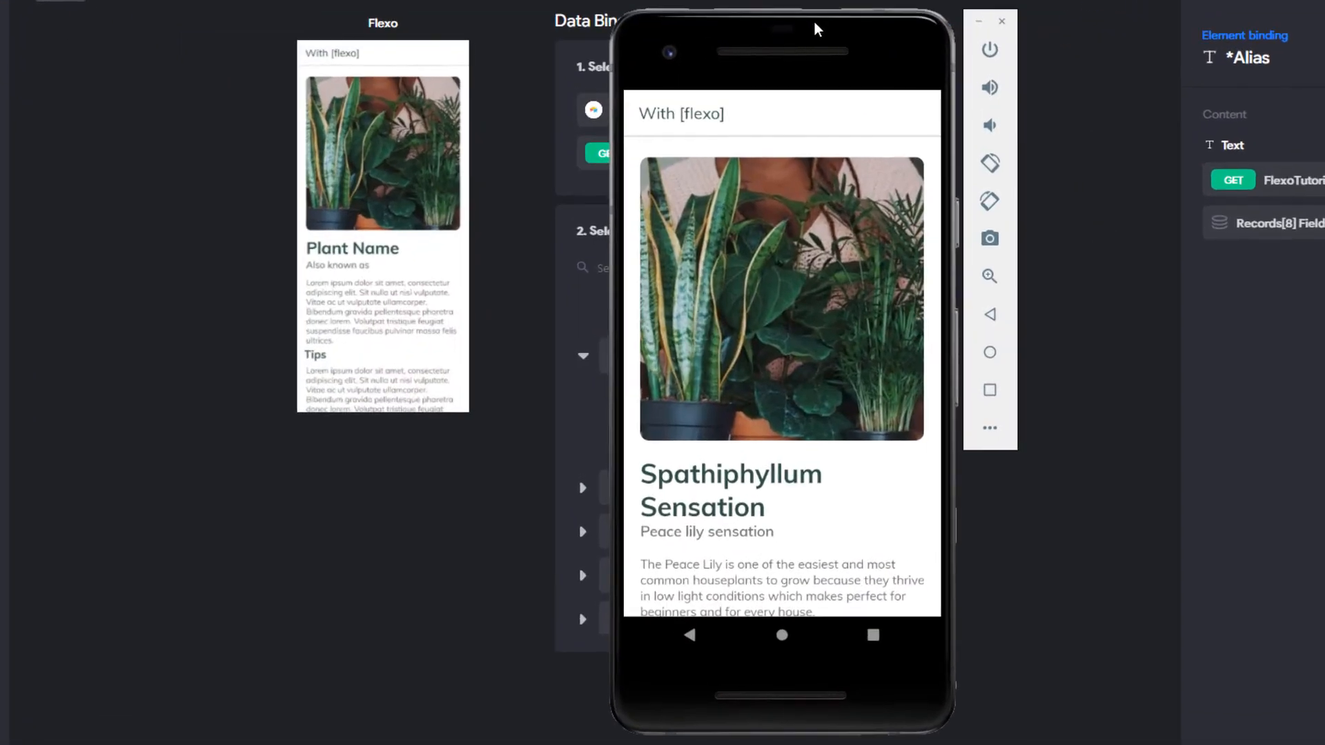
pyautogui.moveTo(657, 188)
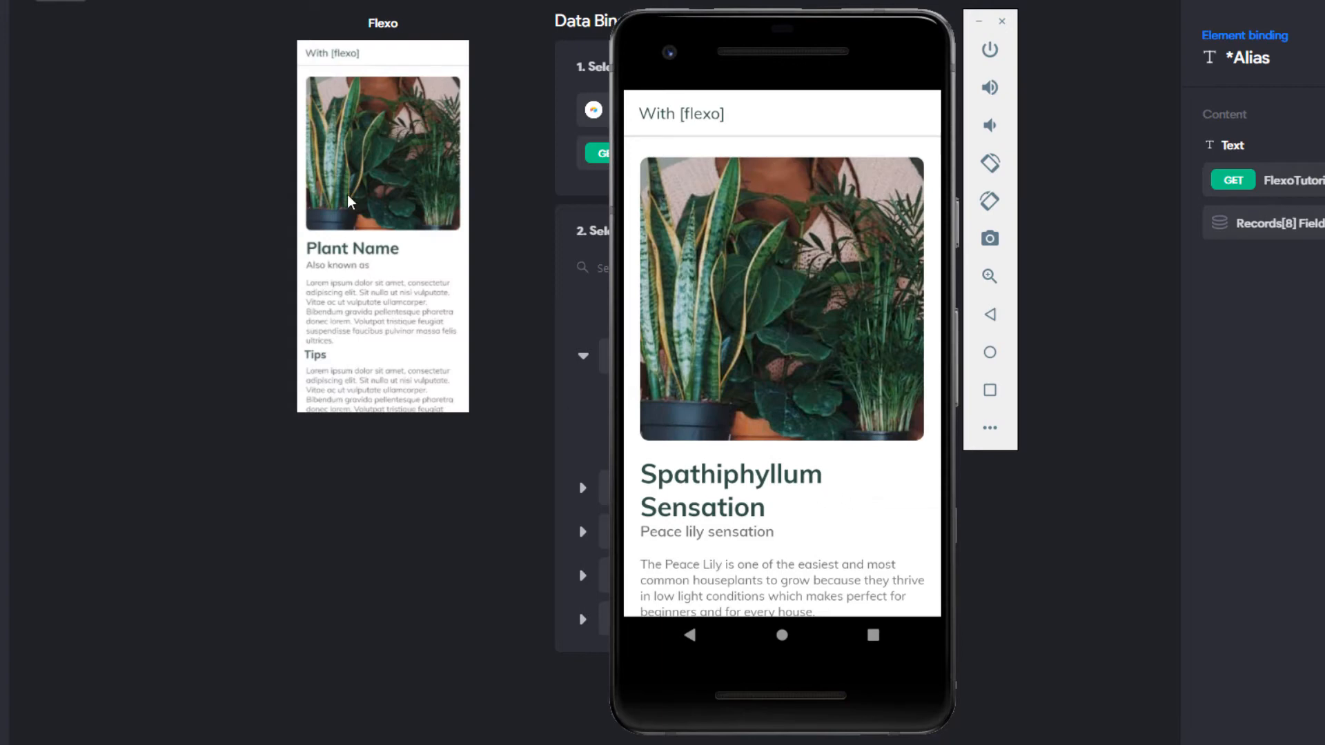
pyautogui.moveTo(691, 490)
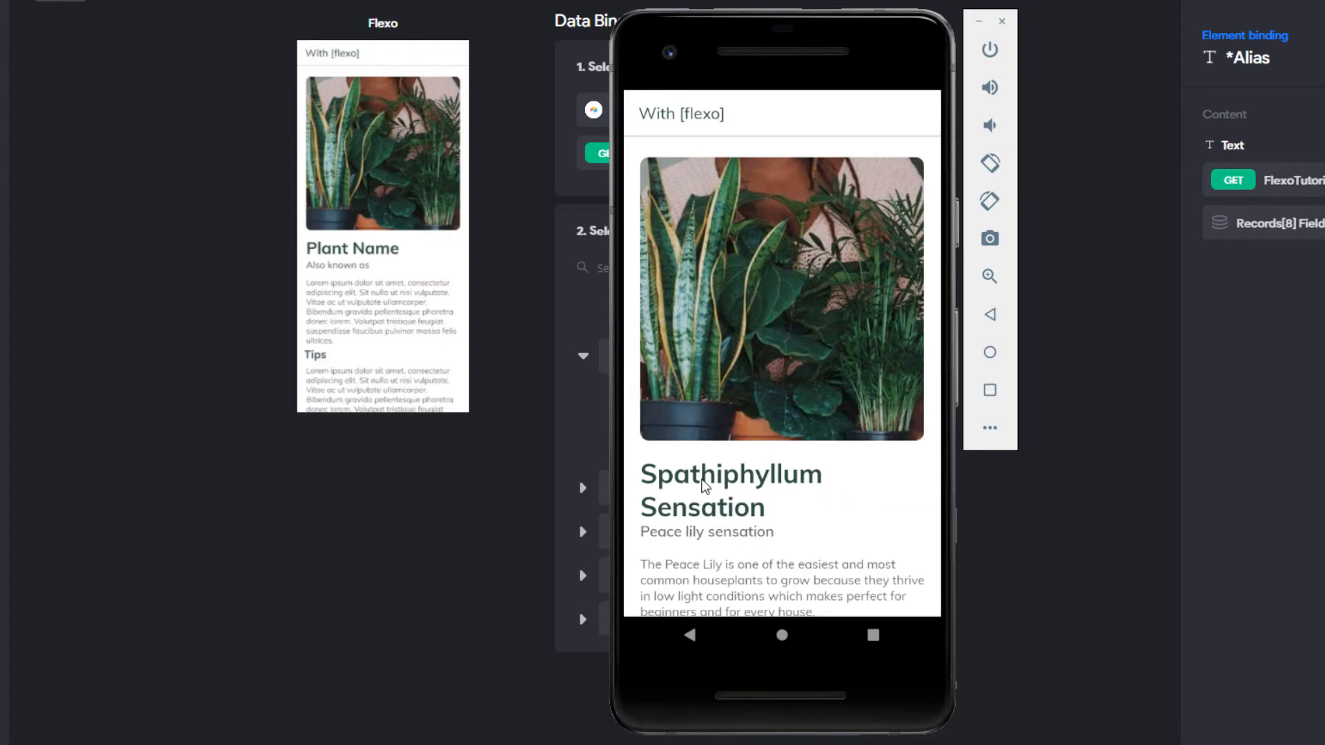
pyautogui.moveTo(807, 492)
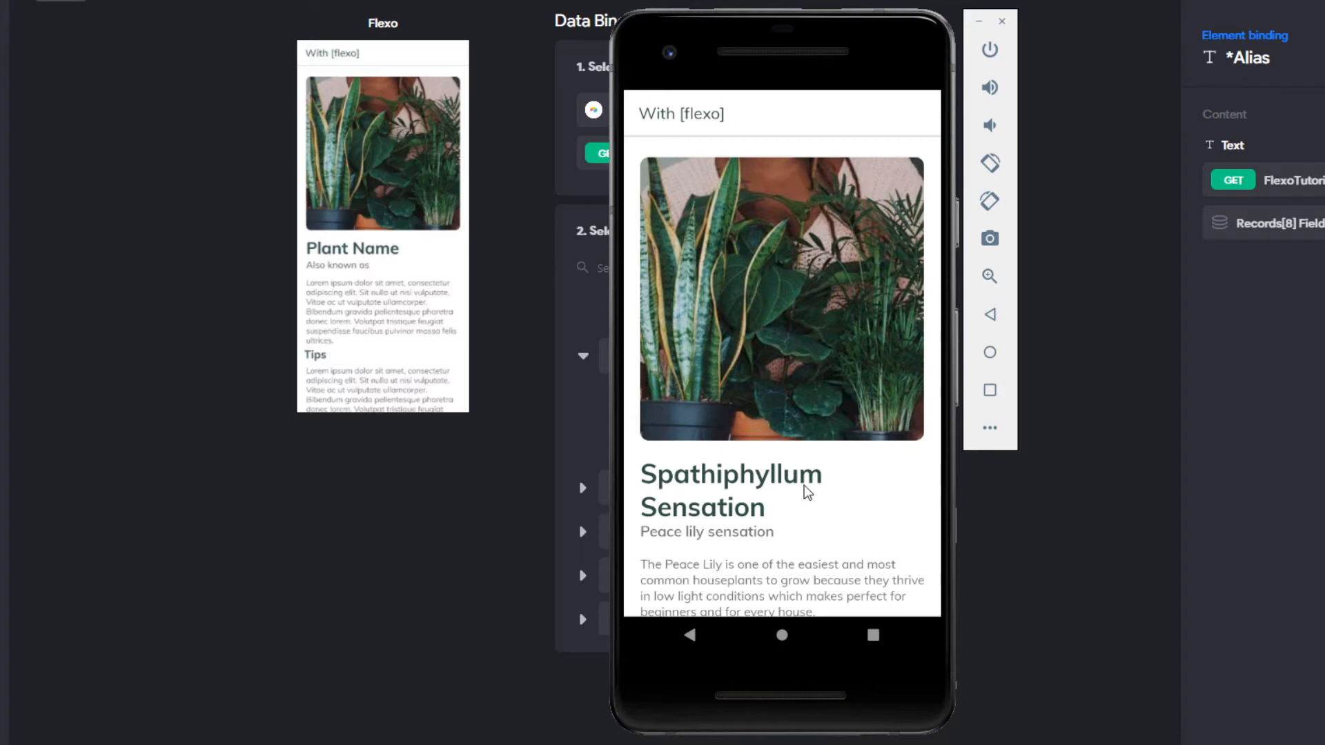
pyautogui.moveTo(836, 450)
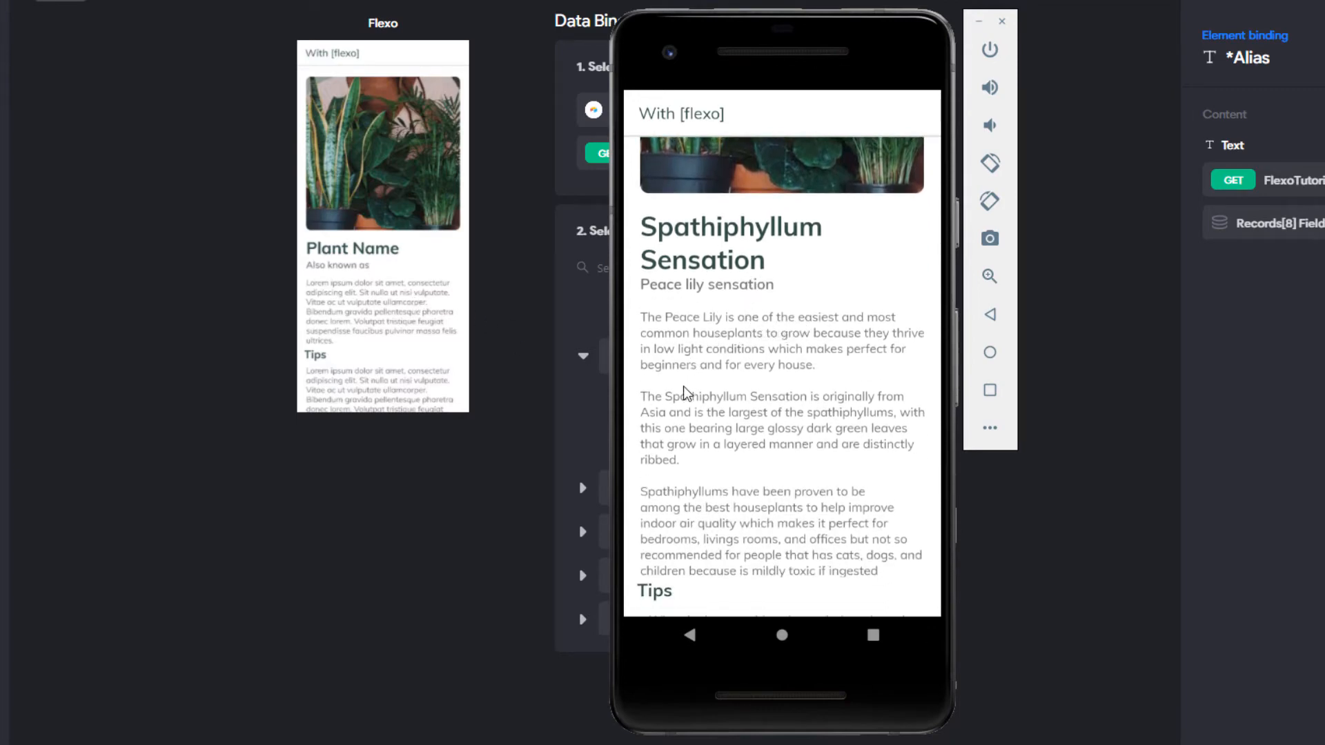
# Step: Scroll the With [flexo] preview to check the bound plant data and wrapped title
pyautogui.scroll(-3)
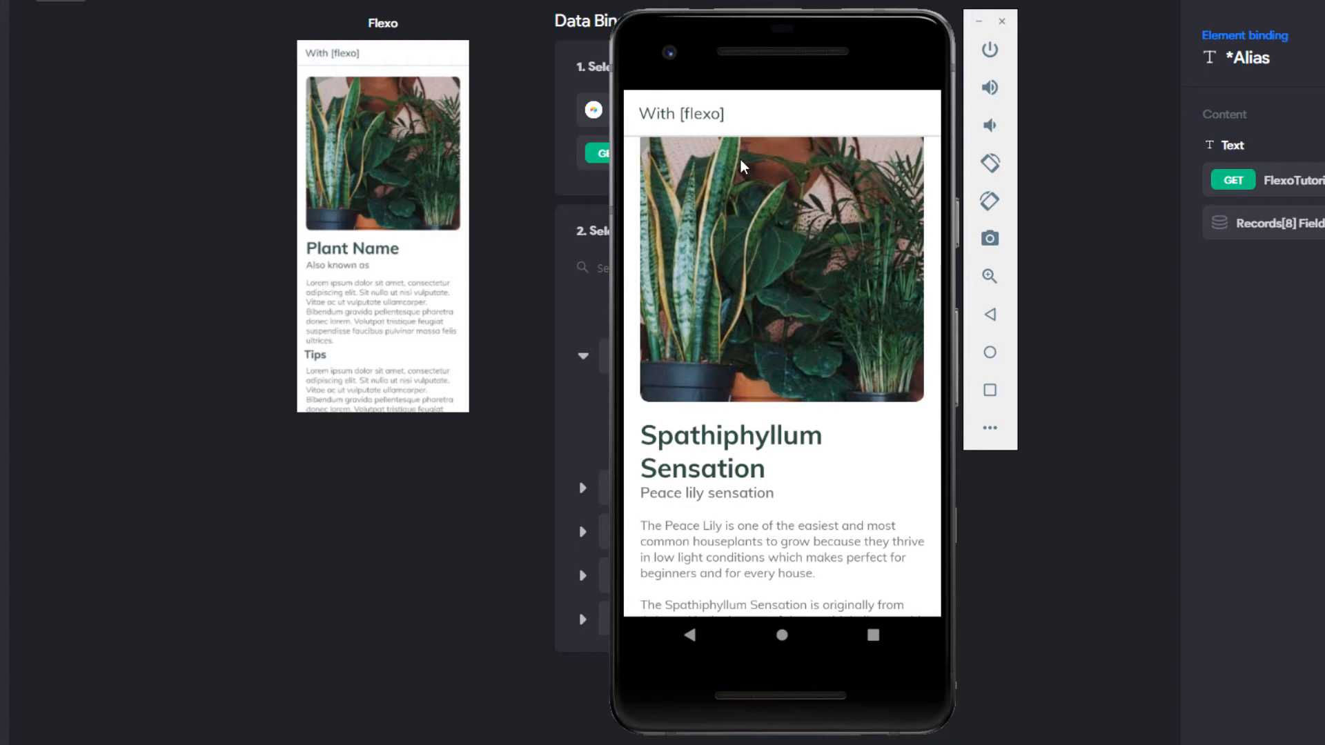
pyautogui.moveTo(777, 122)
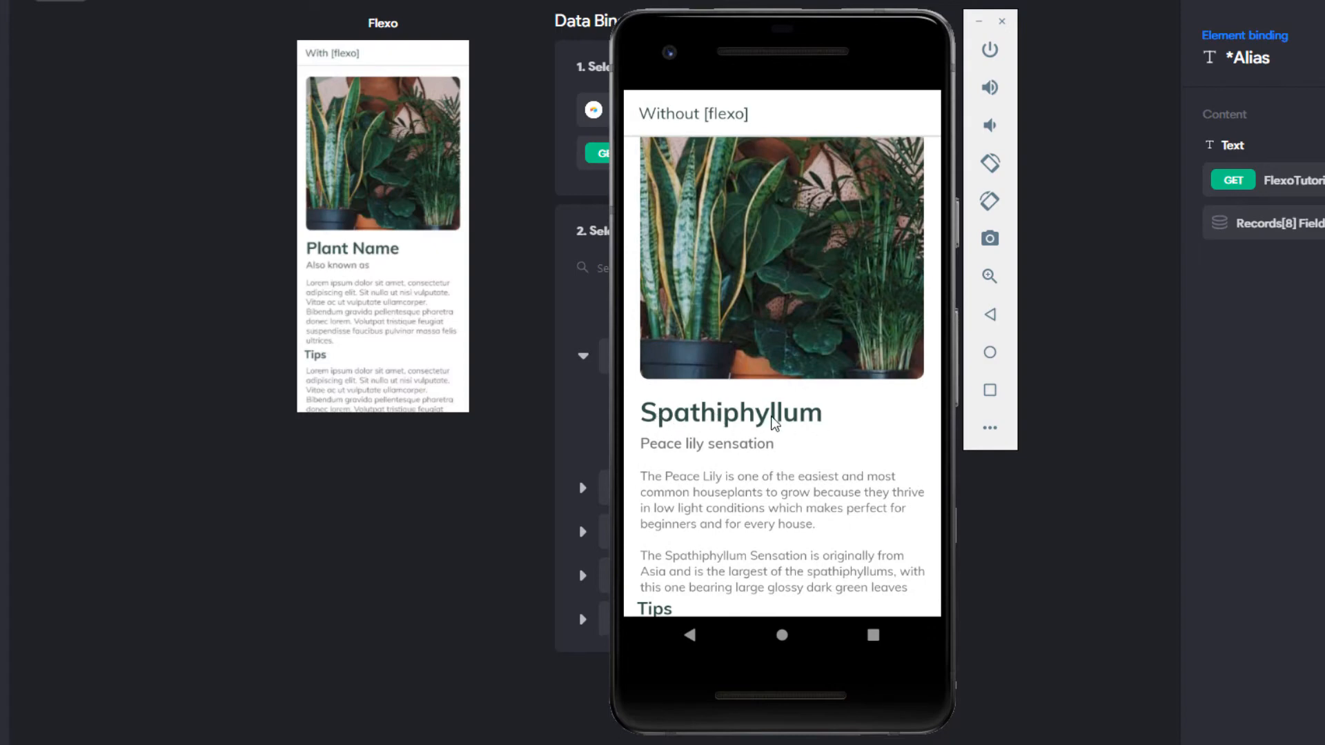
pyautogui.moveTo(791, 362)
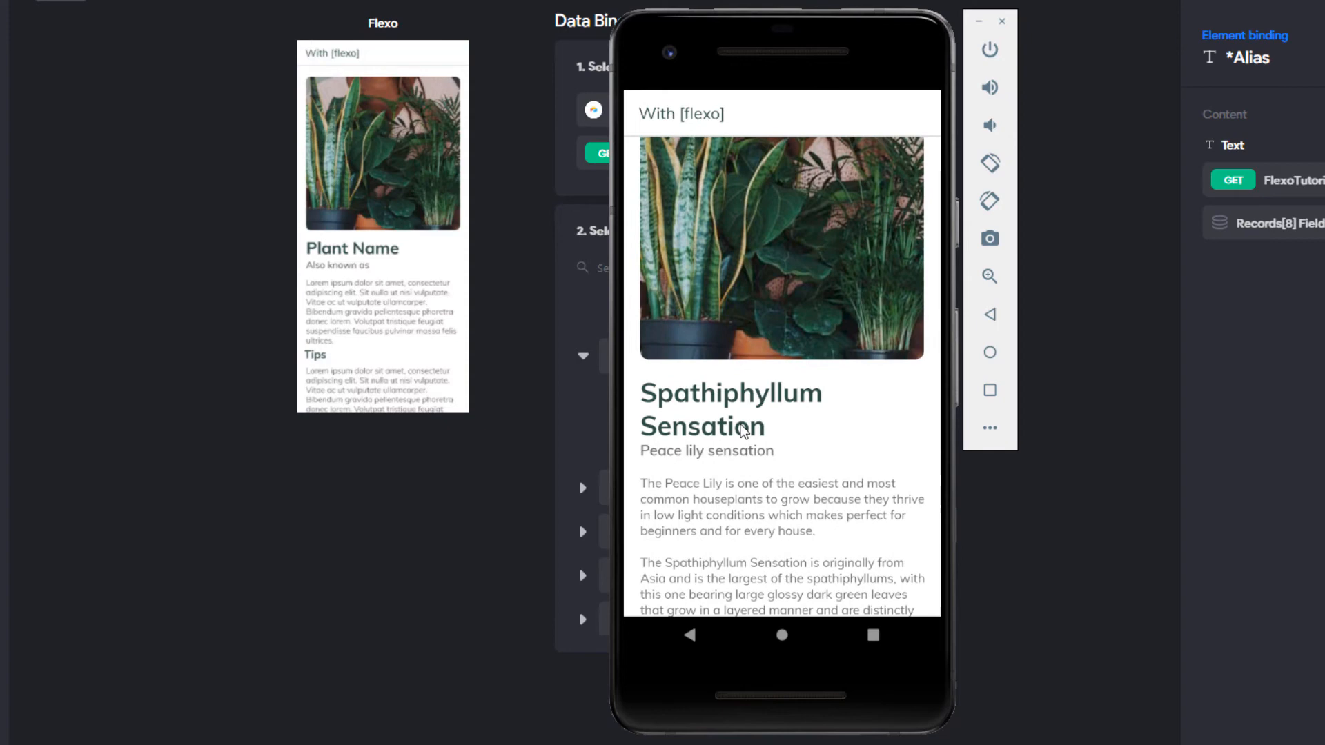
pyautogui.moveTo(744, 143)
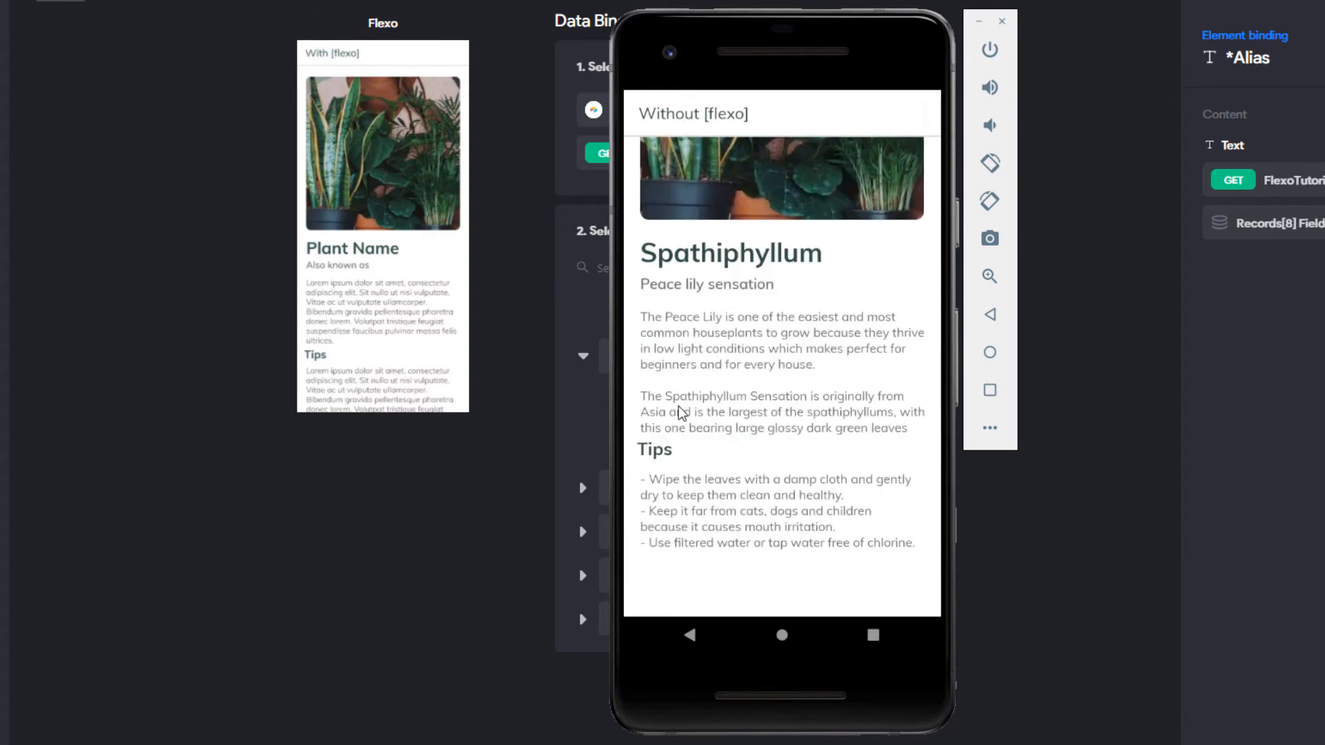
pyautogui.moveTo(785, 156)
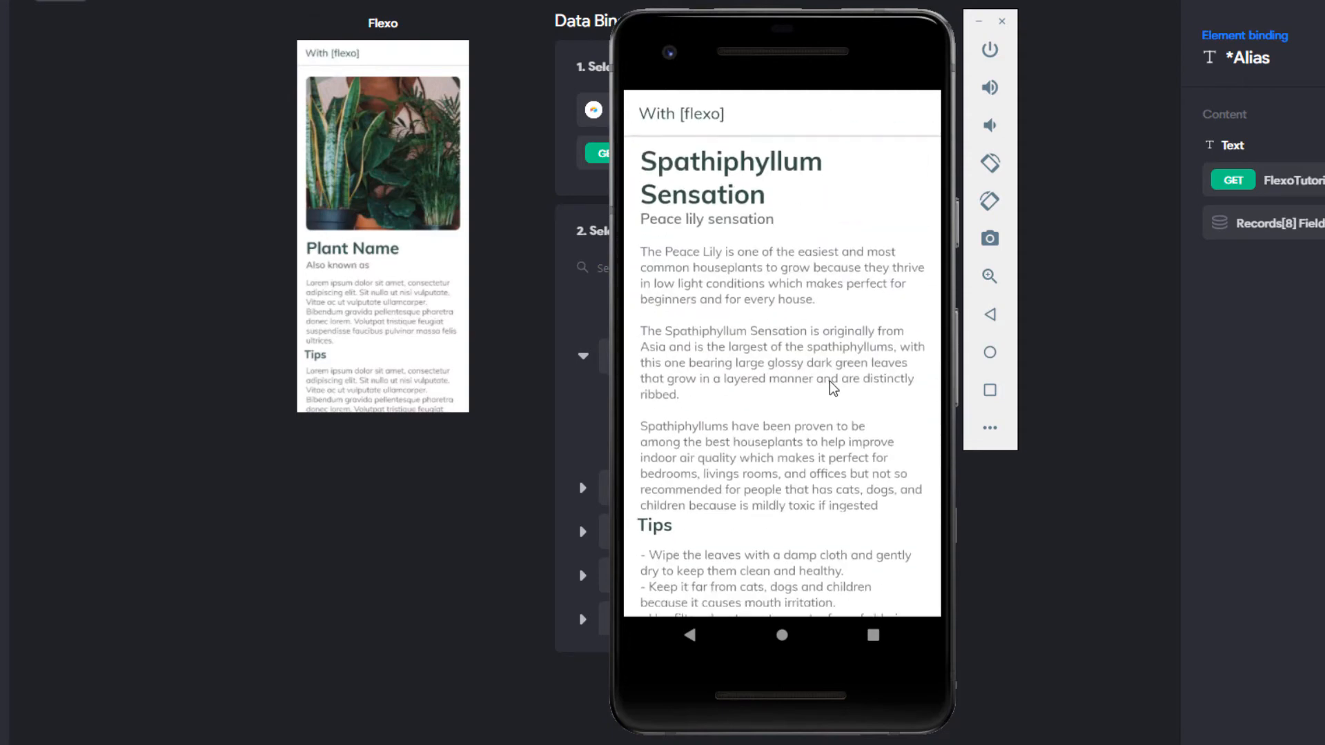
# Step: Scroll the preview to compare the cut title without flexo against the full wrapped title
pyautogui.scroll(-3)
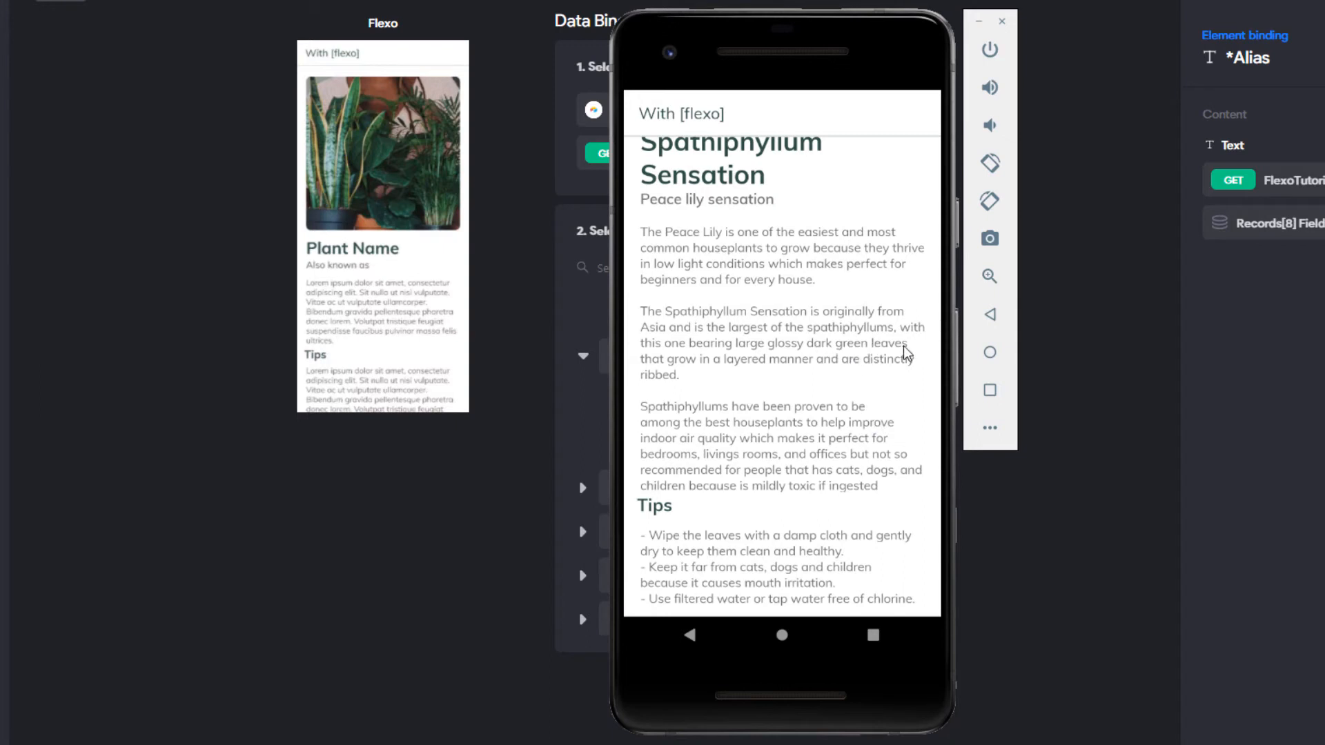
pyautogui.moveTo(728, 417)
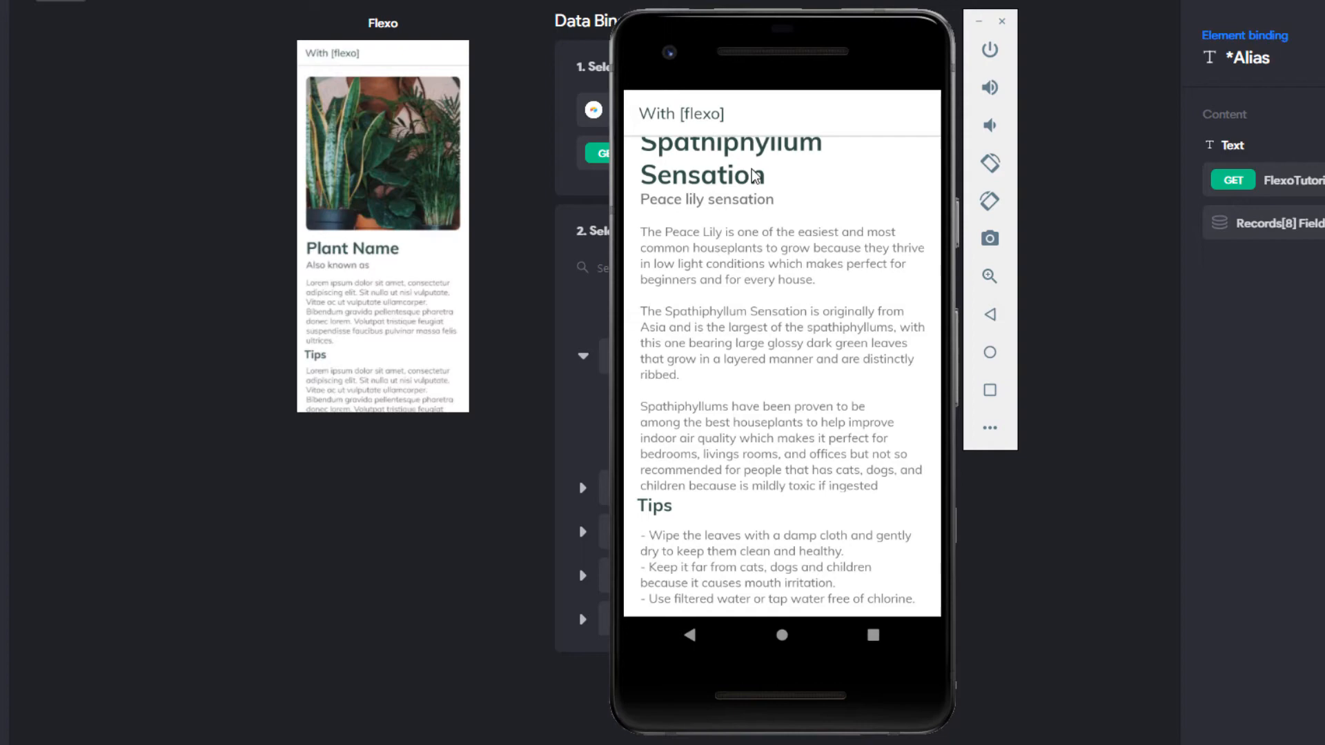
pyautogui.moveTo(646, 322)
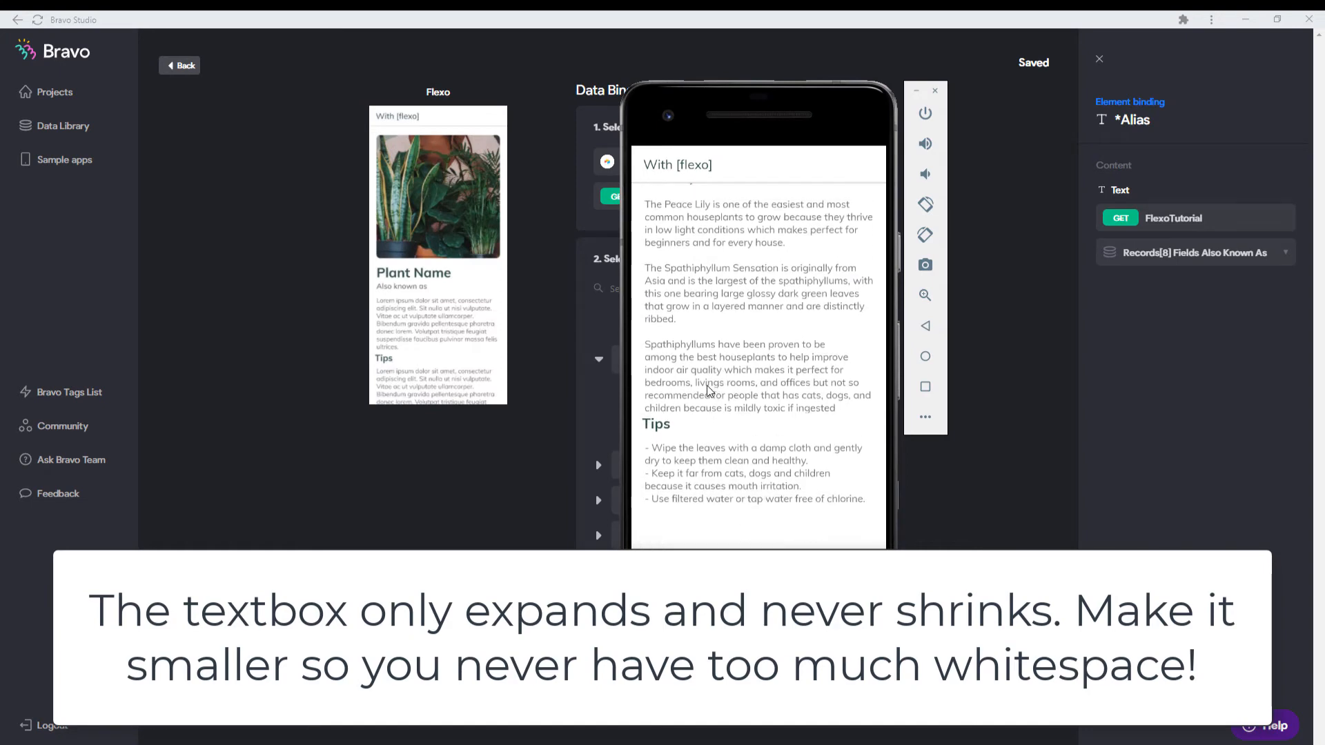
pyautogui.moveTo(792, 433)
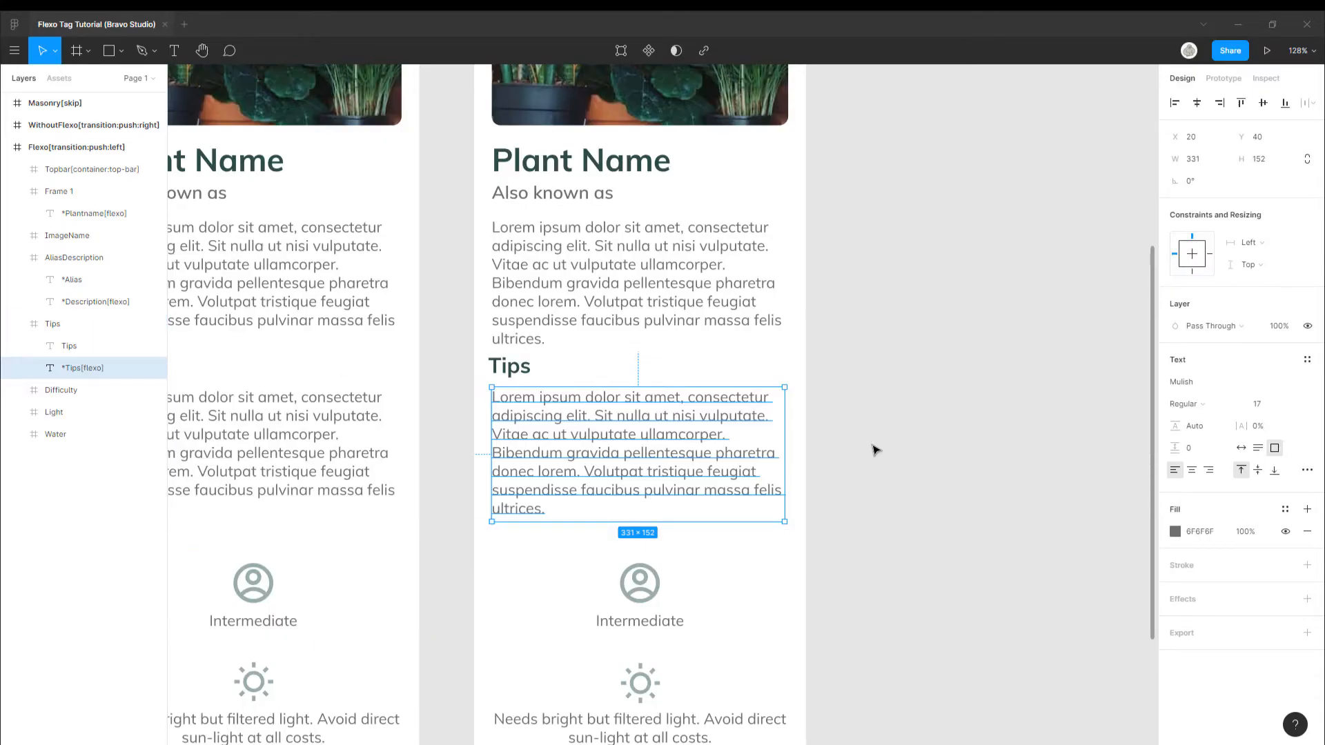
# Step: Select the *Tips[flexo] text layer in the Layers panel of the Flexo Tag Tutorial file
pyautogui.click(51, 323)
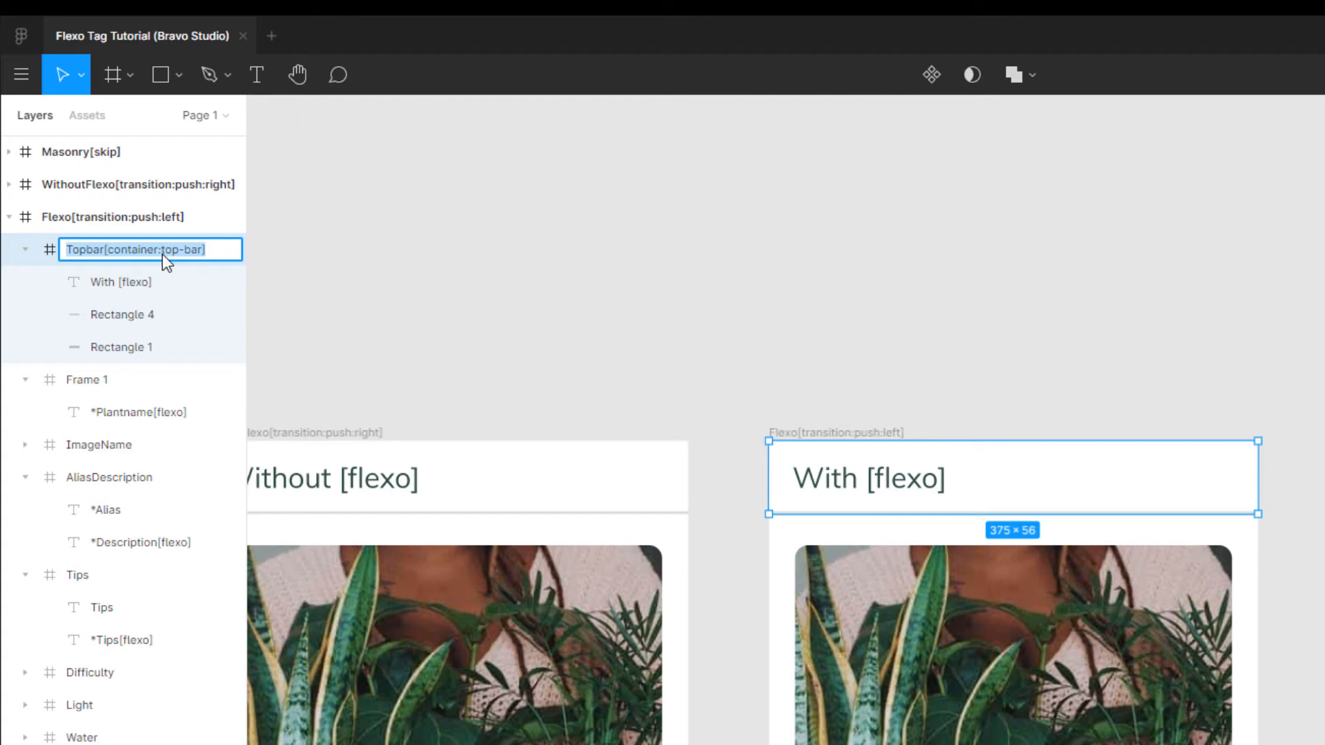
pyautogui.moveTo(141, 268)
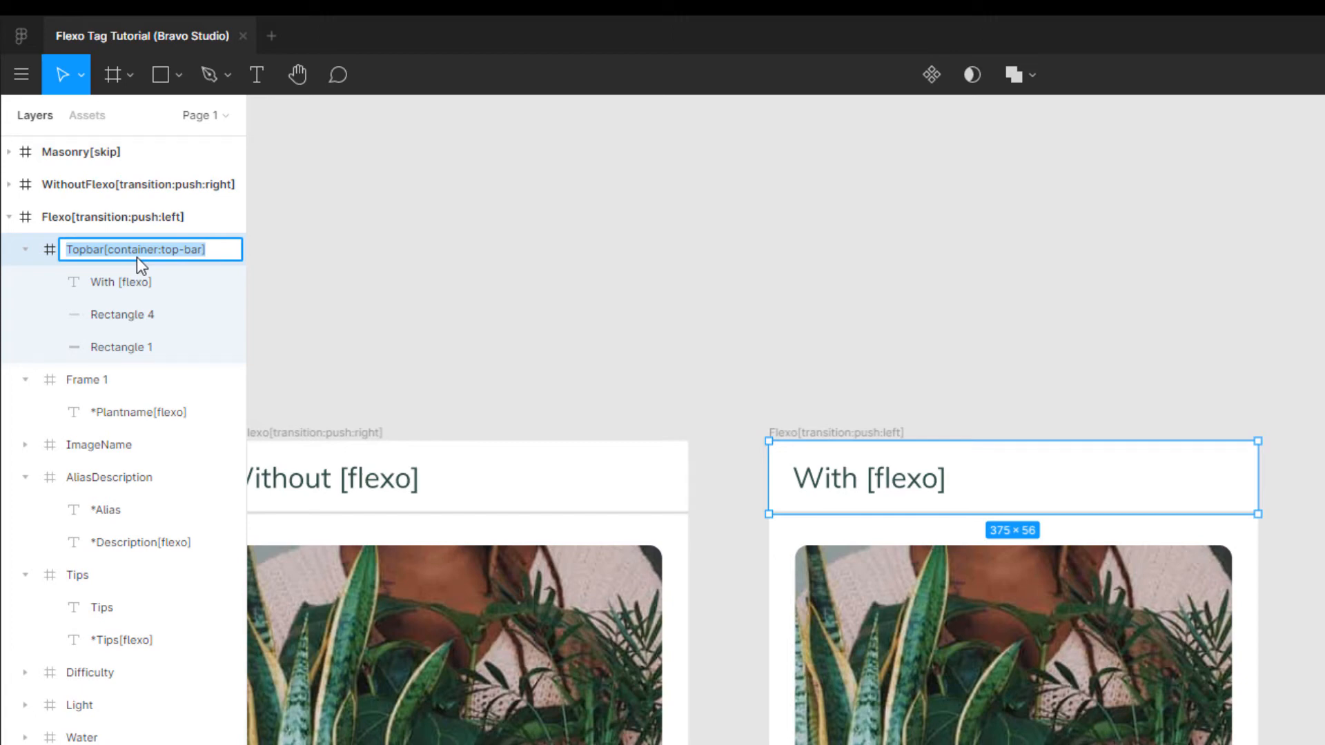
pyautogui.moveTo(183, 262)
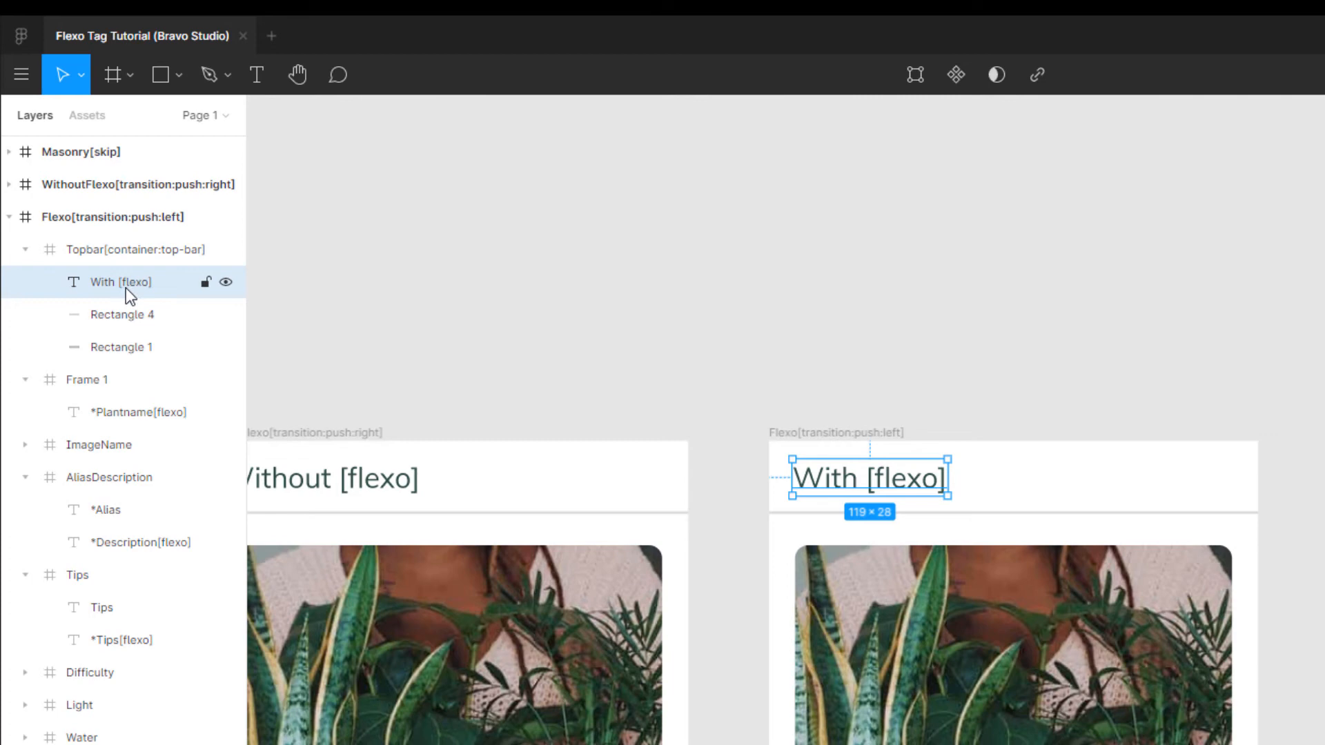
pyautogui.moveTo(131, 296)
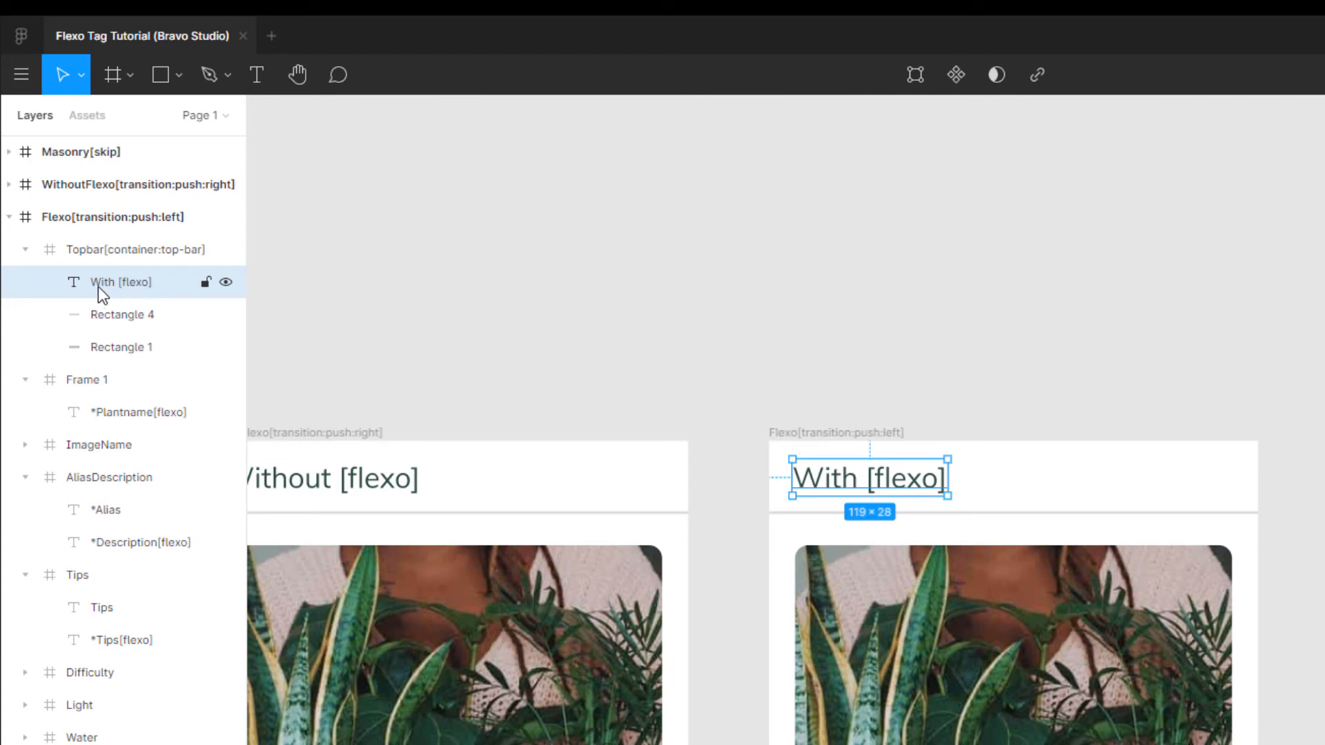
# Step: Rename the 'With [flexo]' top-bar text layer to Heading
pyautogui.doubleClick(119, 282)
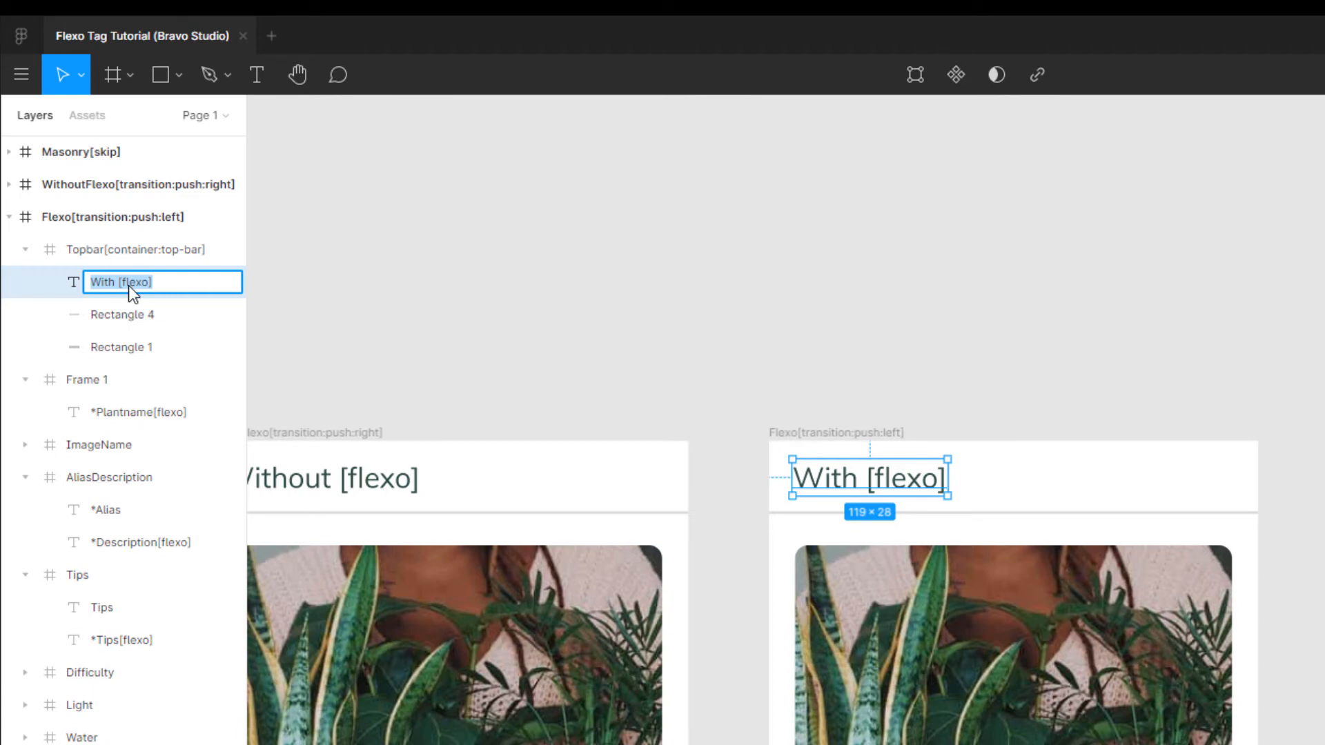
pyautogui.write('Heading')
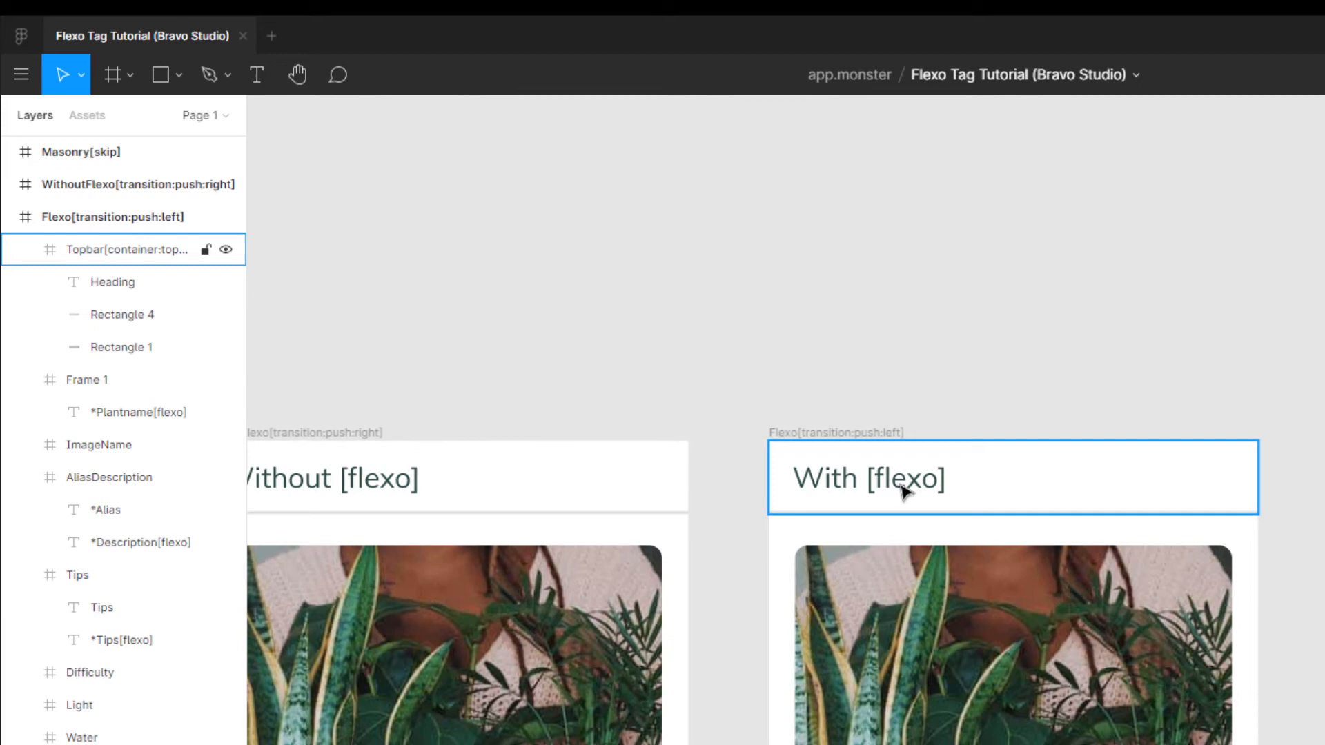
pyautogui.moveTo(843, 480)
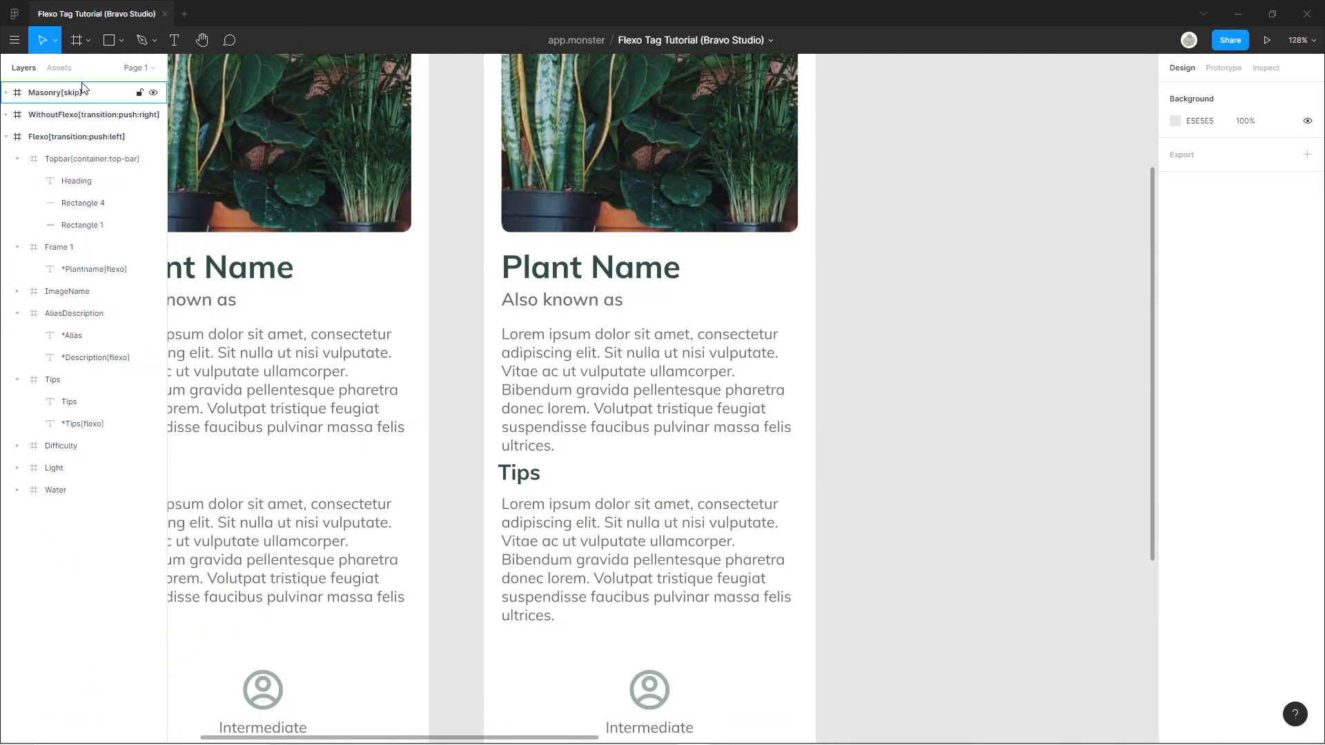
# Step: Draw a grey 350×162 rectangle over the description text and round its corners to about 21
pyautogui.click(108, 40)
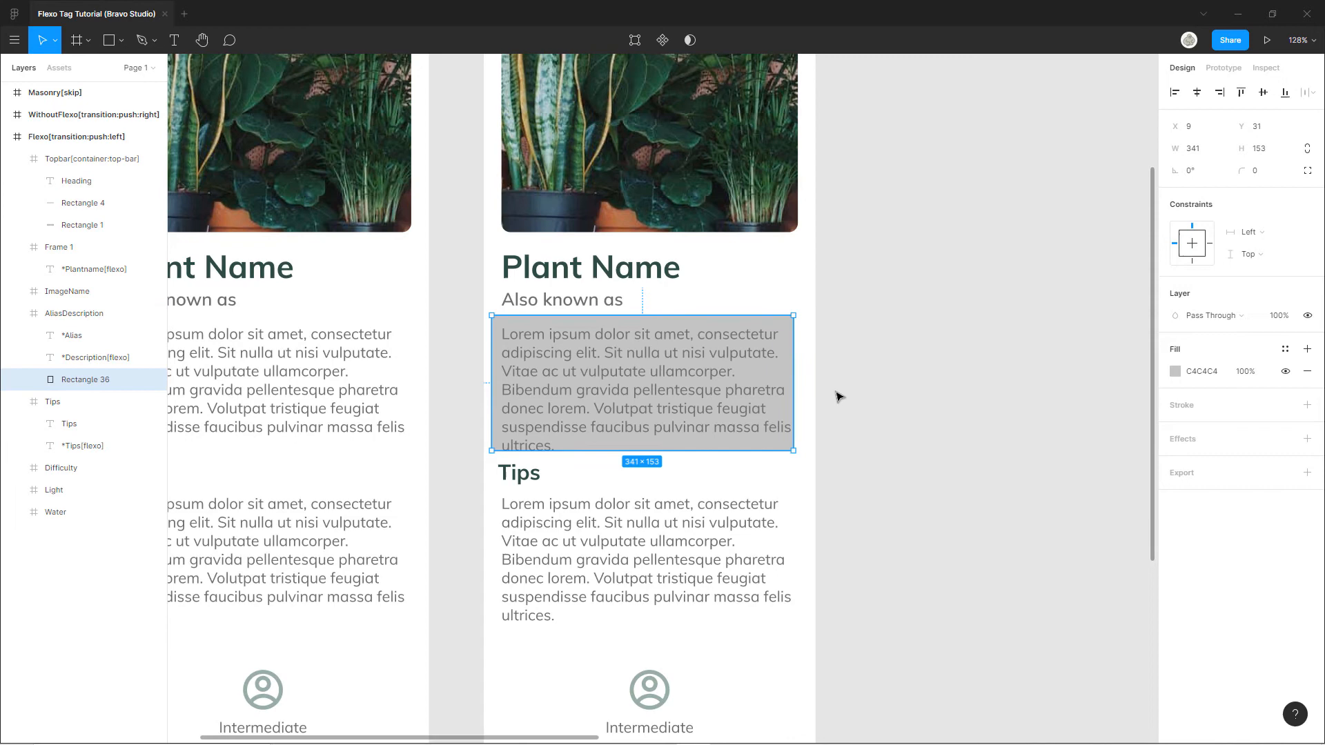
pyautogui.moveTo(792, 448); pyautogui.dragTo(801, 458)
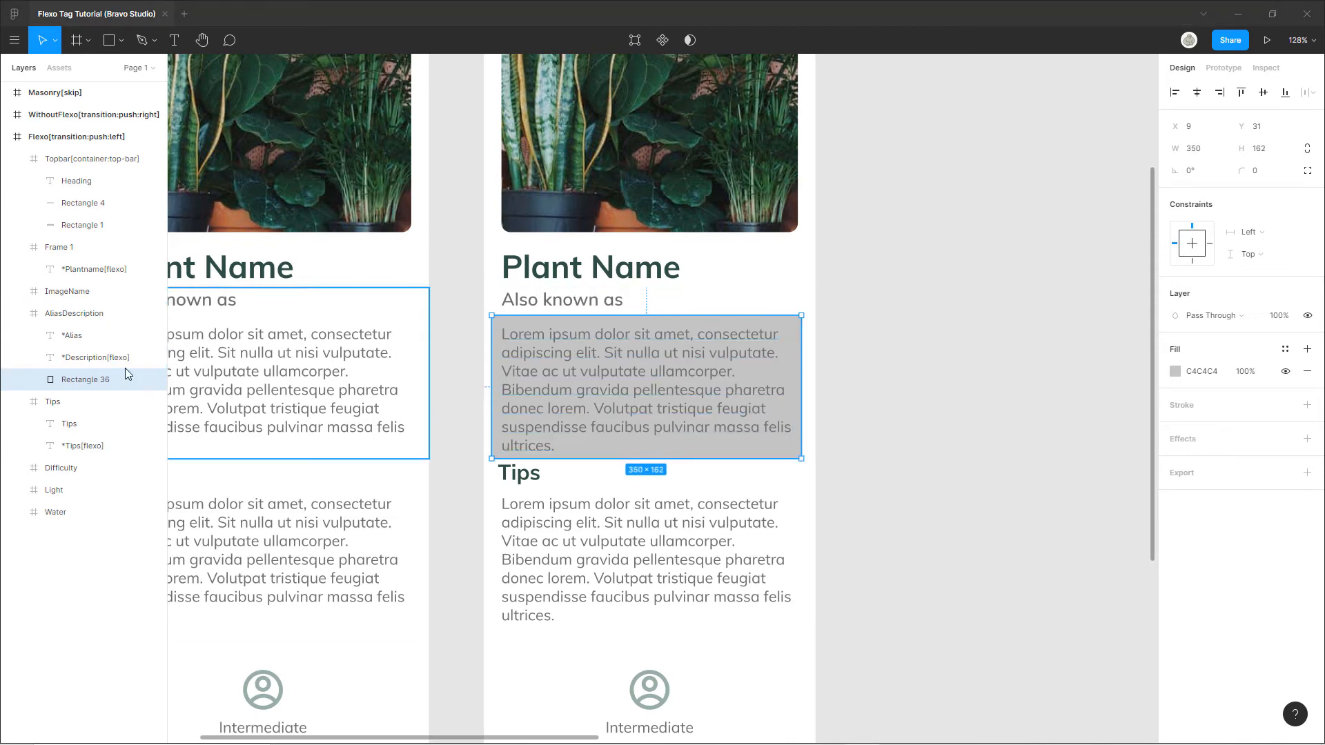
pyautogui.click(95, 357)
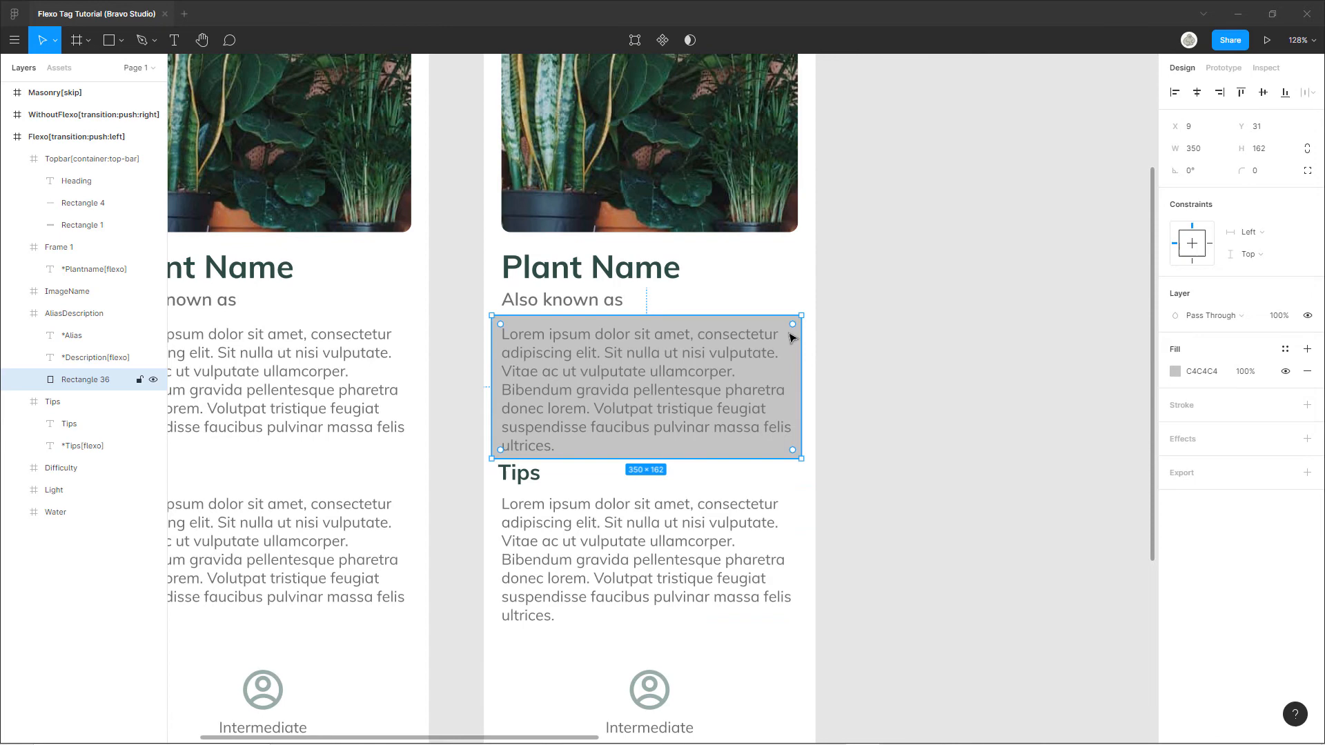
pyautogui.moveTo(790, 323); pyautogui.dragTo(776, 338)
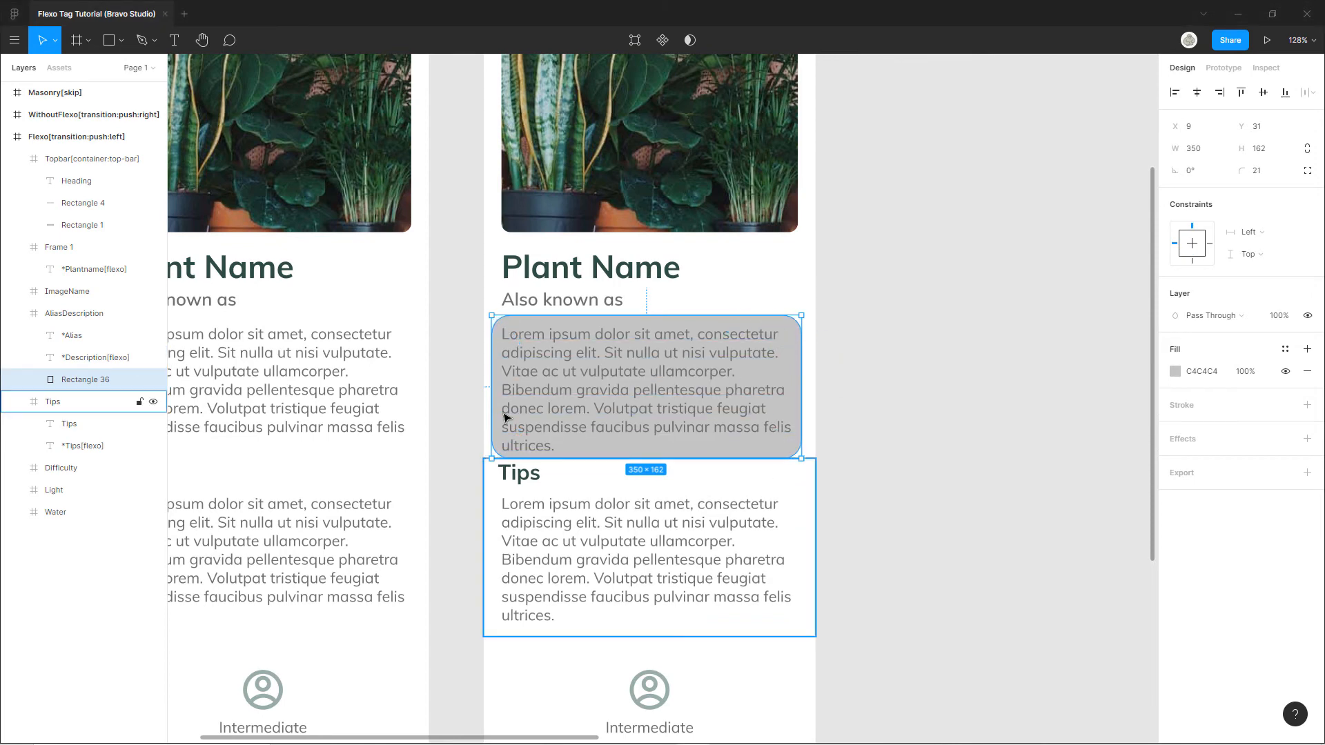
pyautogui.moveTo(718, 619)
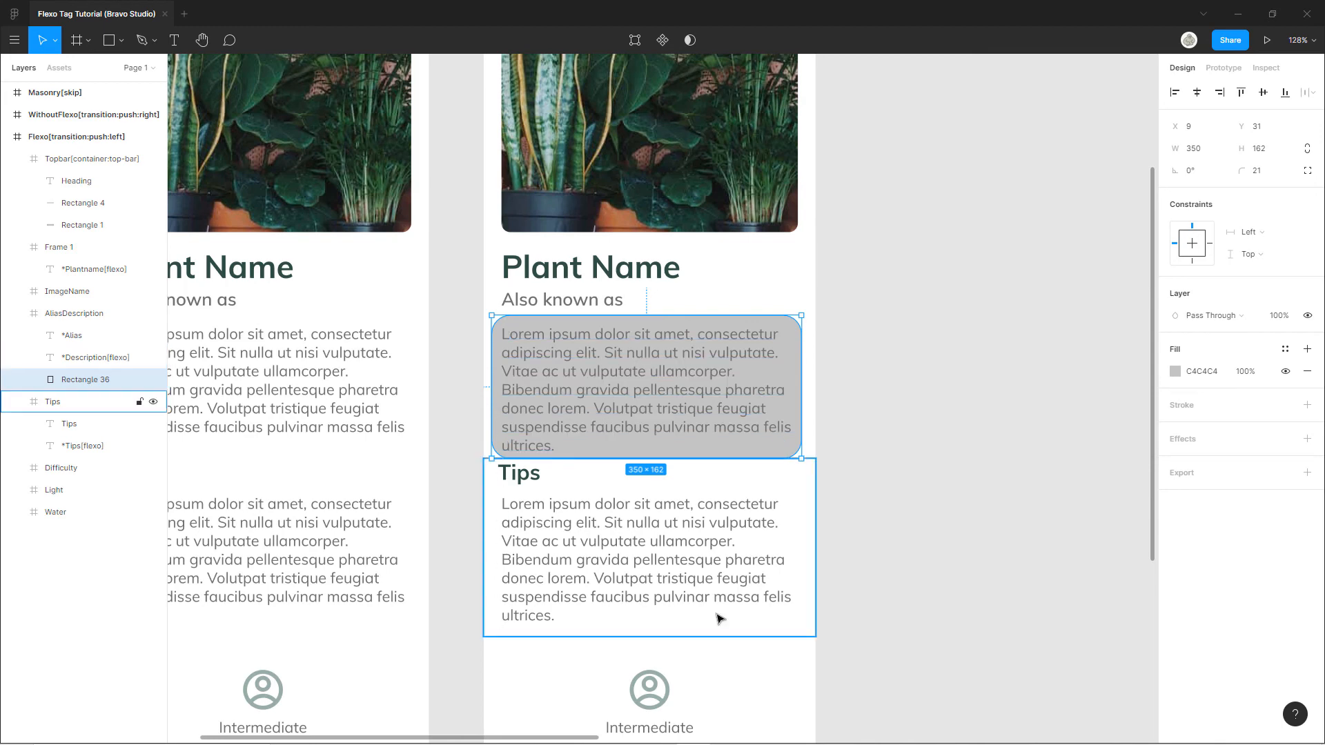
pyautogui.moveTo(802, 569)
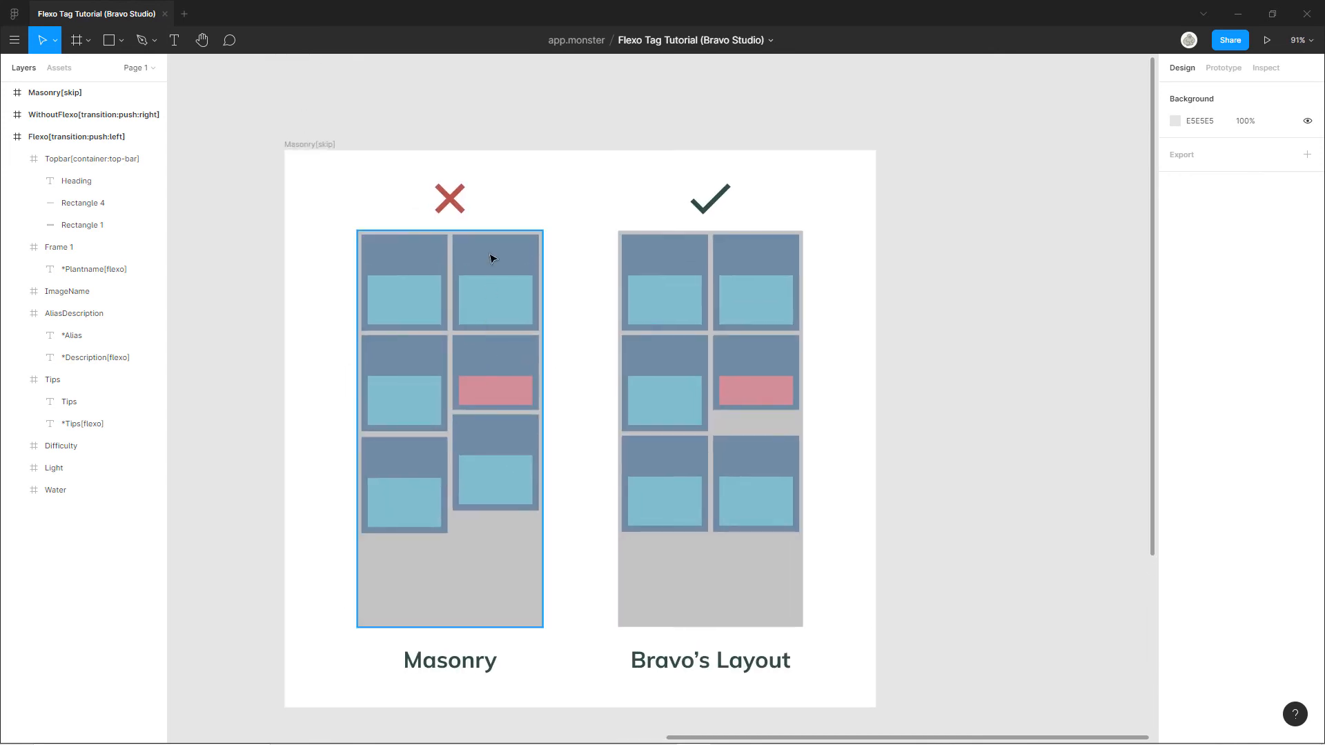
pyautogui.moveTo(461, 352)
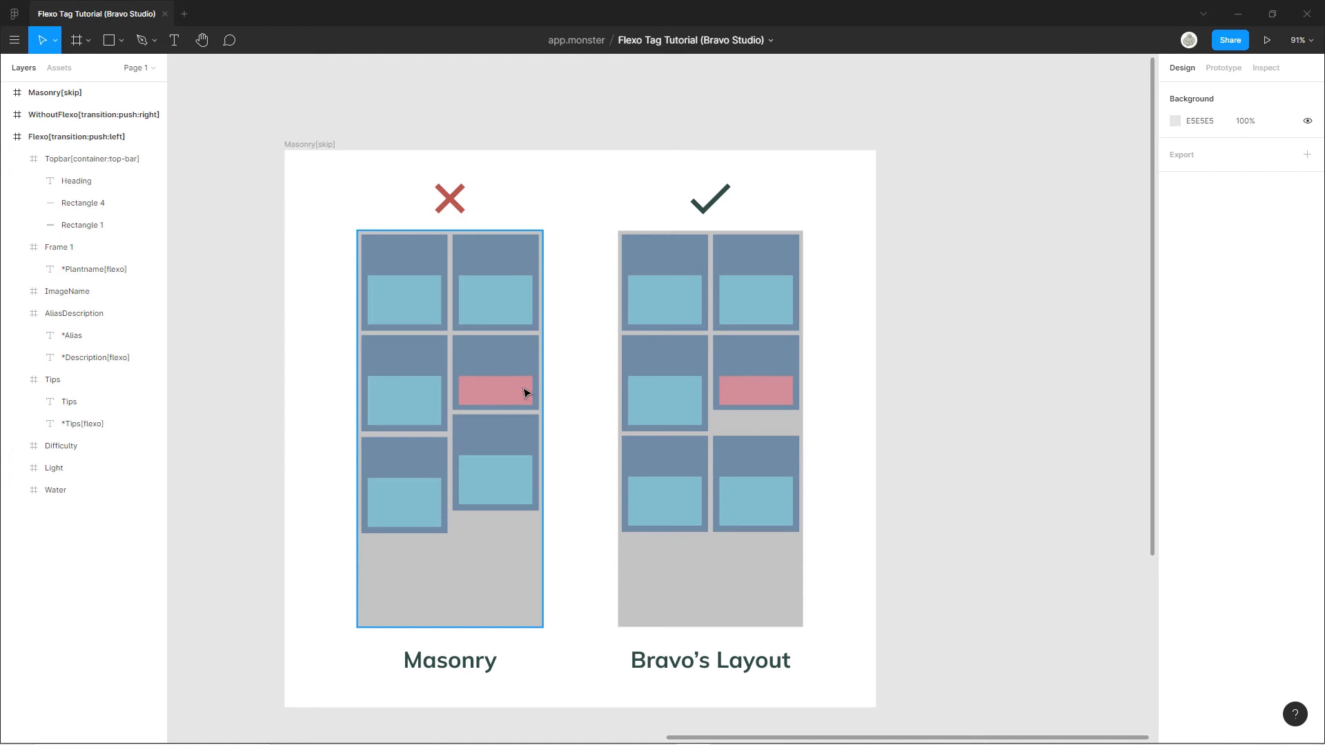
pyautogui.moveTo(495, 471)
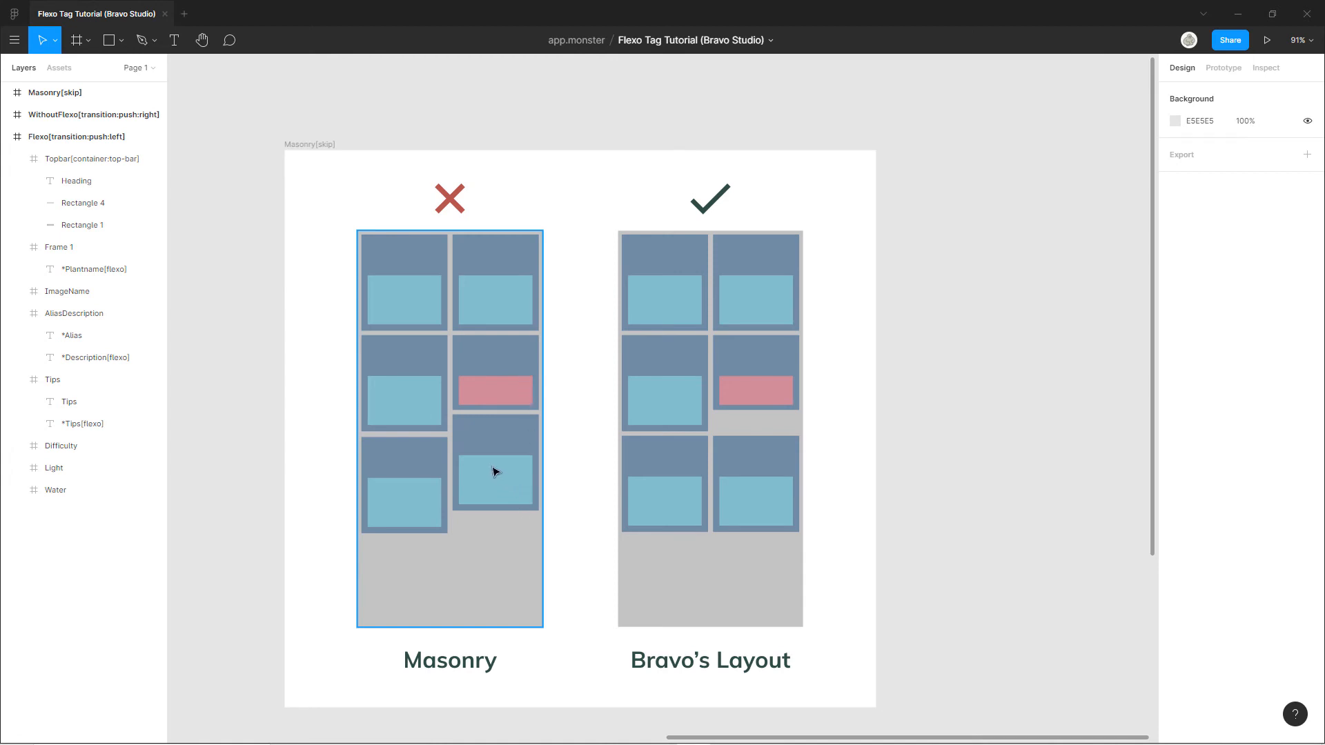
pyautogui.moveTo(496, 388)
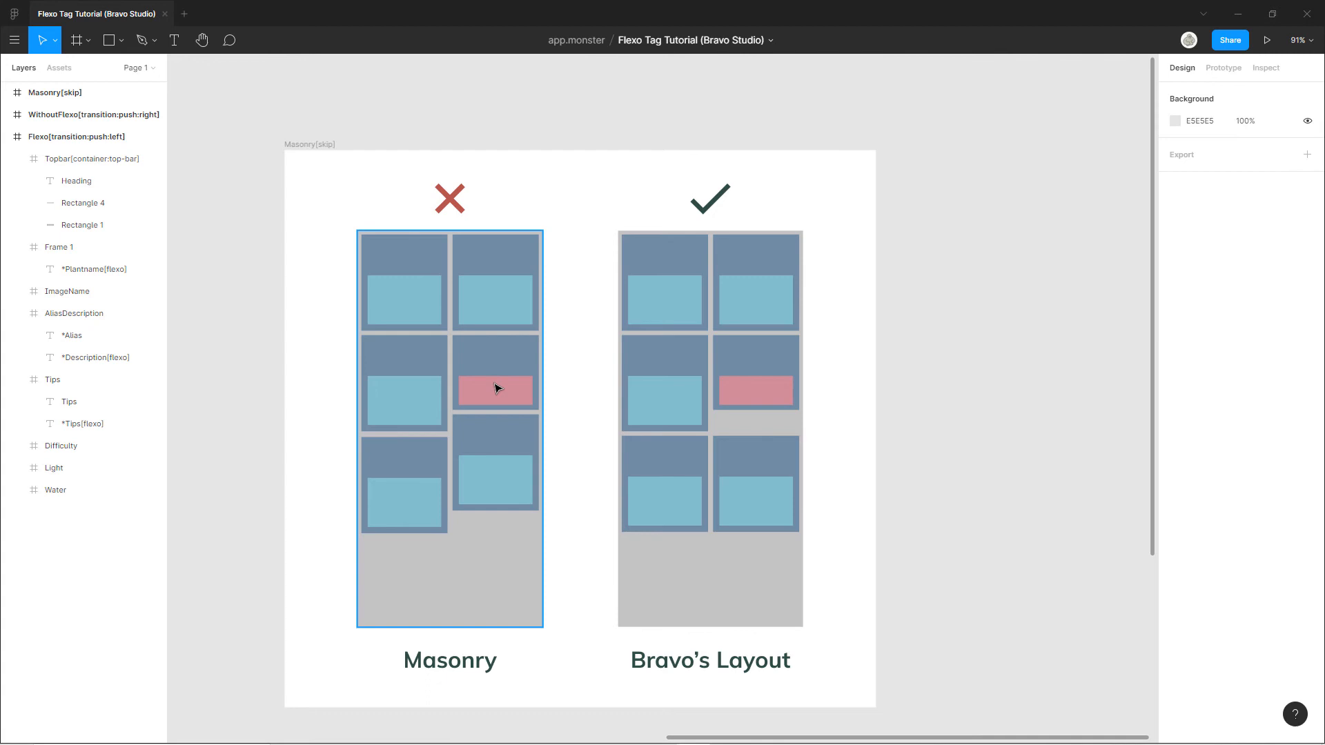
pyautogui.moveTo(287, 415)
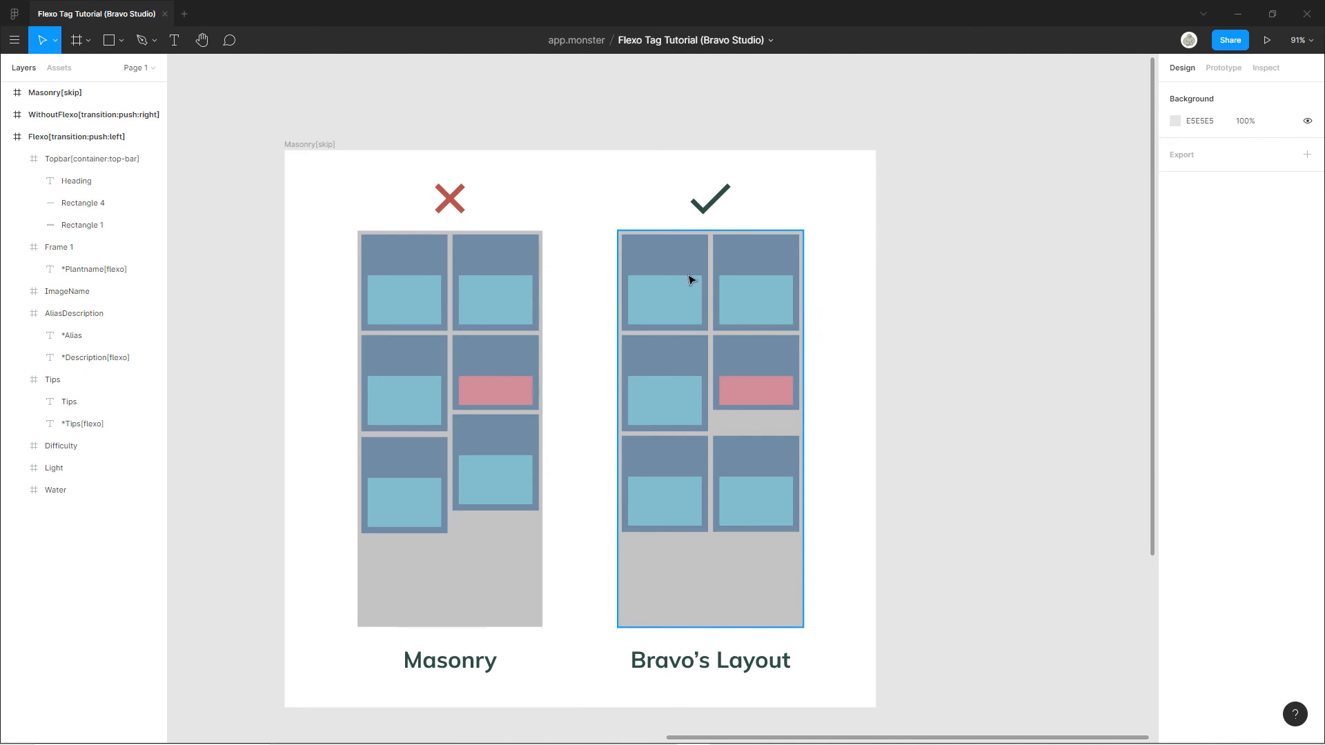
pyautogui.moveTo(680, 342)
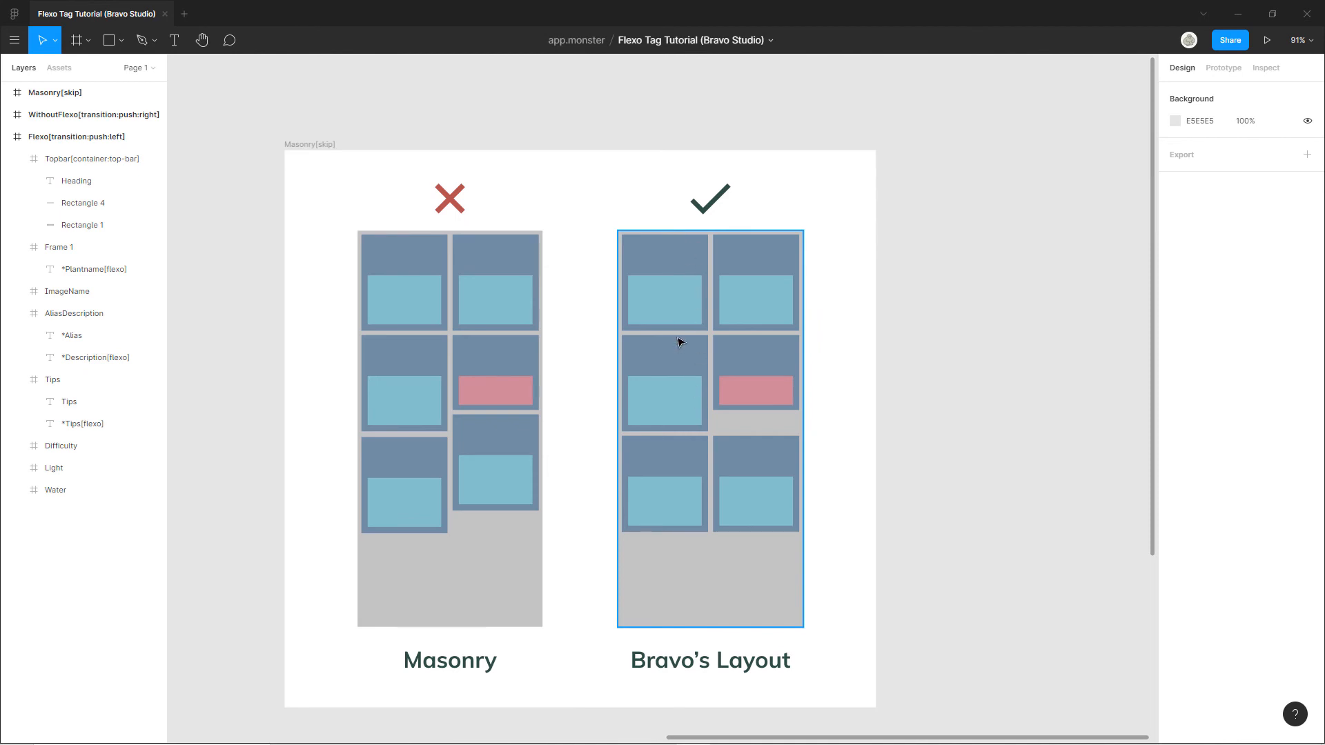
pyautogui.moveTo(688, 375)
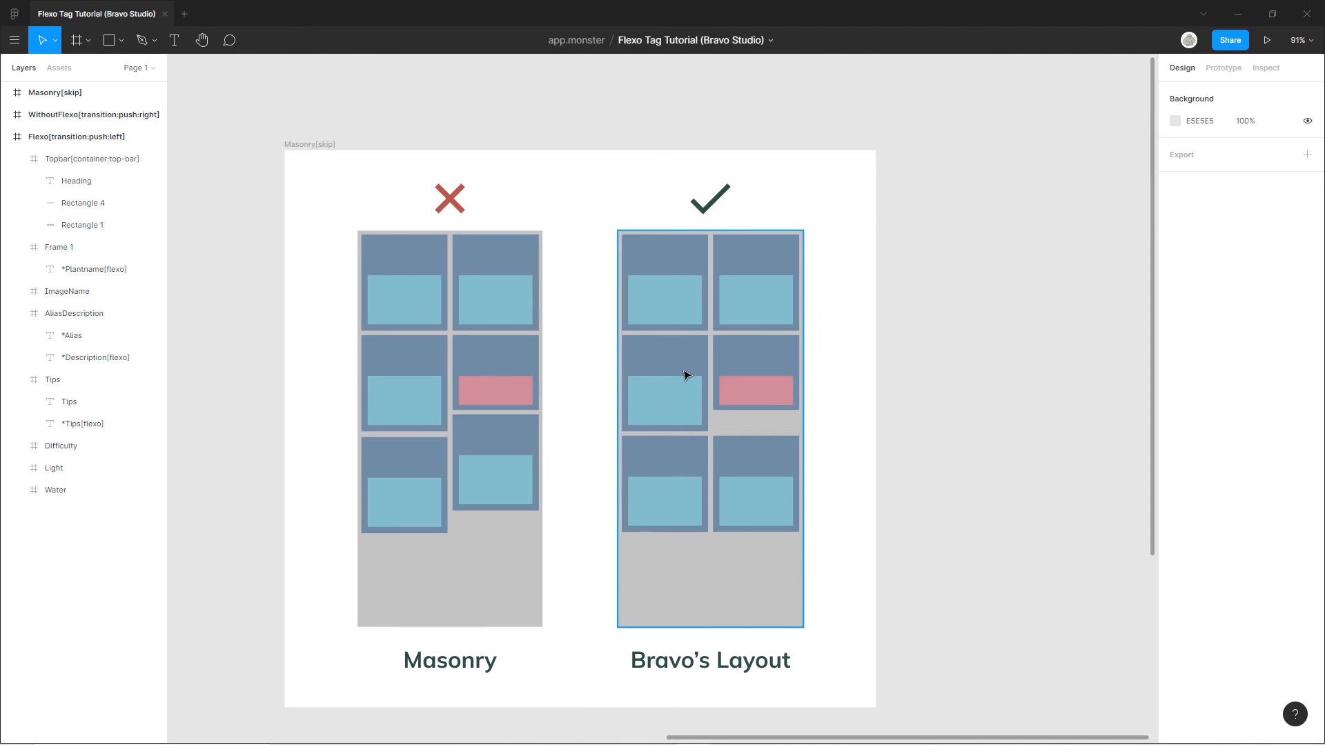
pyautogui.moveTo(729, 378)
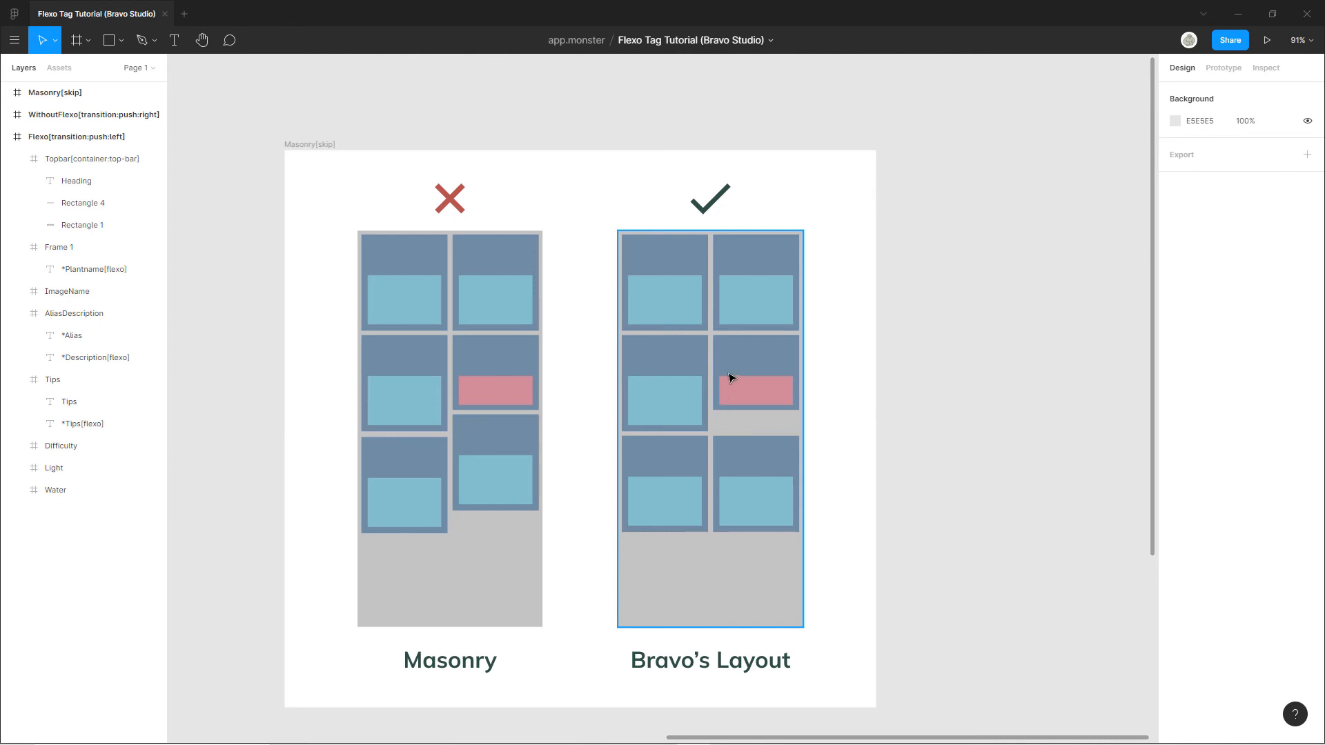
pyautogui.moveTo(760, 421)
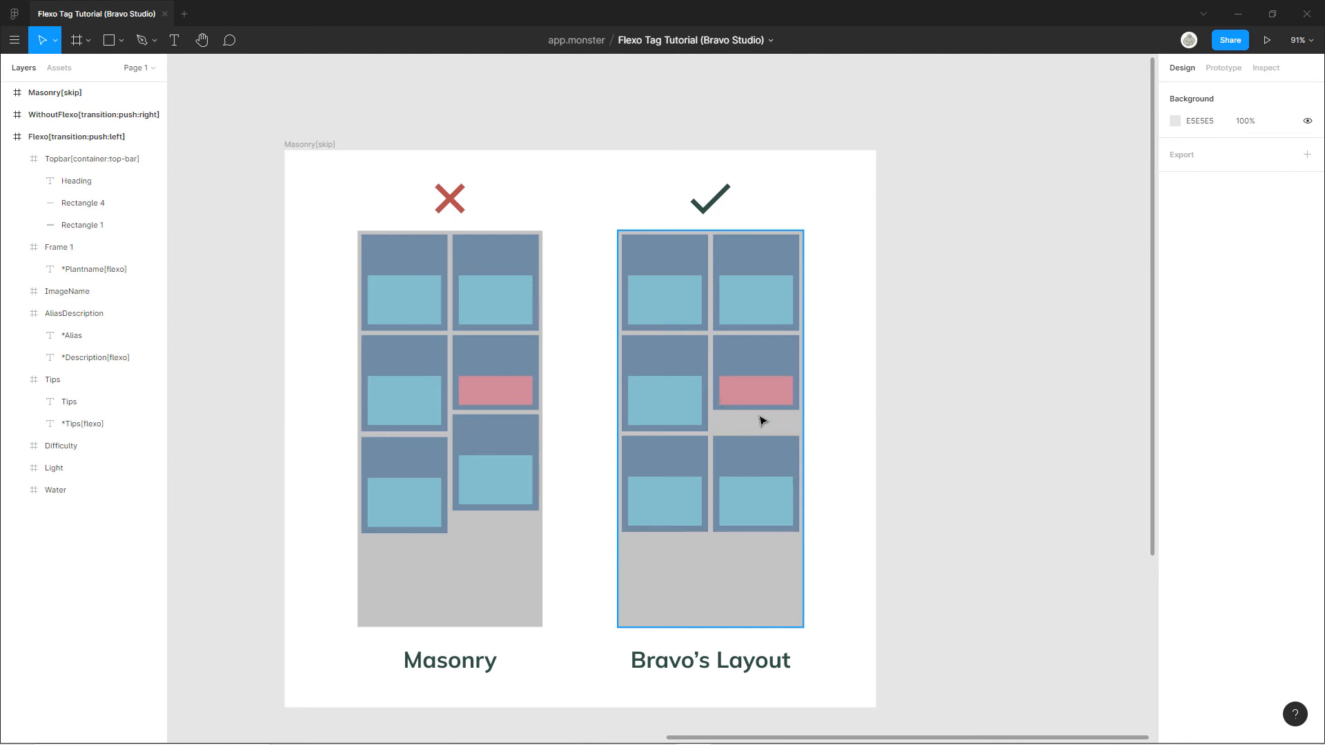
pyautogui.moveTo(750, 397)
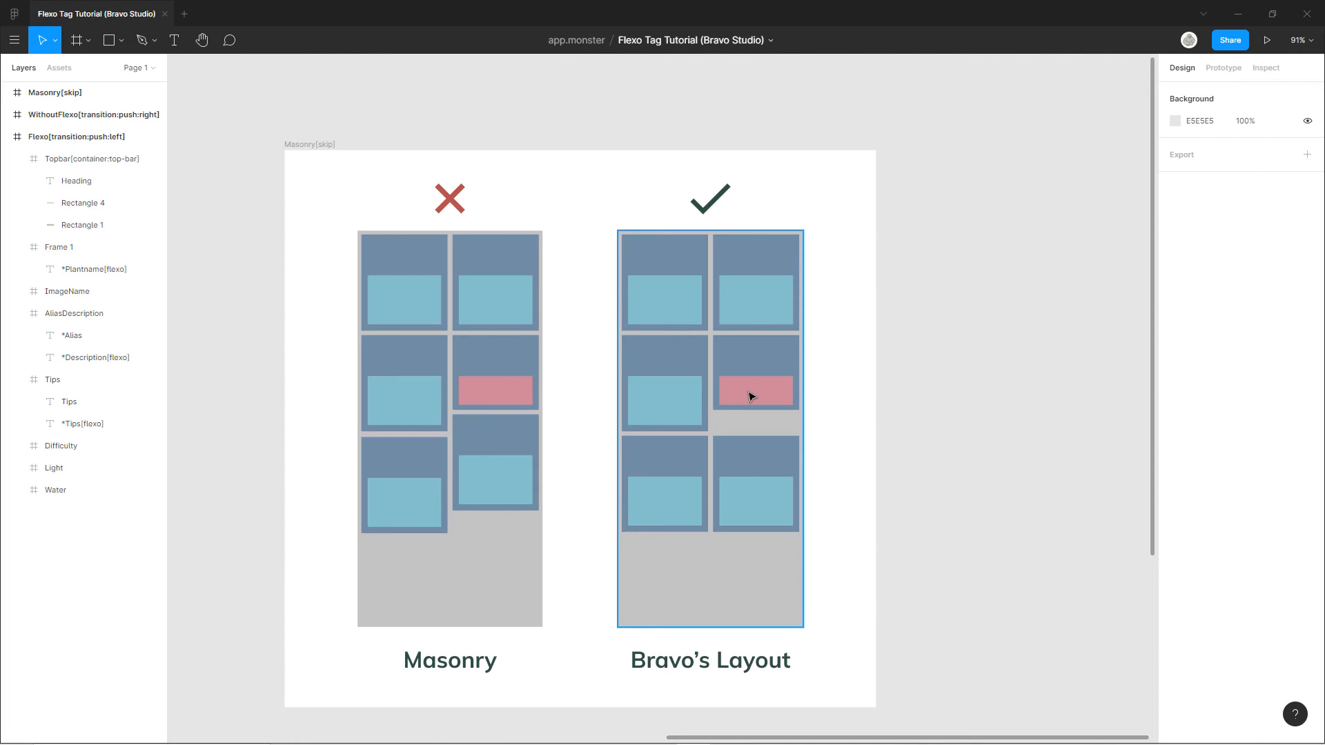
pyautogui.moveTo(738, 400)
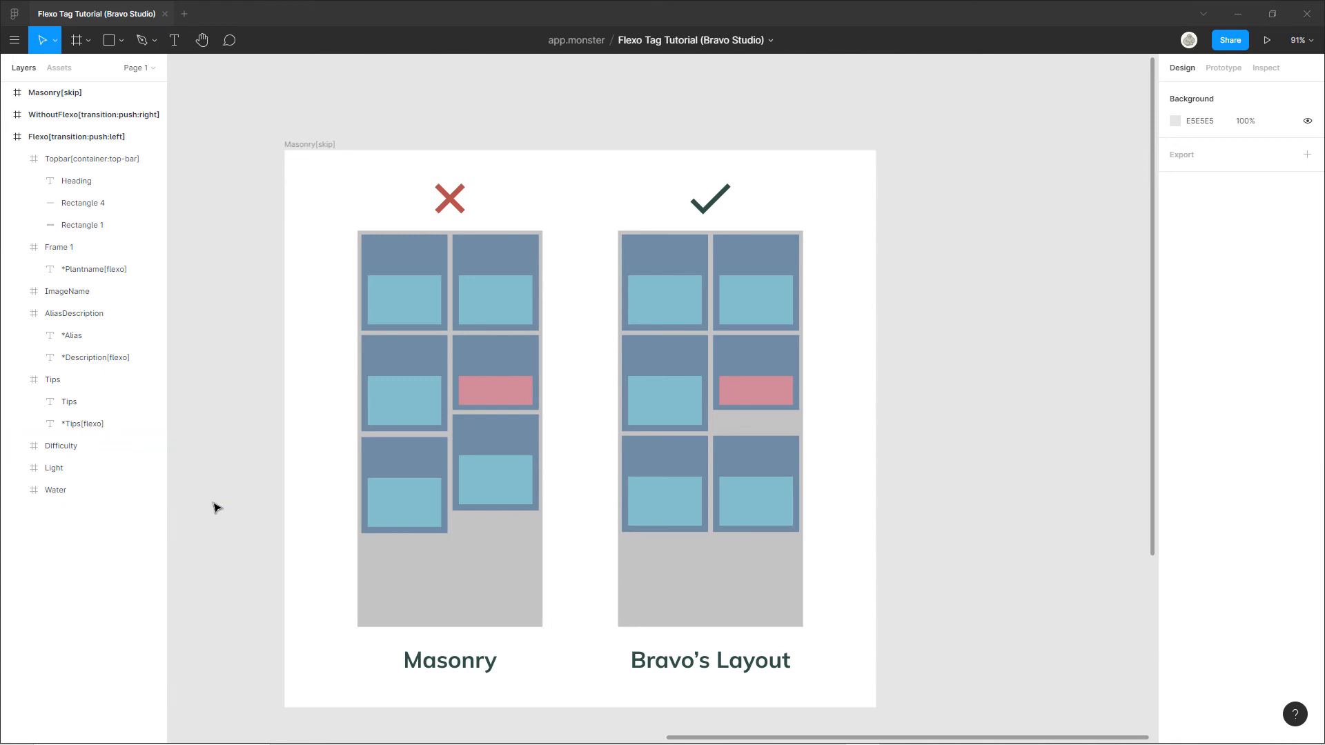
pyautogui.moveTo(893, 514)
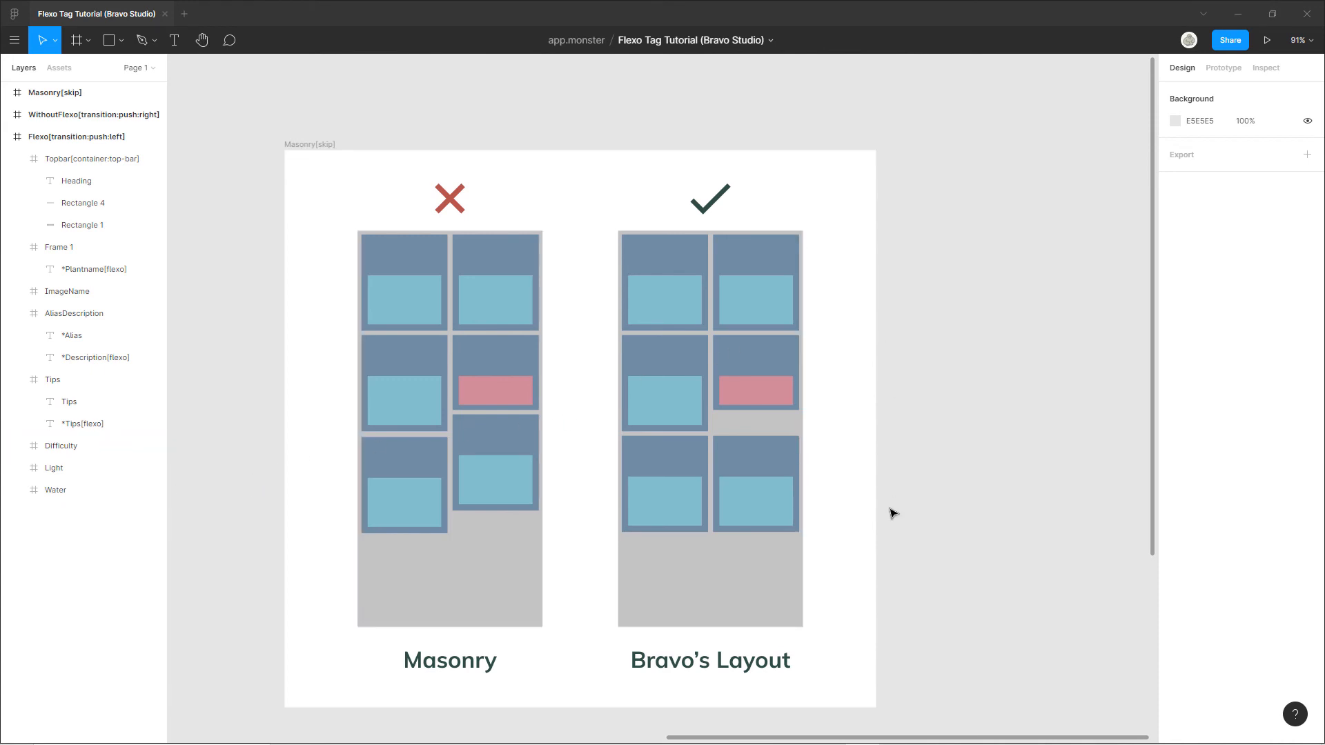
pyautogui.moveTo(810, 340)
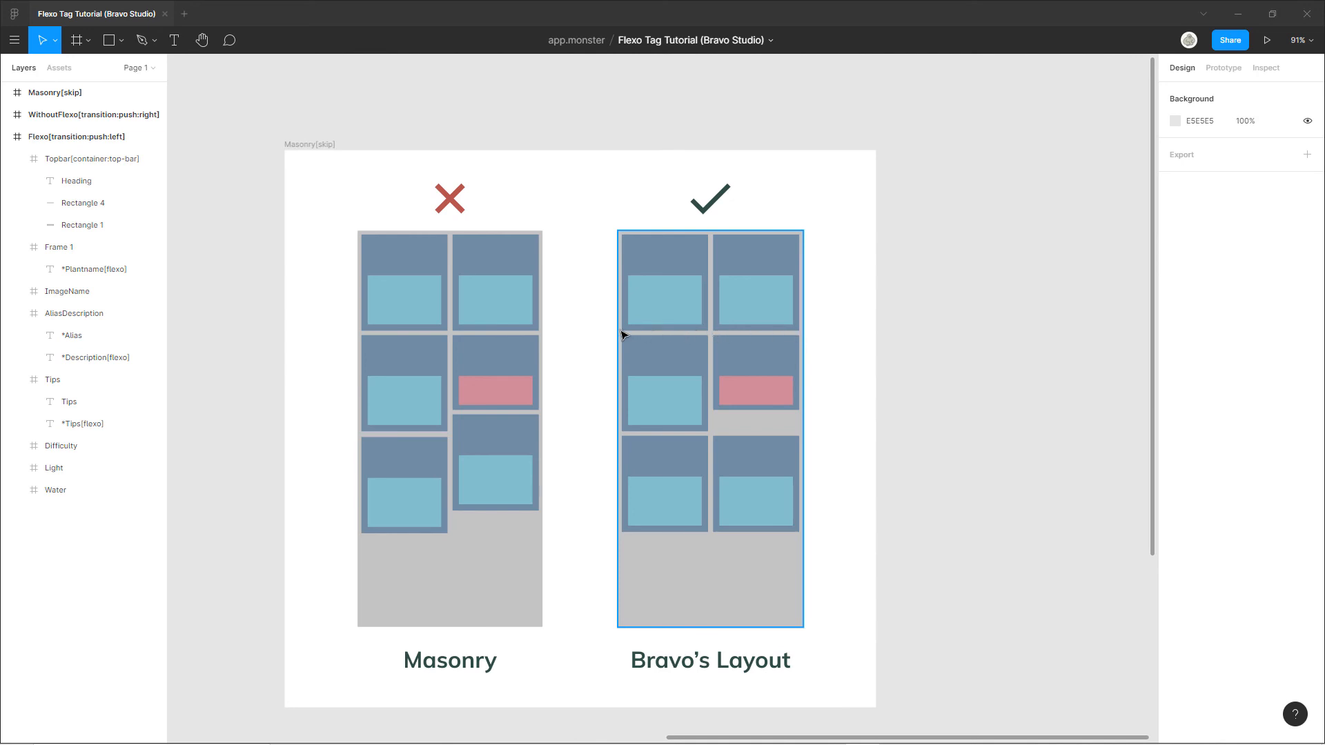
pyautogui.moveTo(804, 438)
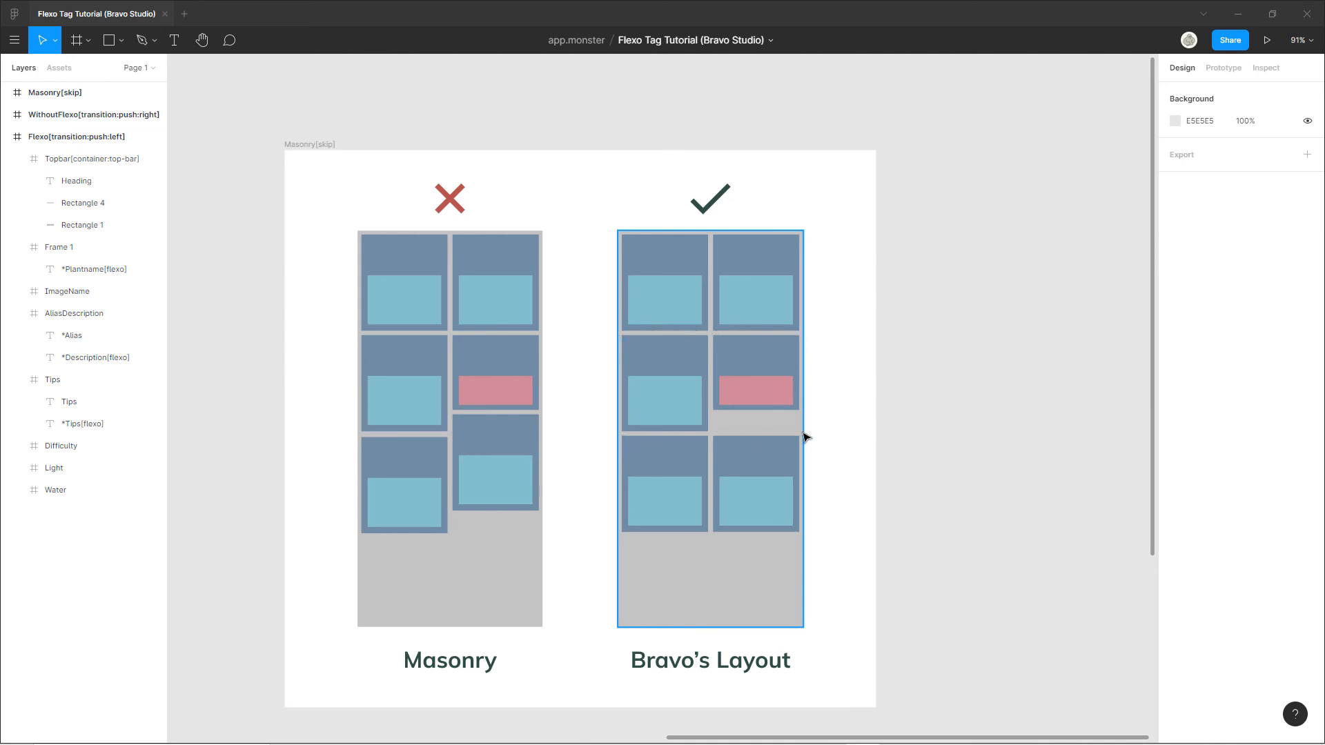
pyautogui.moveTo(803, 385)
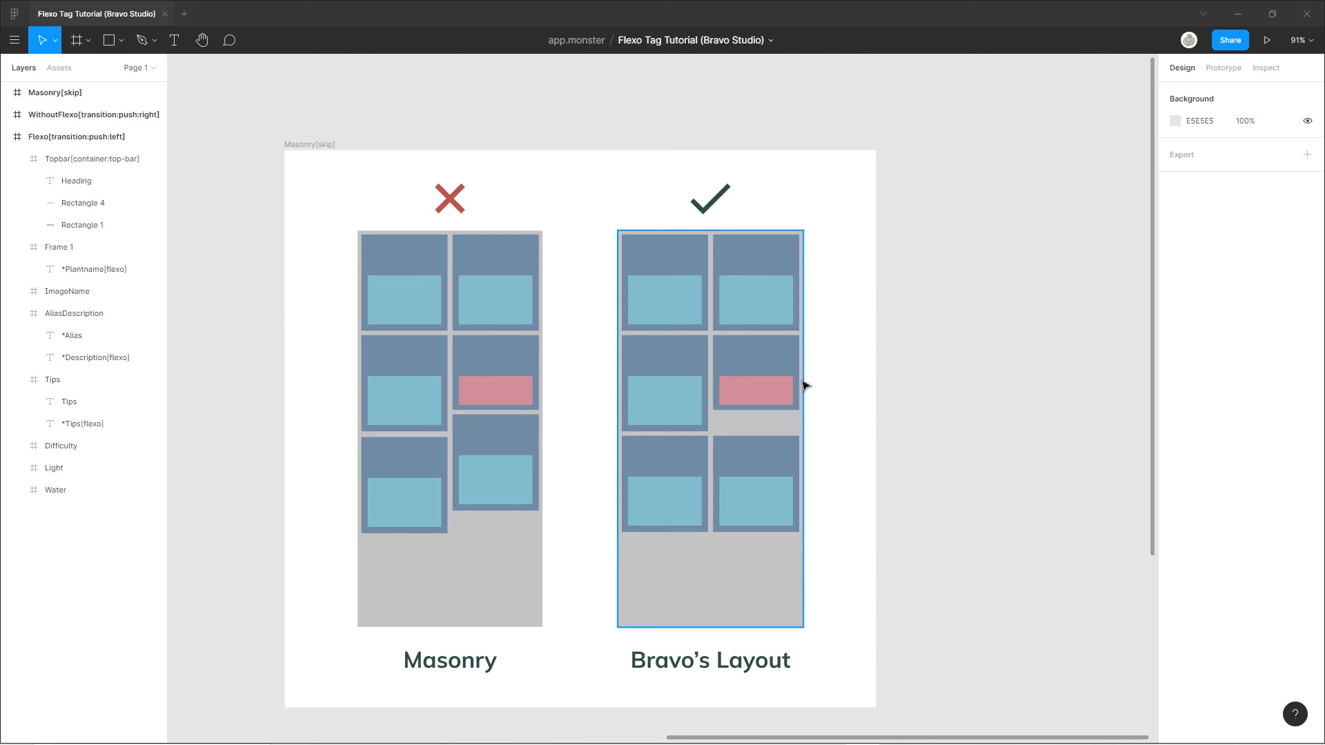